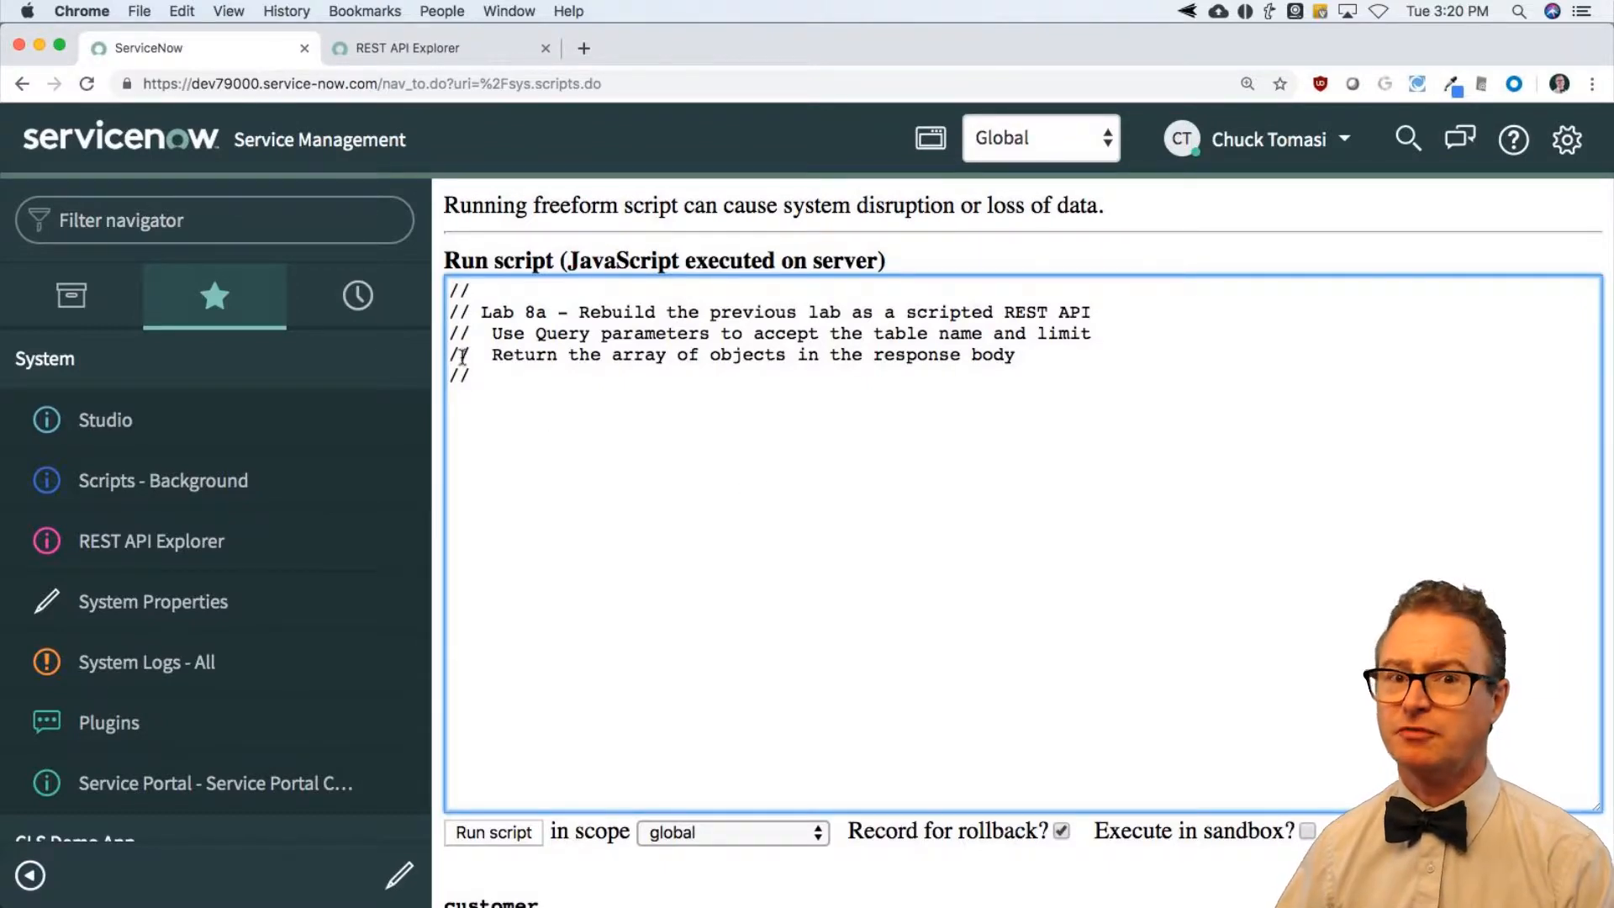
Step: Search the application navigator for 'script rest' to find Scripted REST modules
left_click(205, 221)
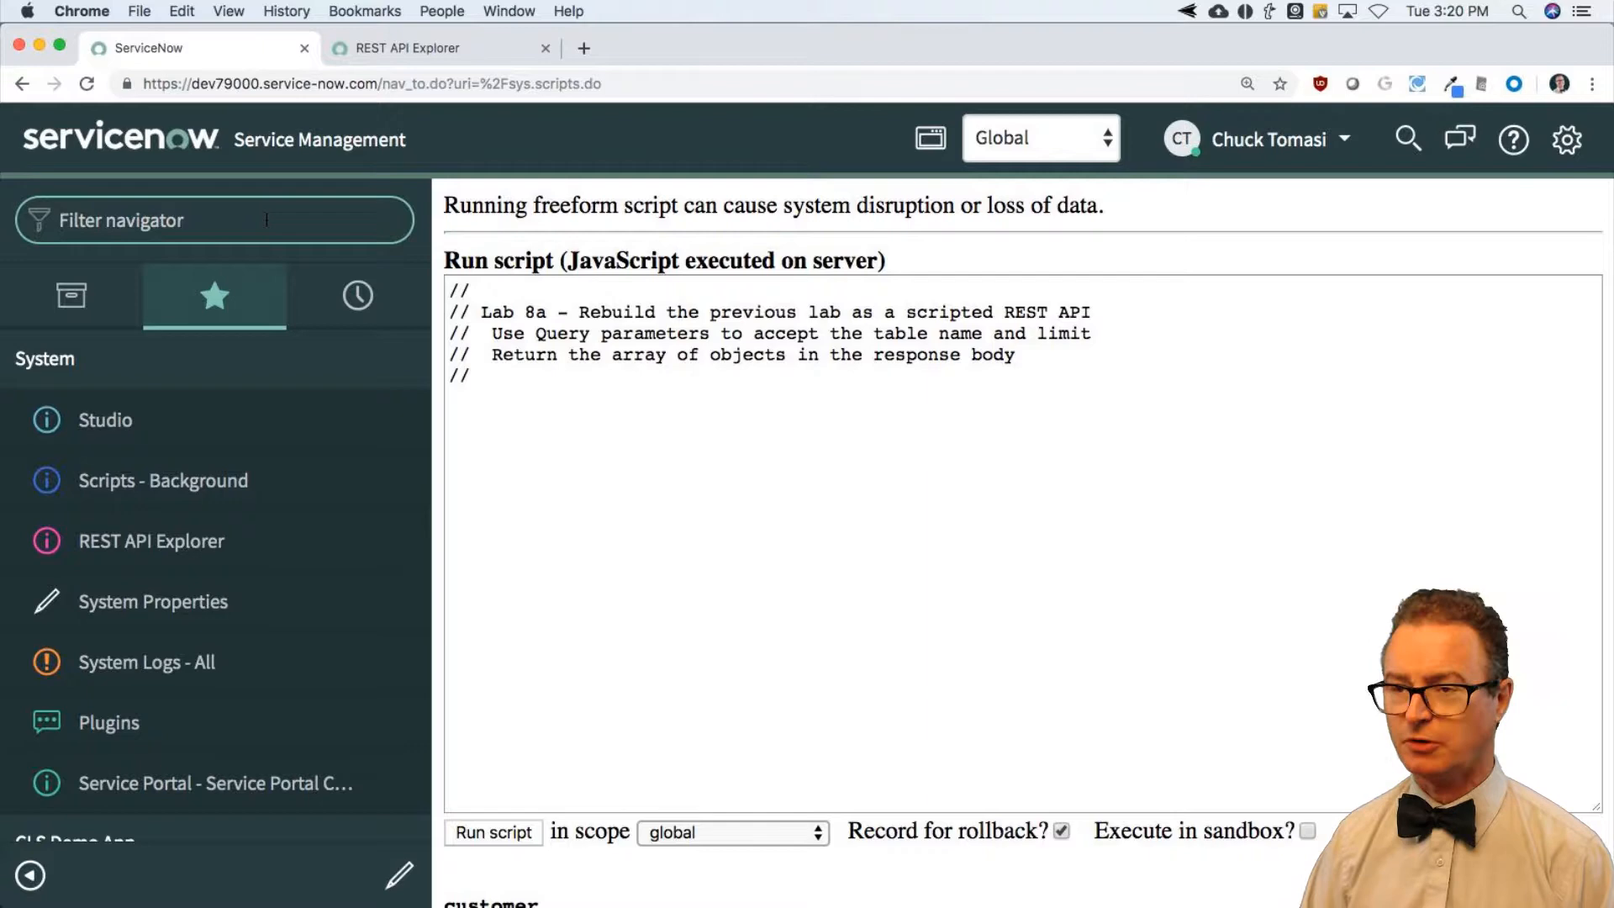
type("script rest")
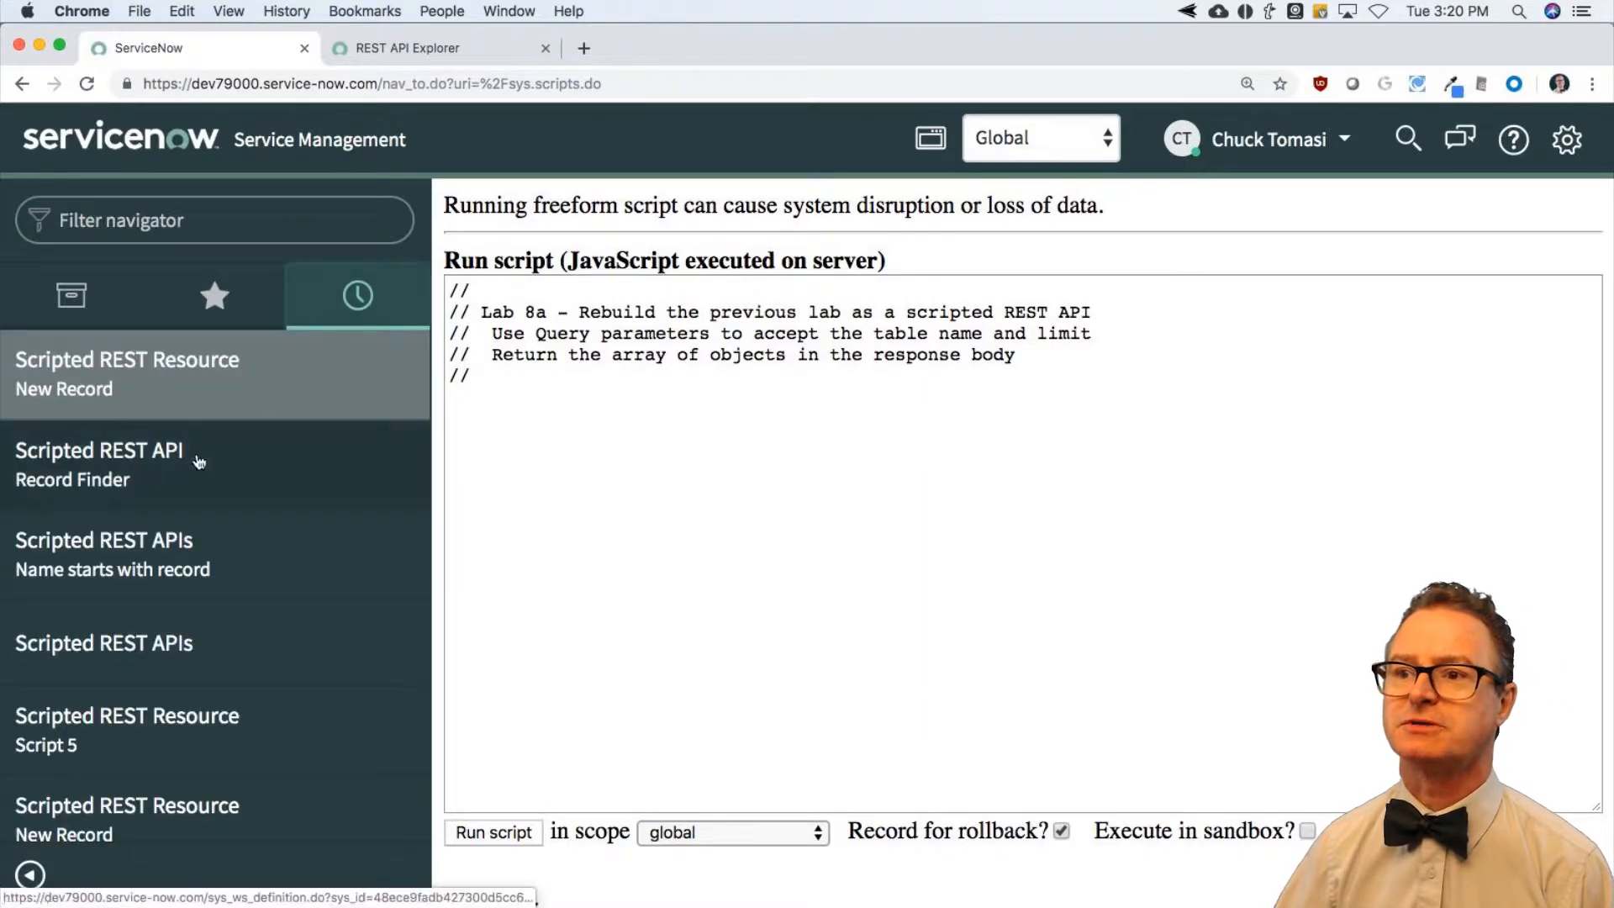
mouse_move(187, 679)
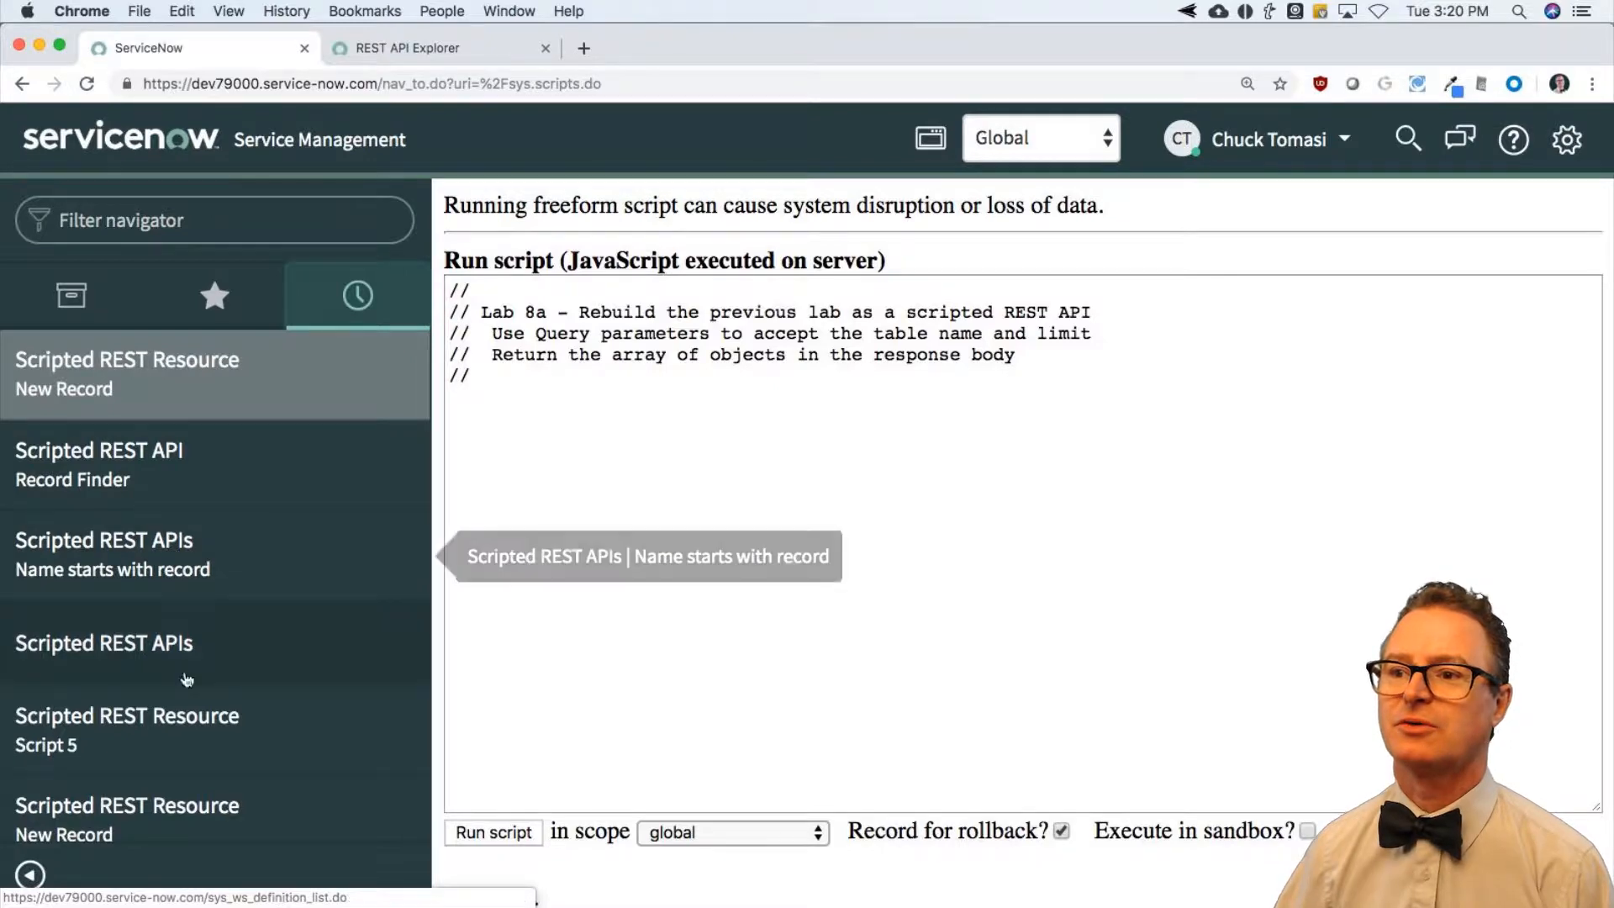
Step: Find and open the Record Finder scripted REST service and view its Resources list (Script 1-5)
left_click(102, 643)
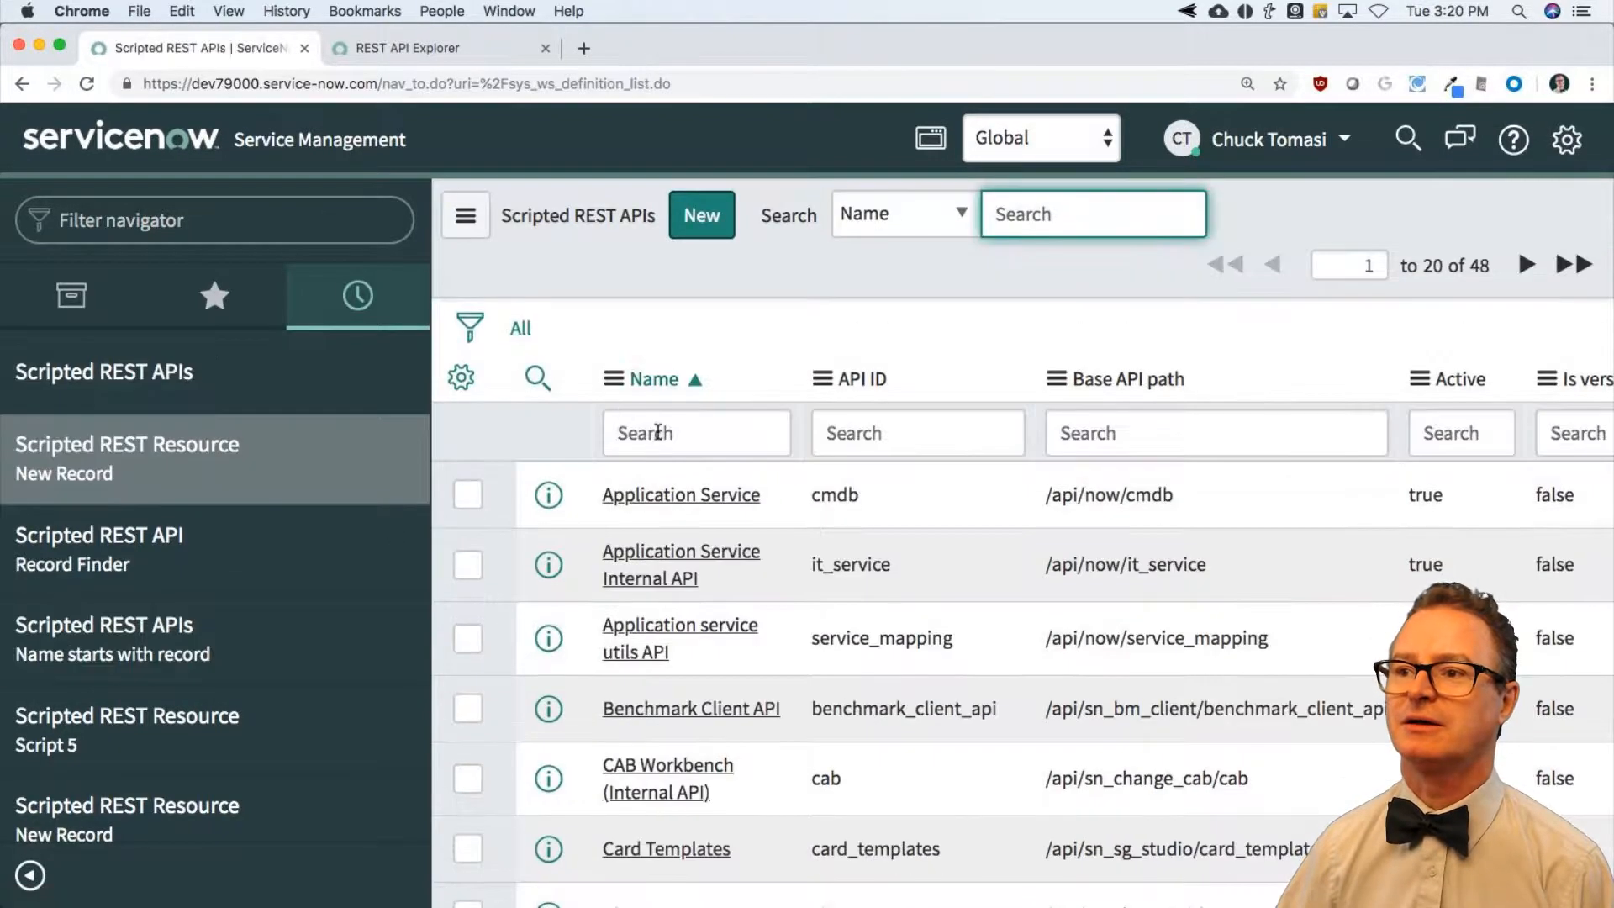
type("recir")
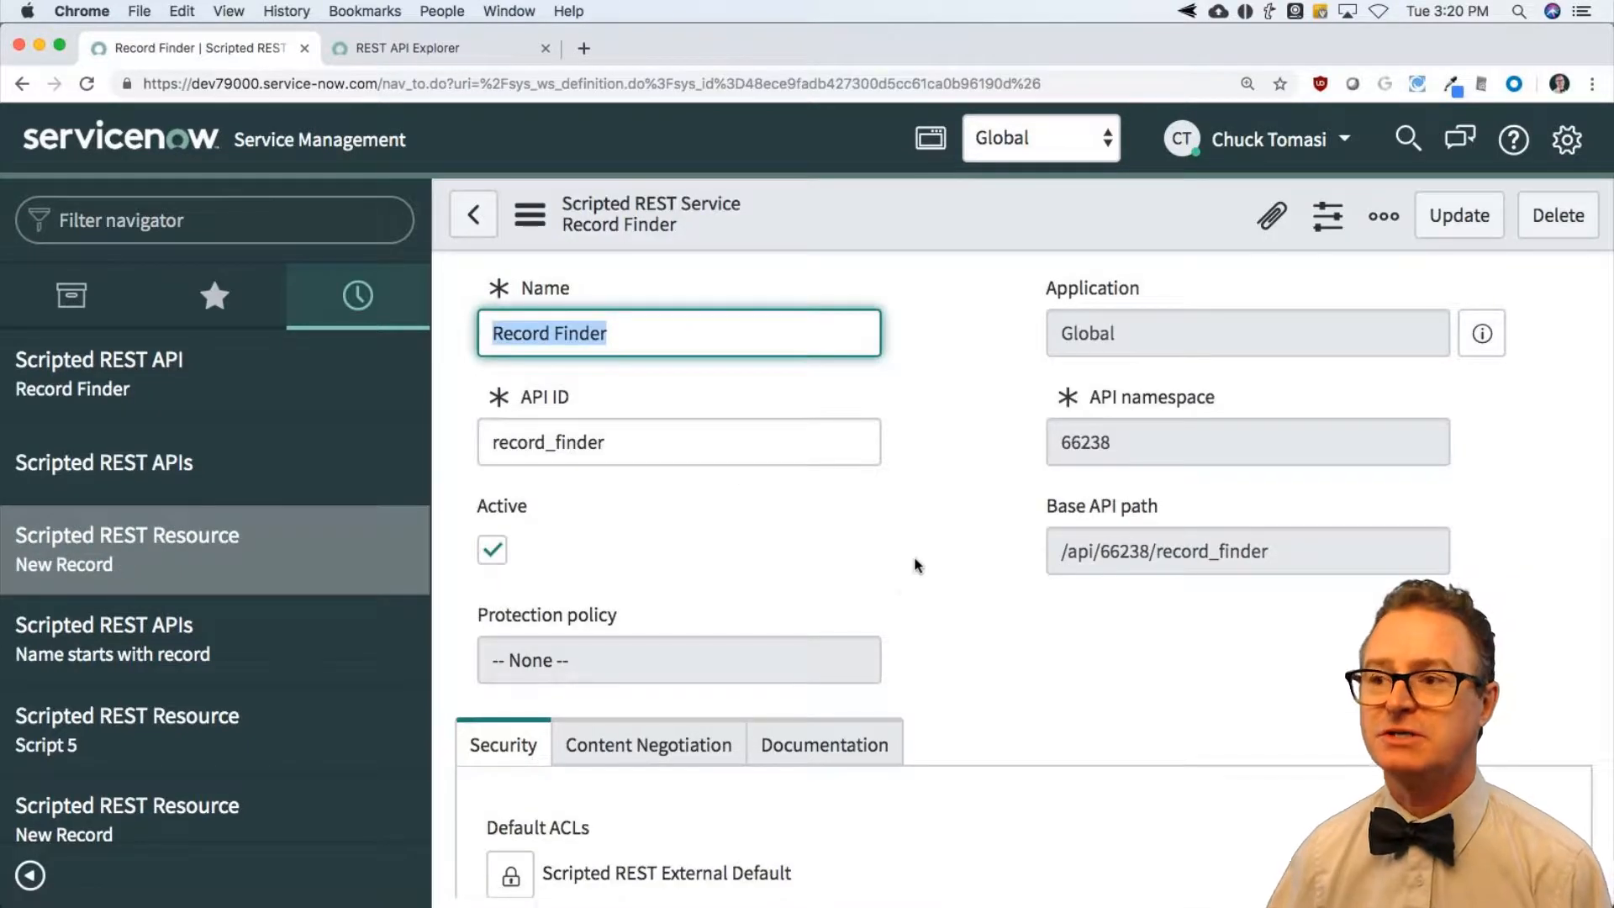
scroll("down", 3)
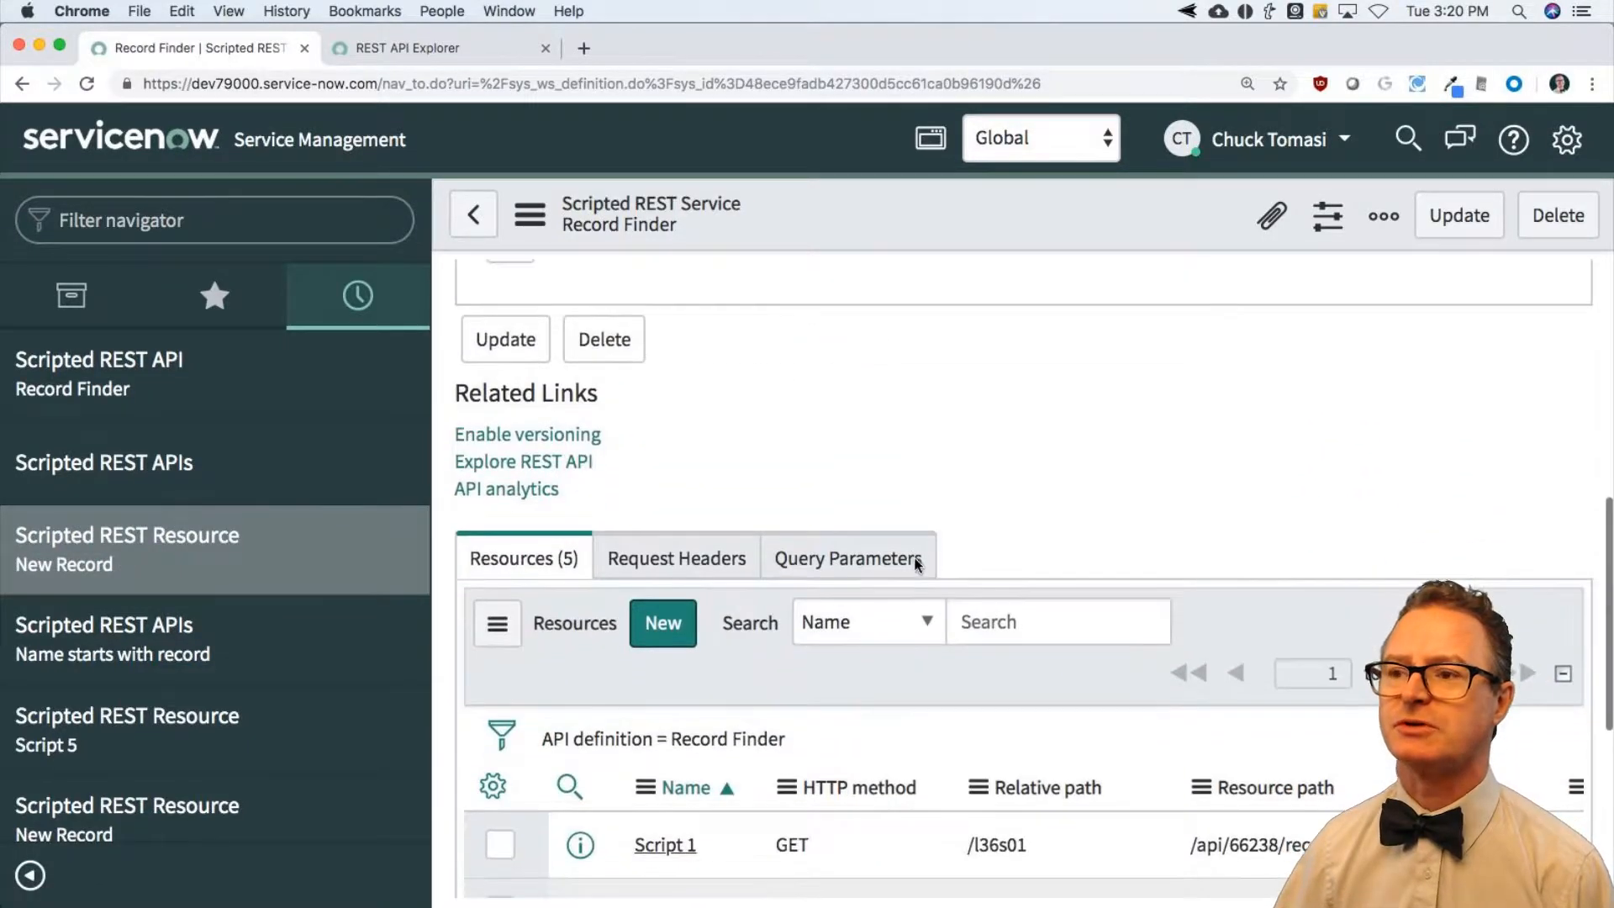
scroll("up", 3)
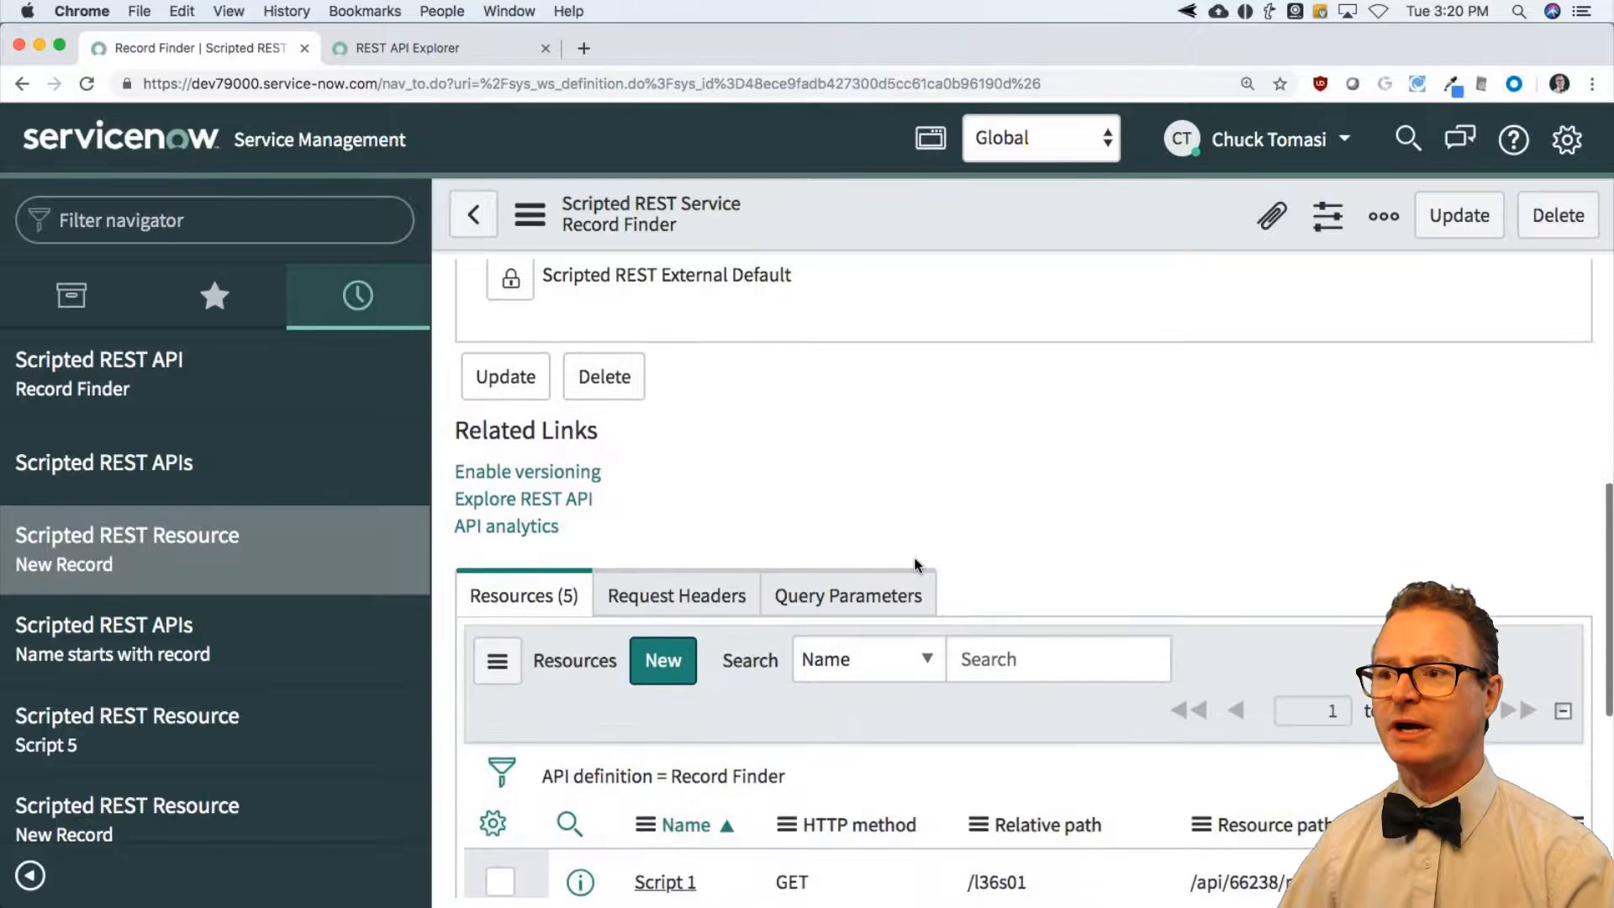
scroll("down", 3)
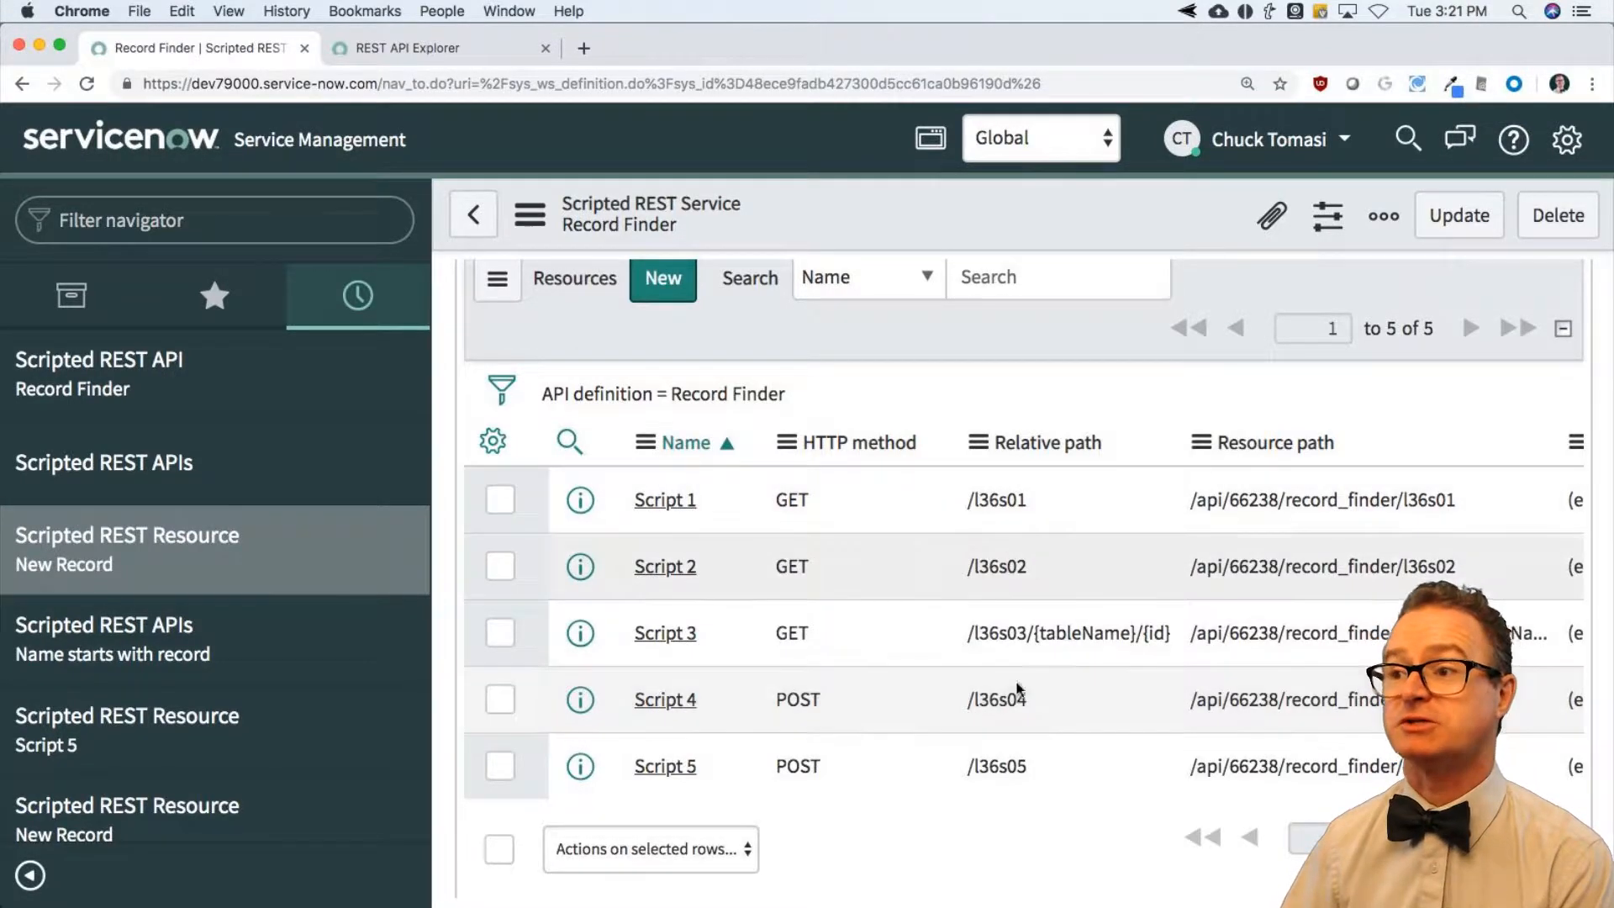
mouse_move(1039, 551)
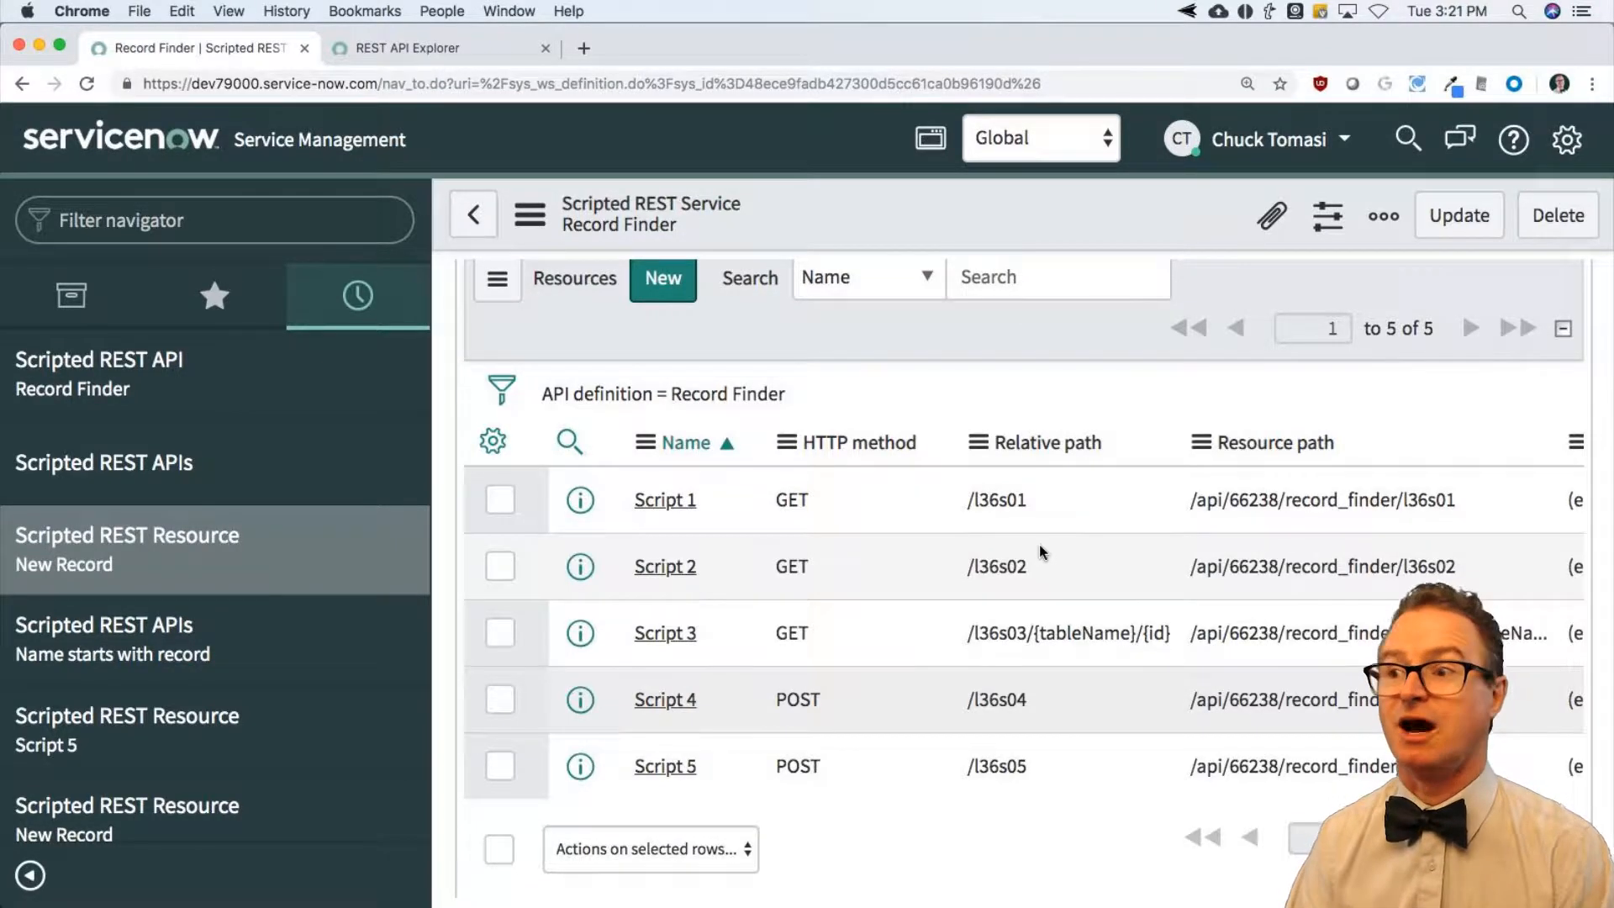
mouse_move(923, 599)
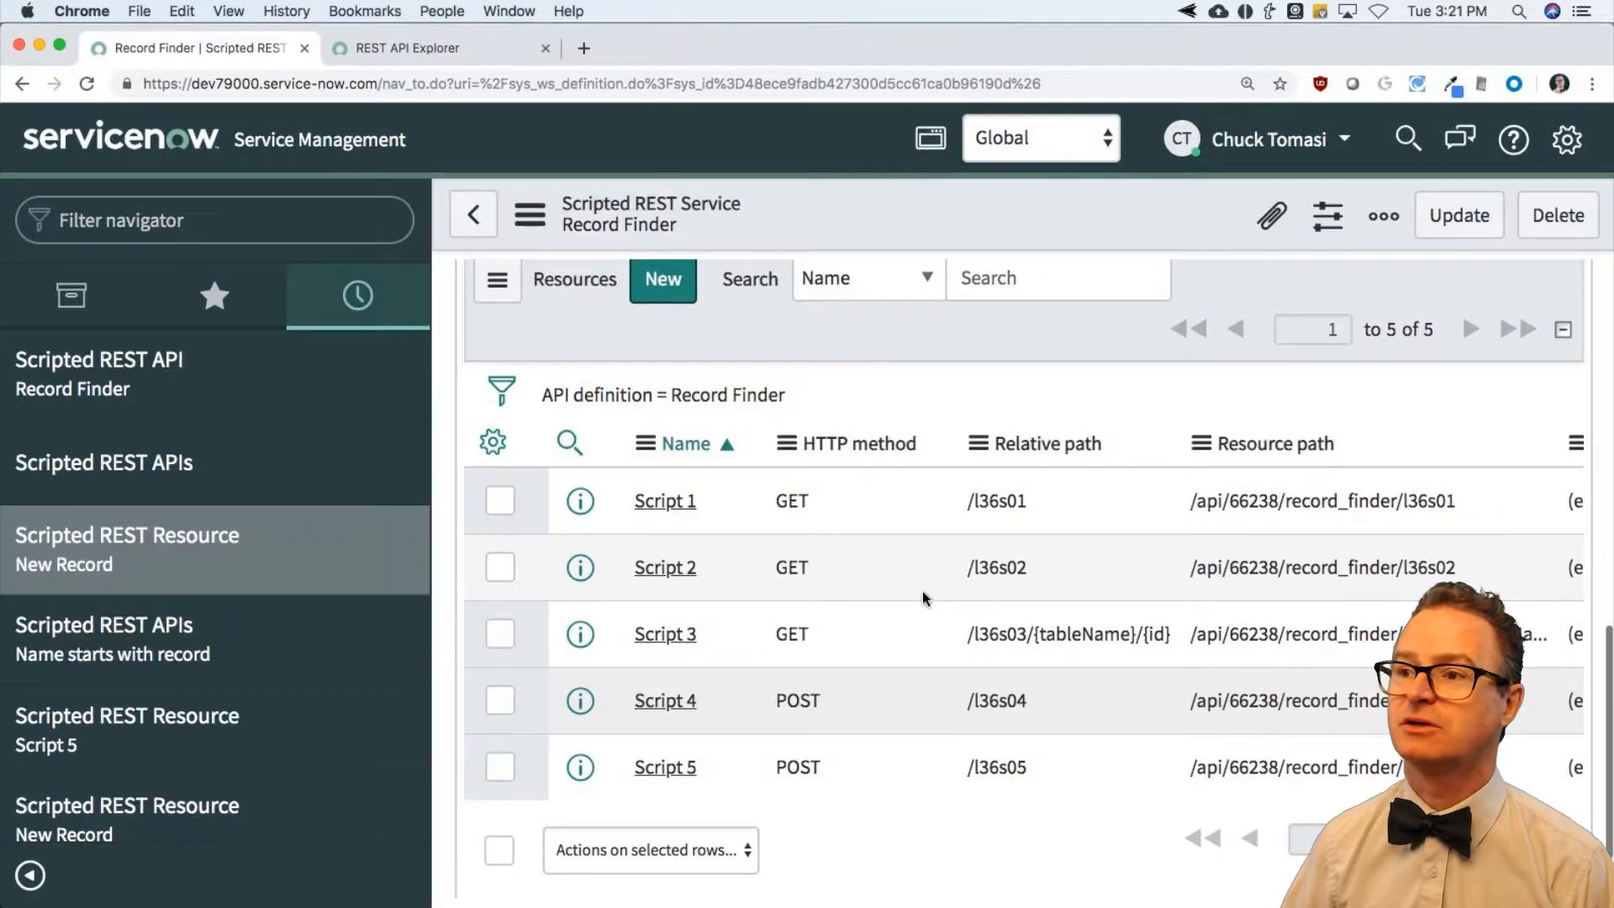
Step: Create a new Record Finder resource named 'Lab 8a' with relative path /lab8a
left_click(662, 279)
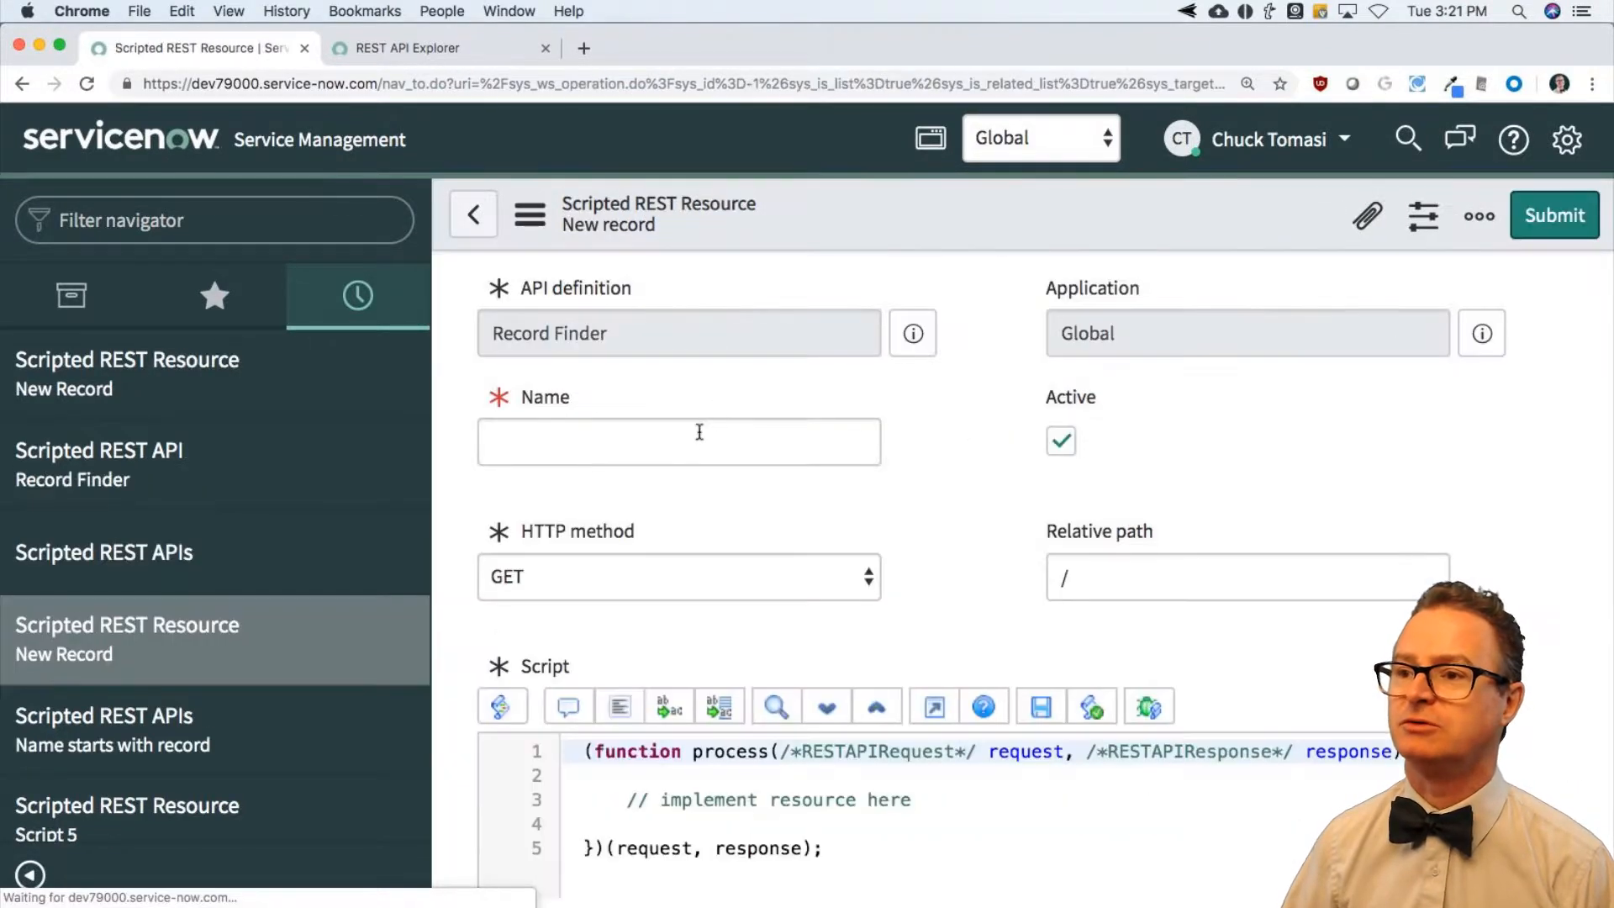
type("Lab")
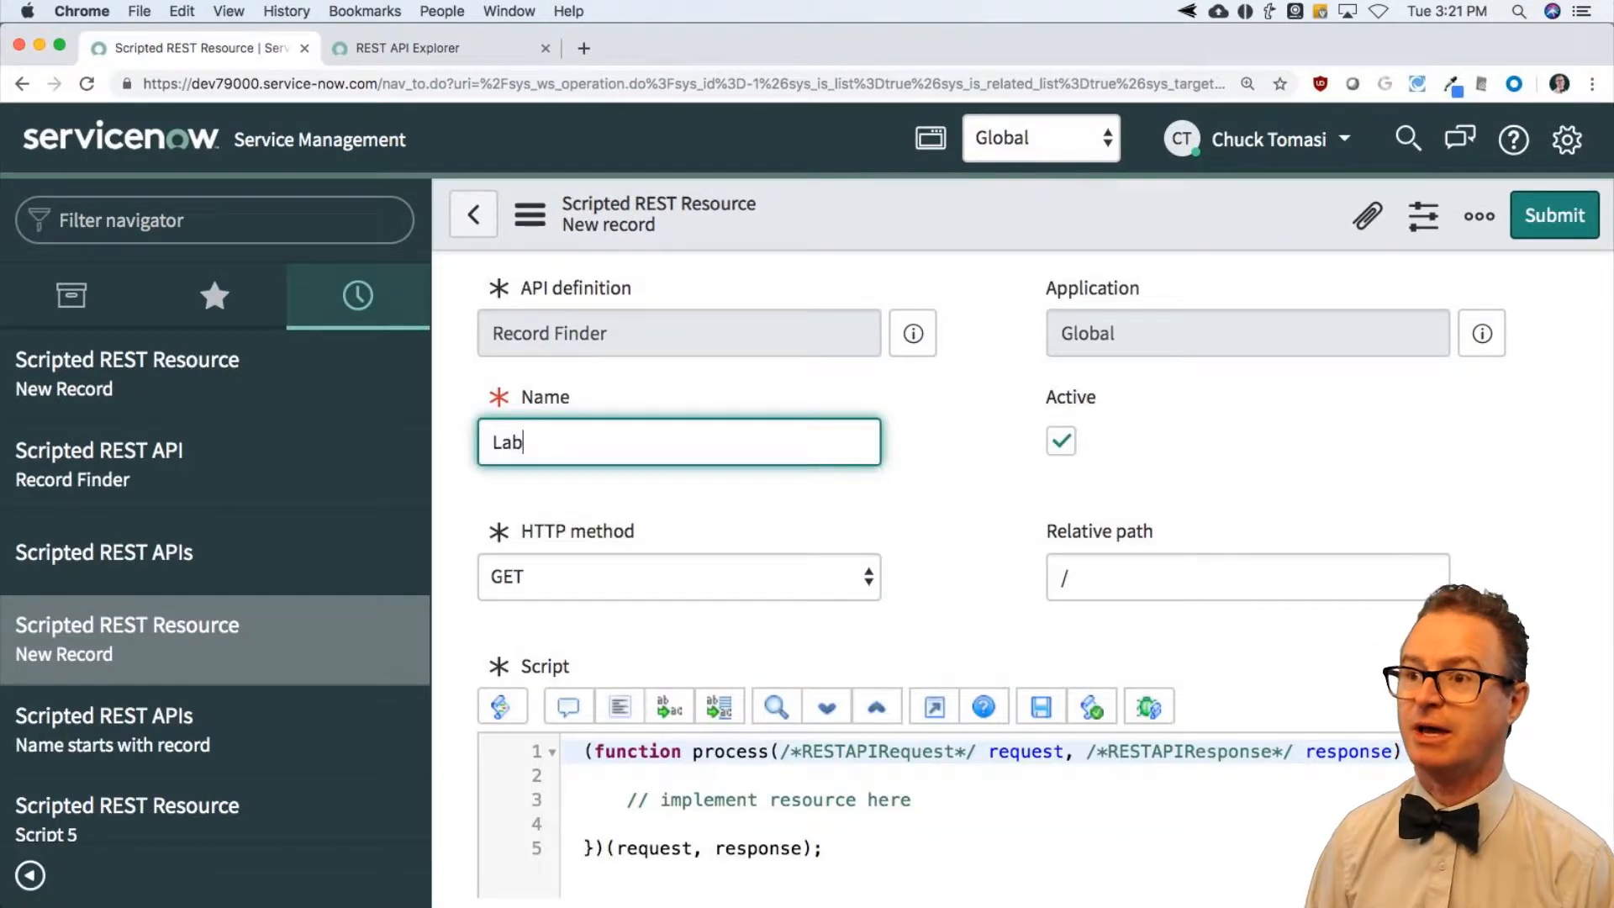
type("8a")
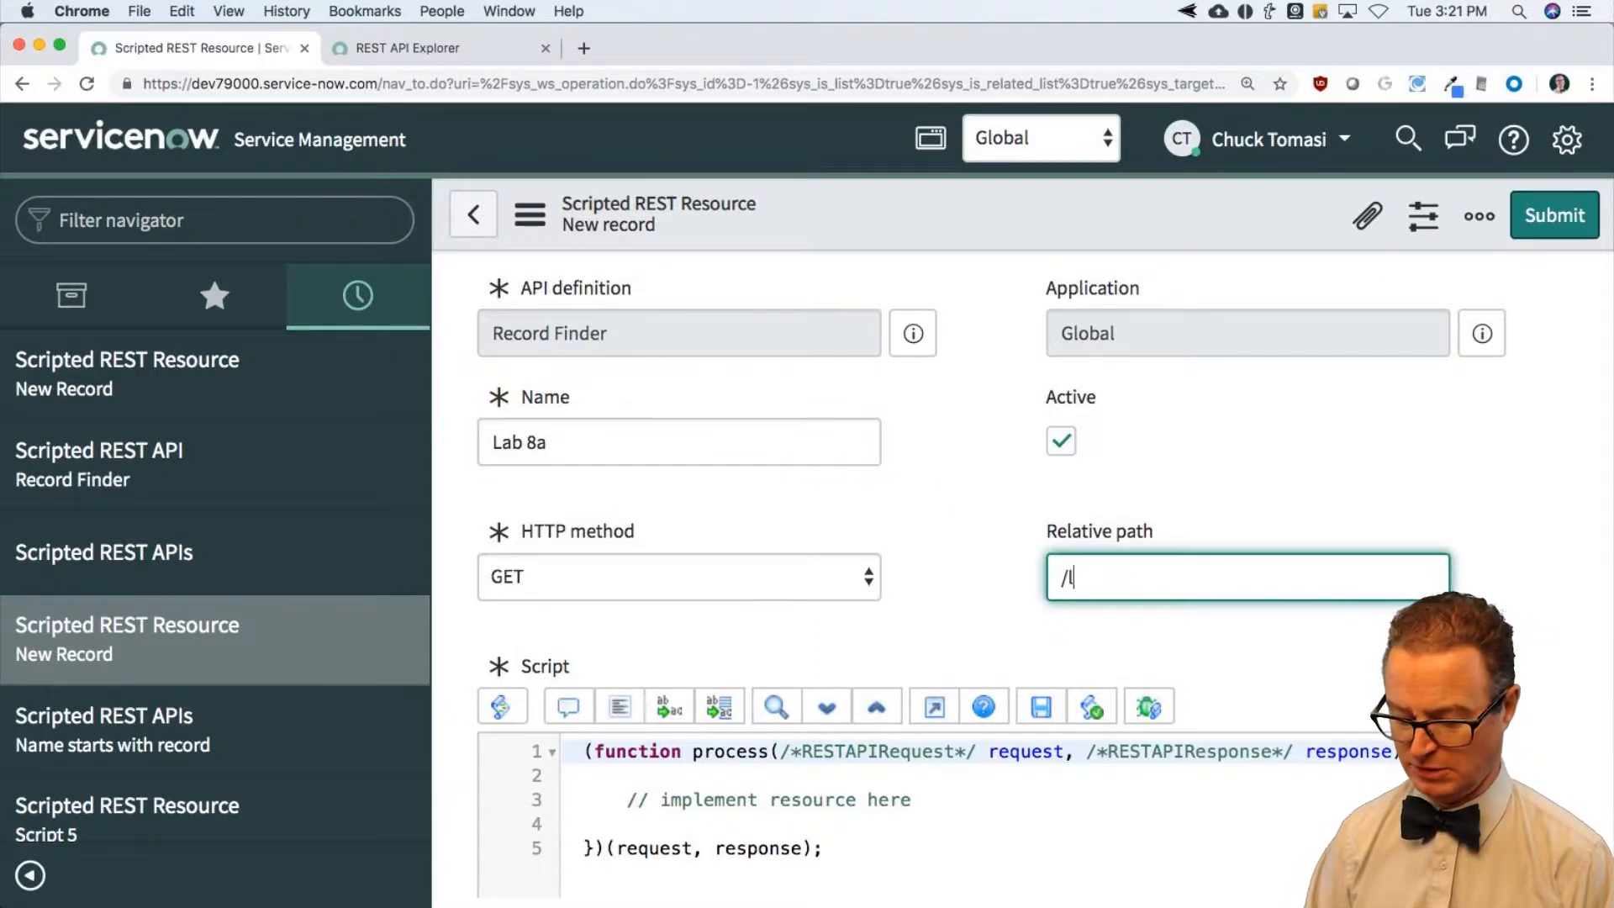
type("ab8a")
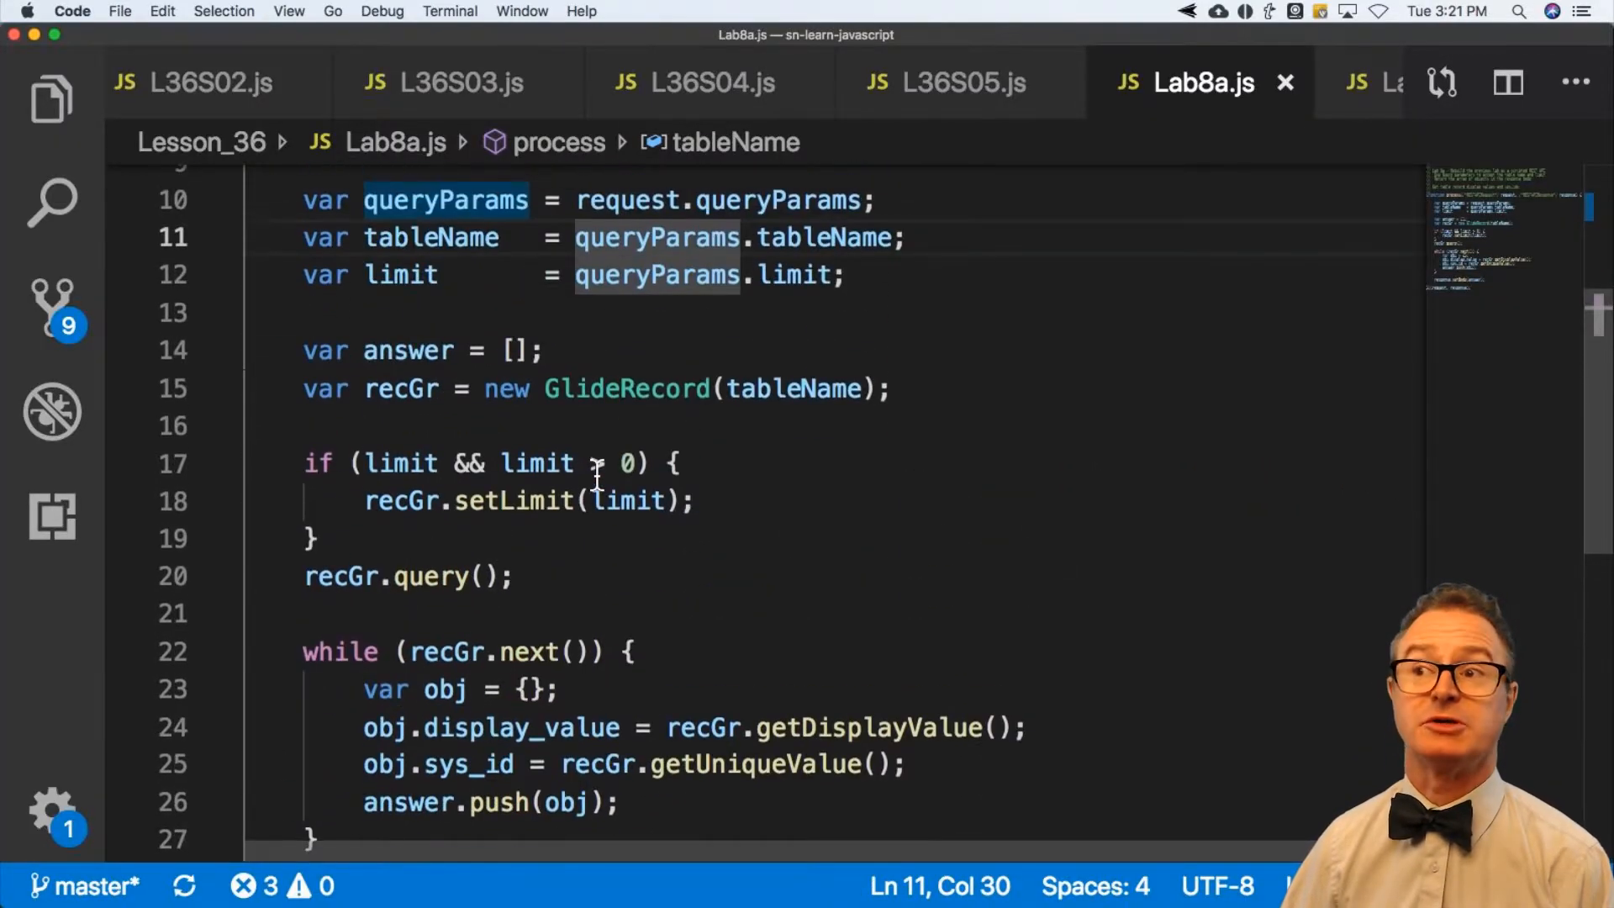
Step: Copy the Lab8a.js GlideRecord code from VS Code into the resource's Script field
scroll("down", 3)
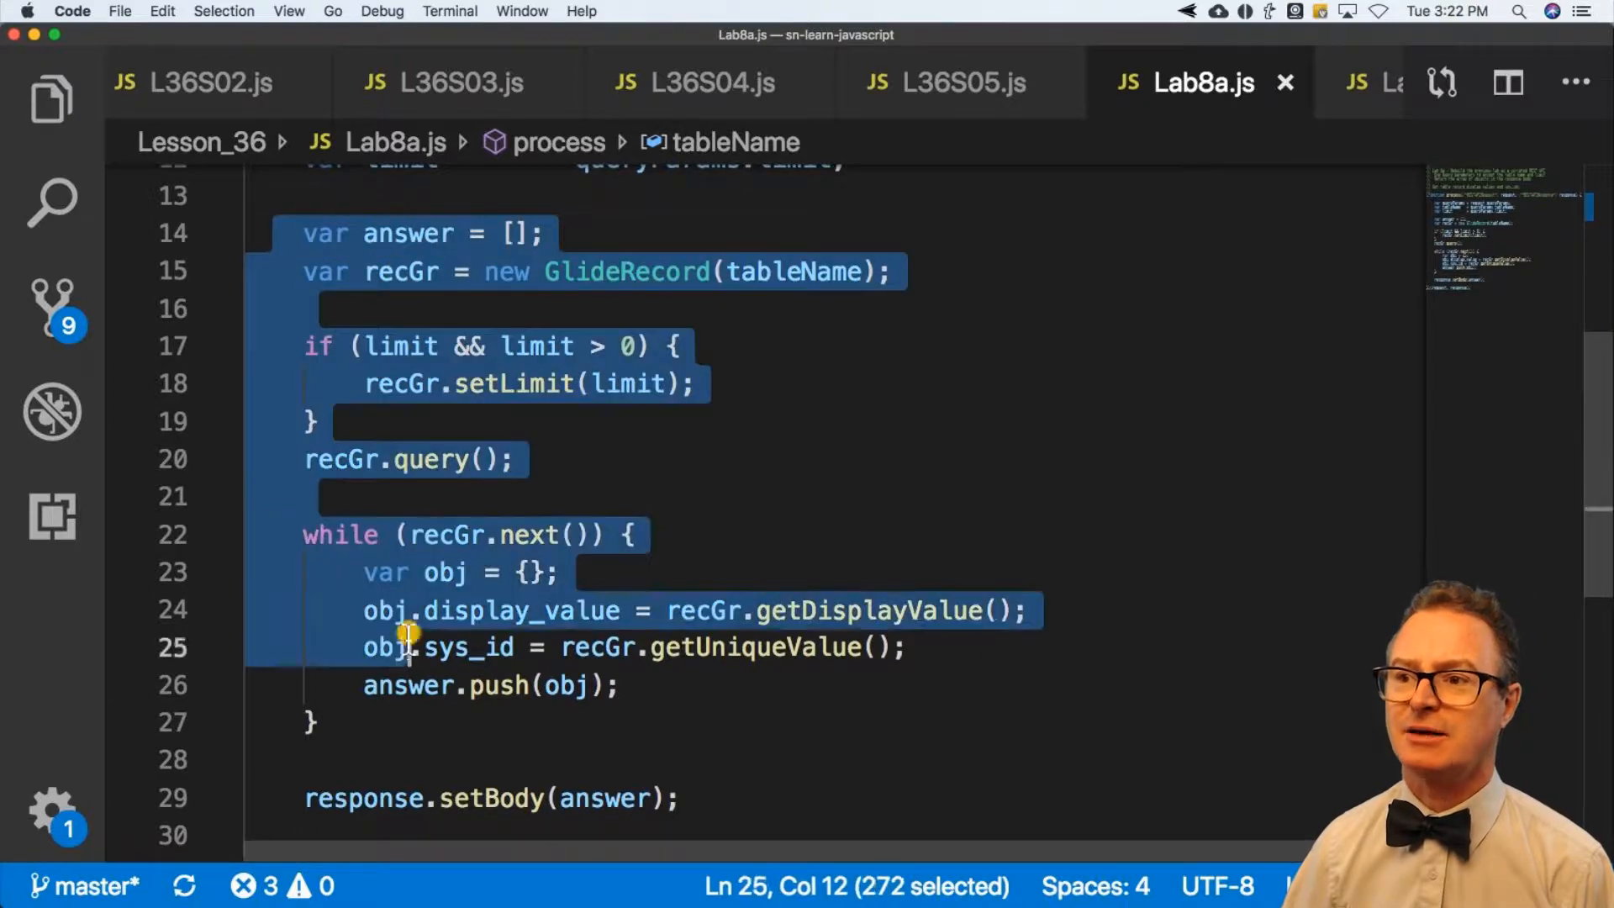
left_click(470, 732)
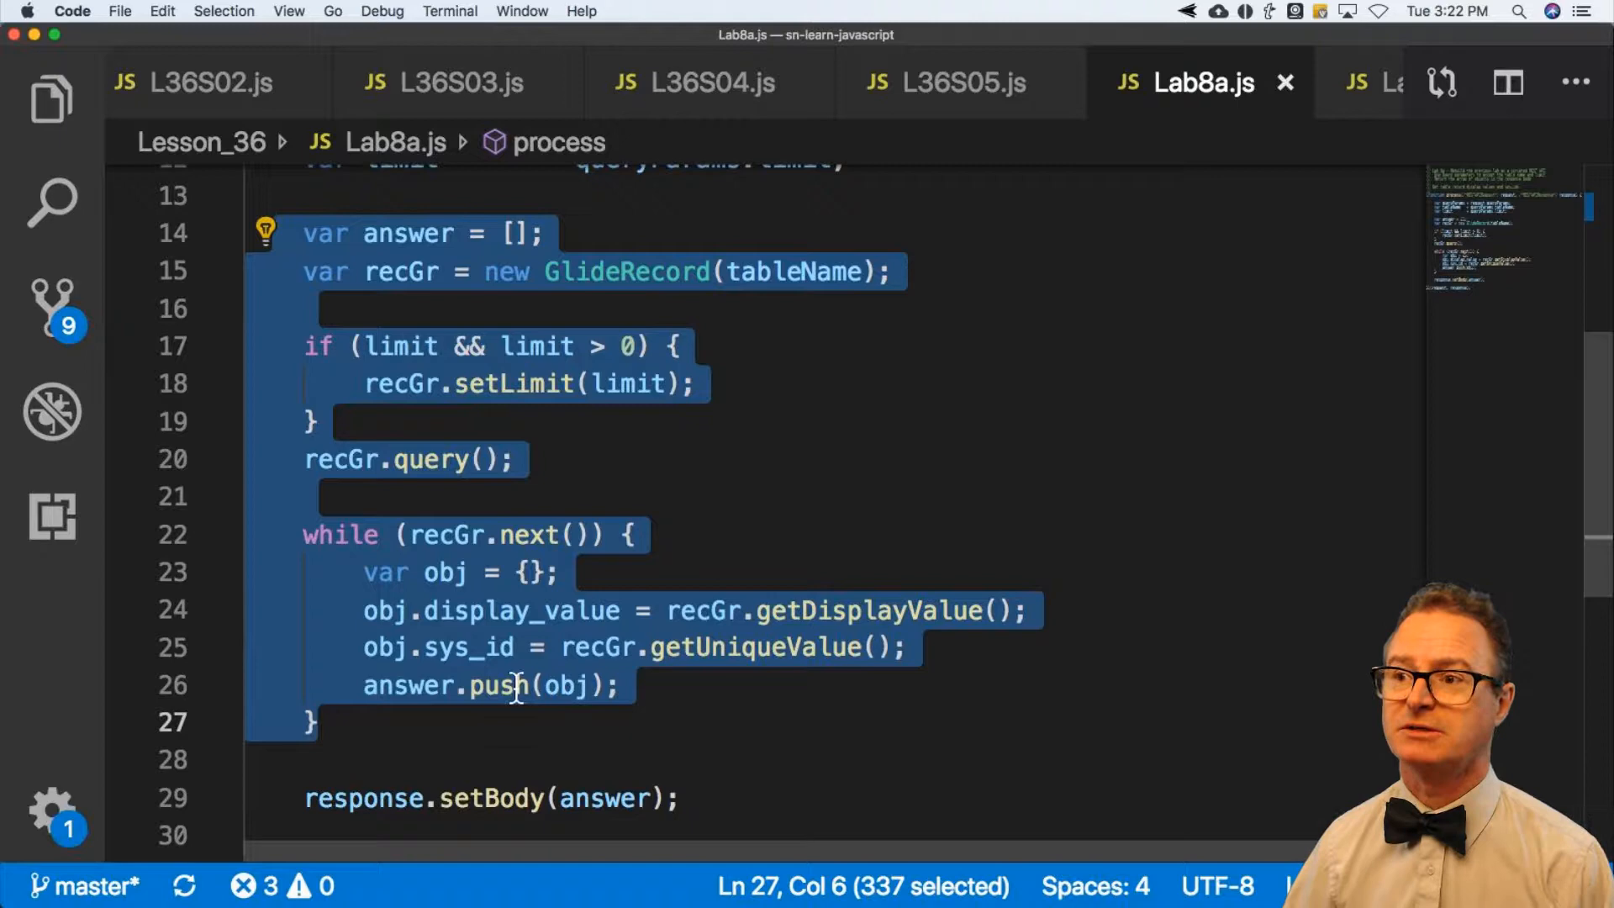
scroll("up", 3)
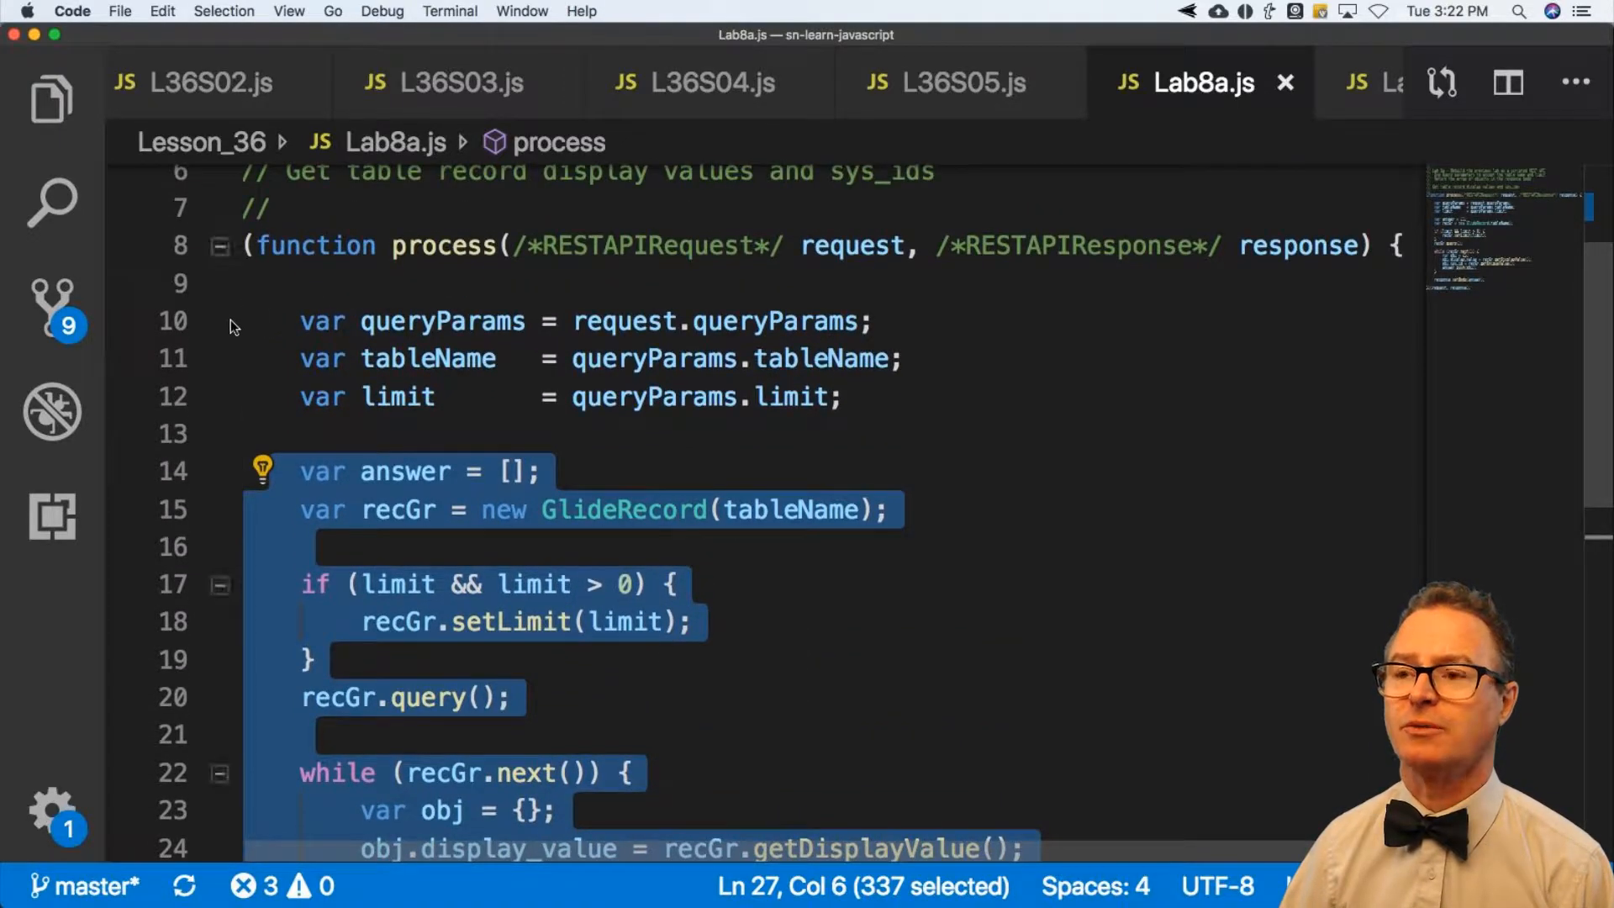
mouse_move(244, 320)
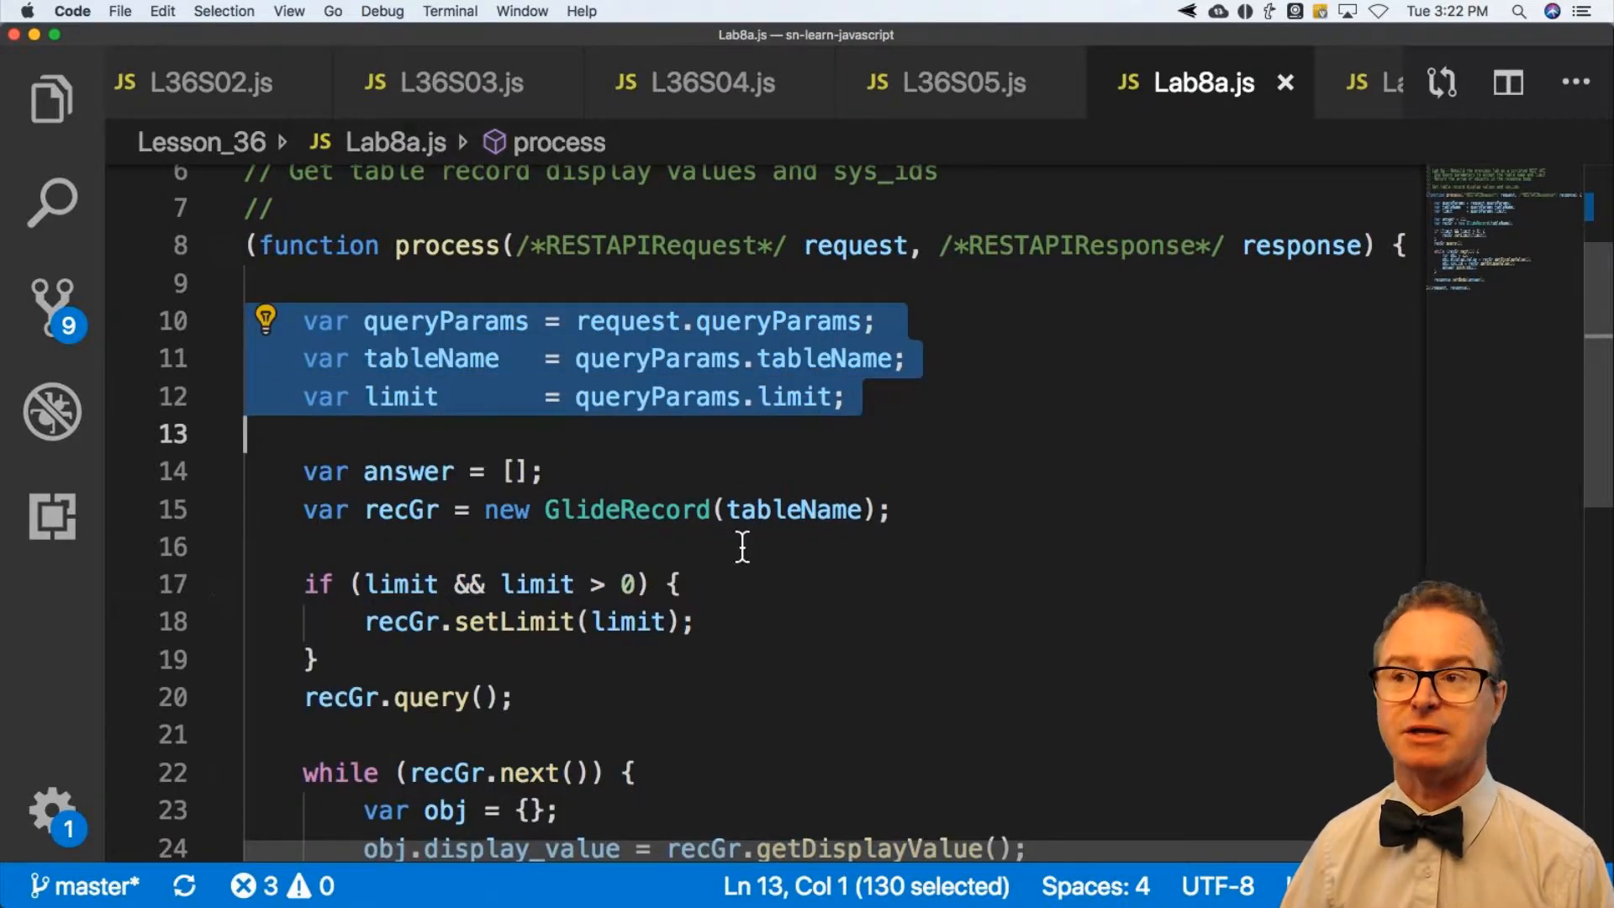
mouse_move(806, 543)
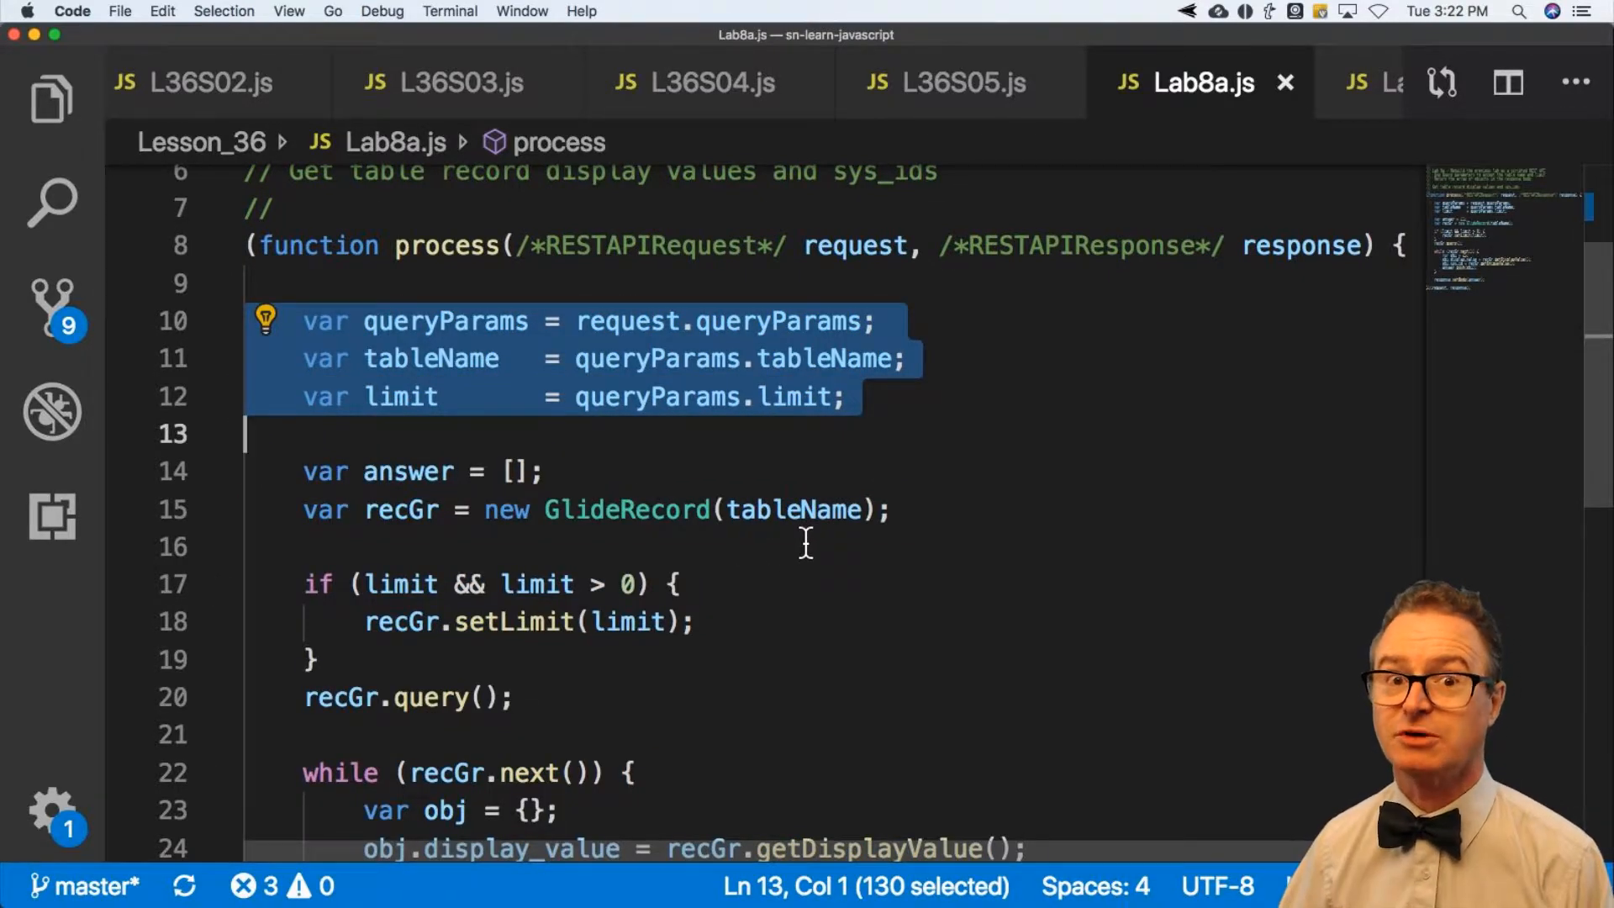
scroll("down", 3)
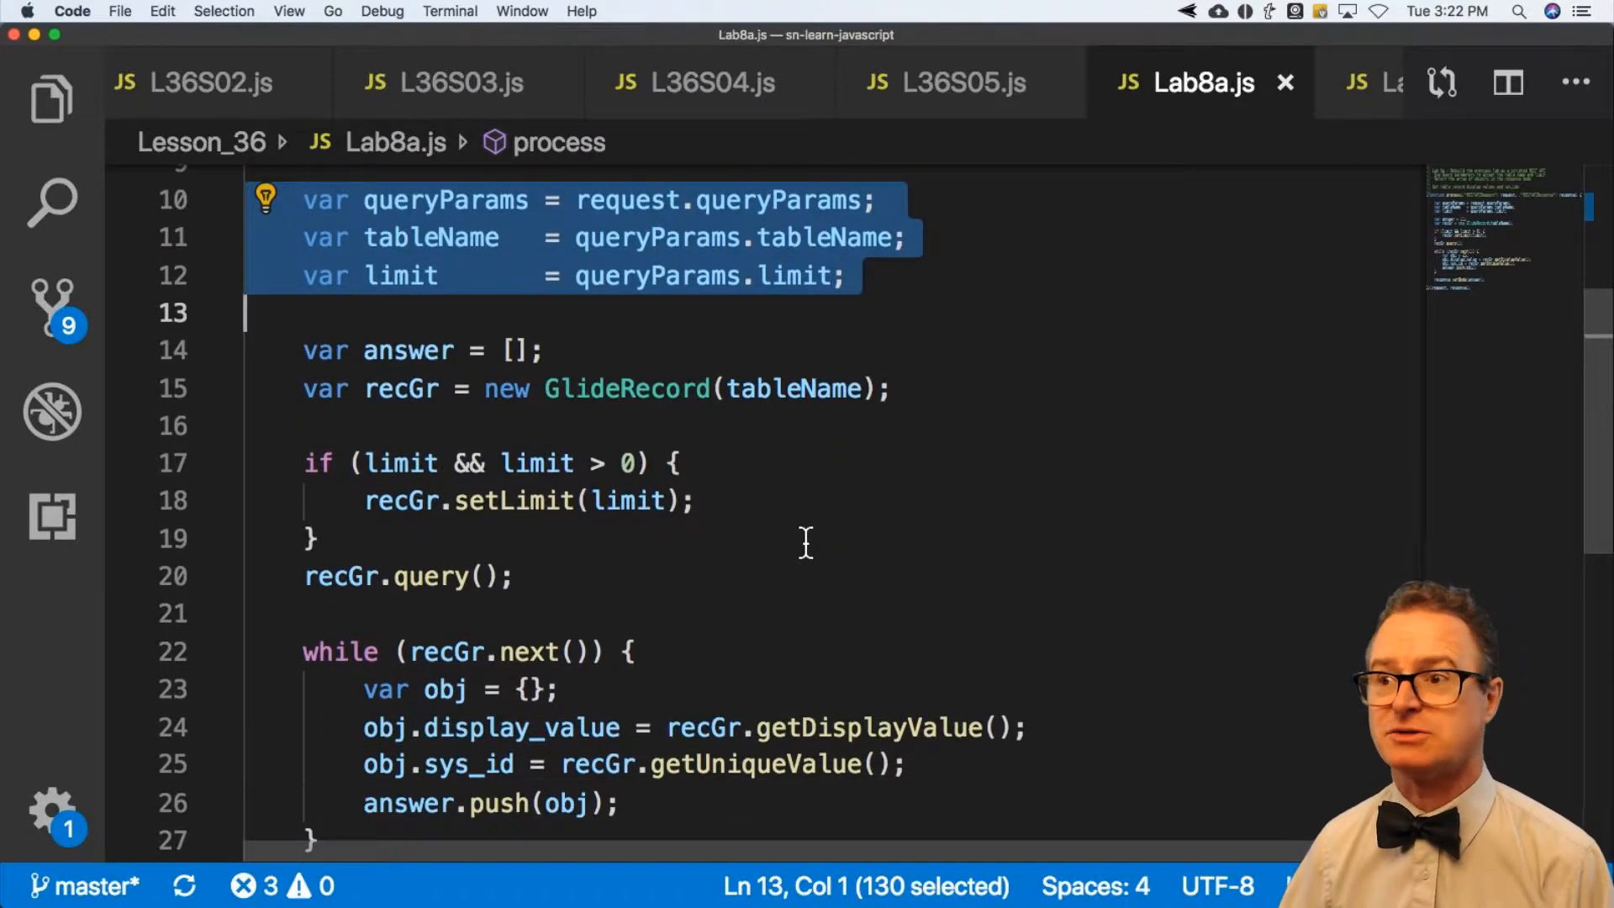
scroll("down", 3)
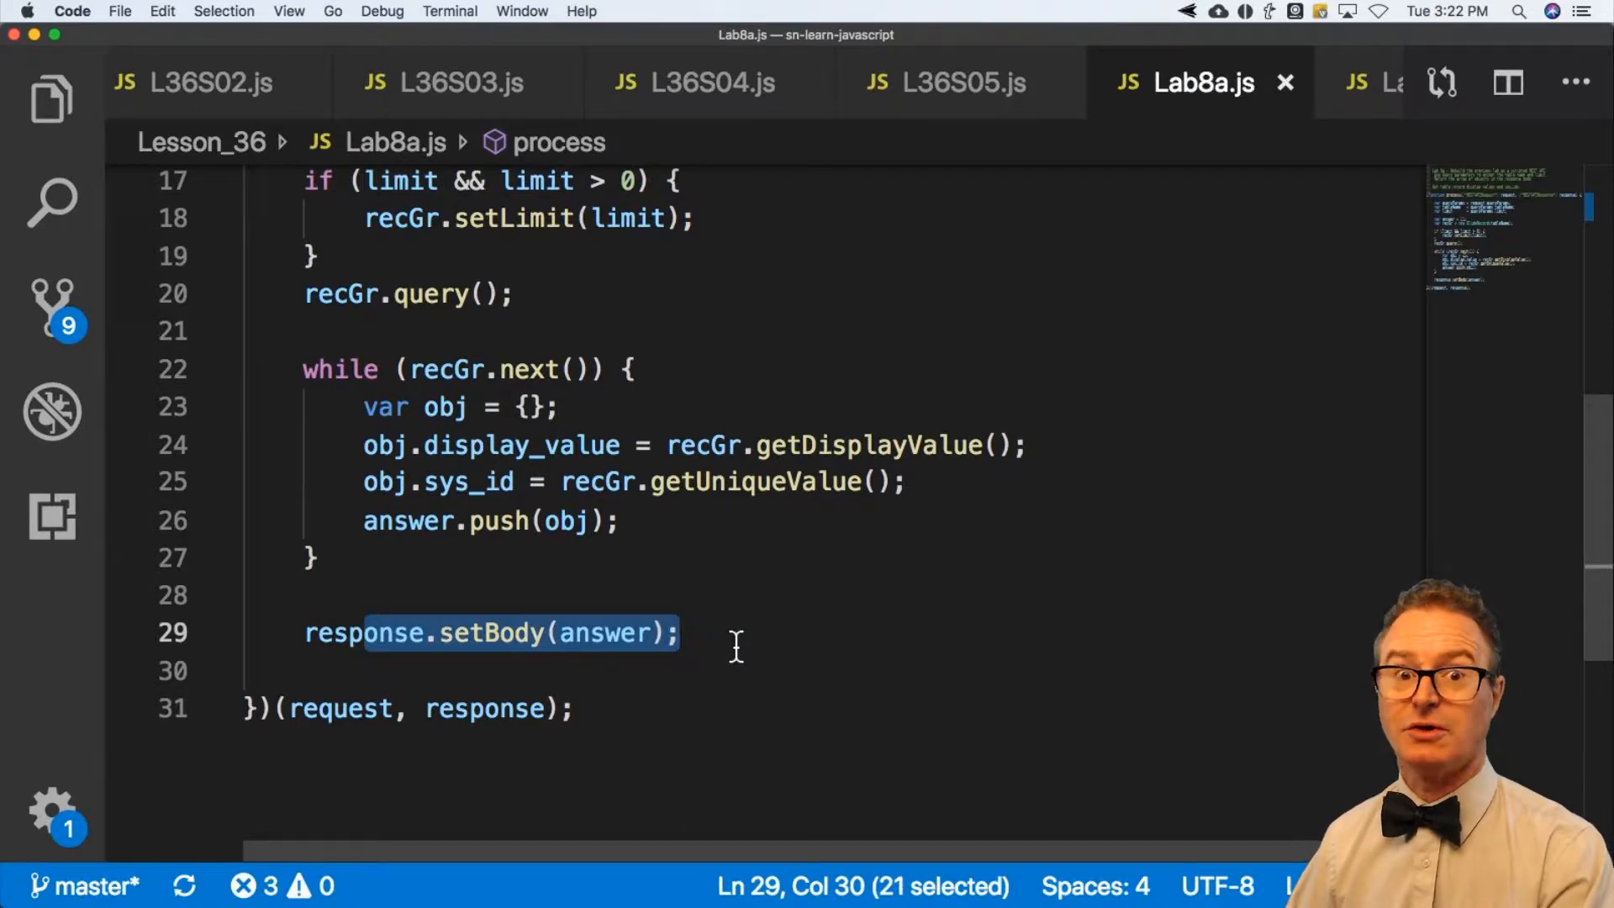
scroll("up", 3)
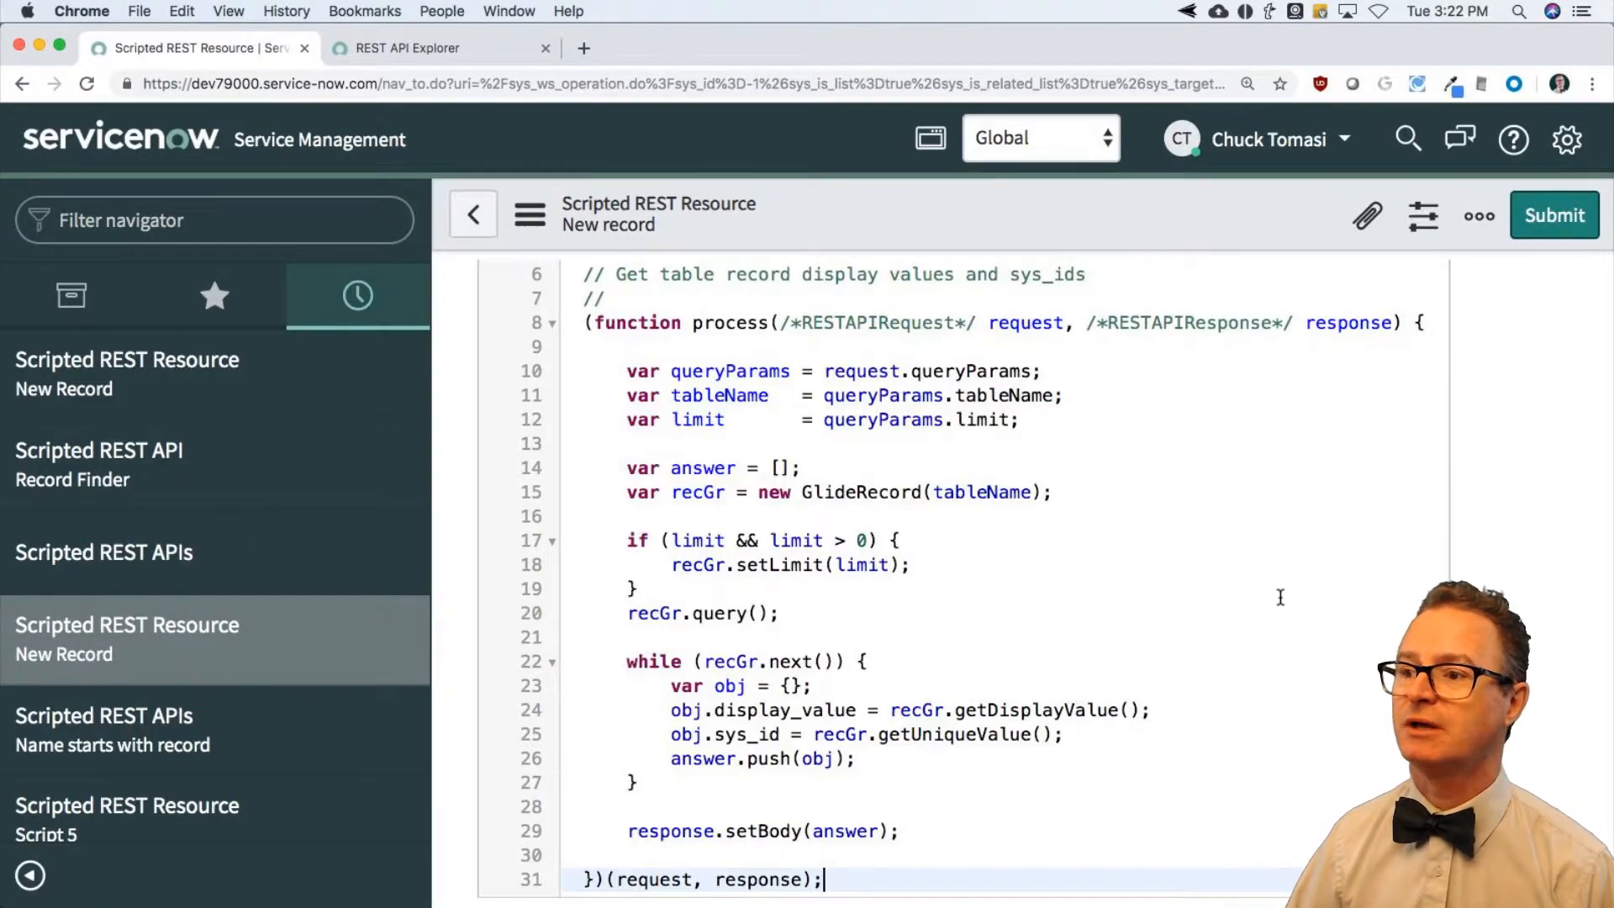
scroll("up", 3)
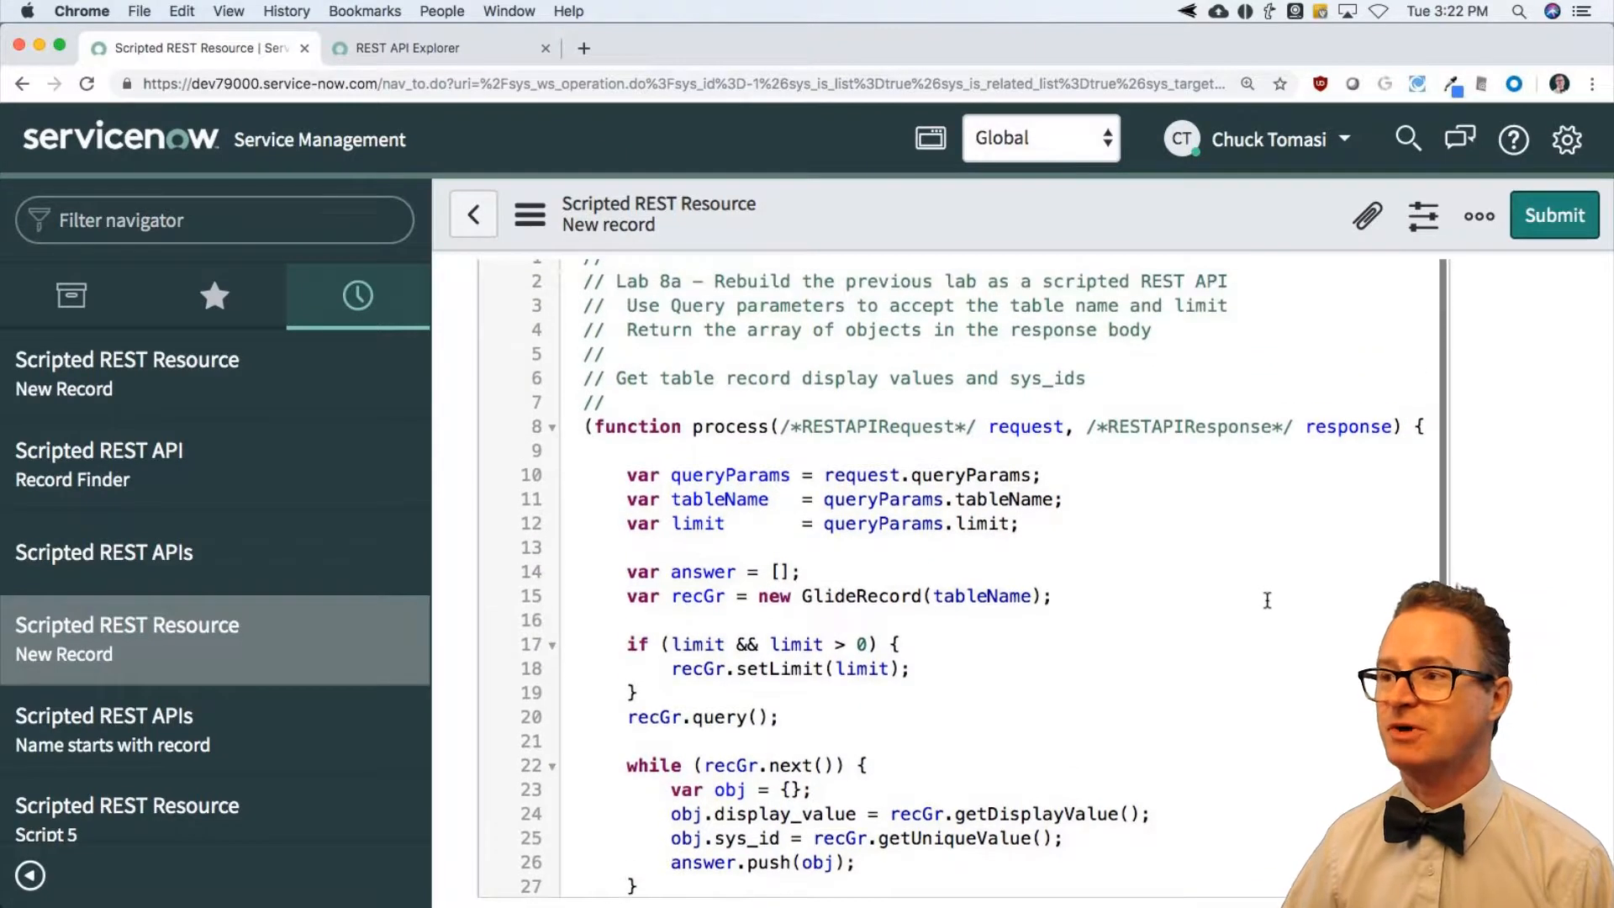
Step: Save the Lab 8a resource via the form's context menu and stay on the record
left_click(1478, 215)
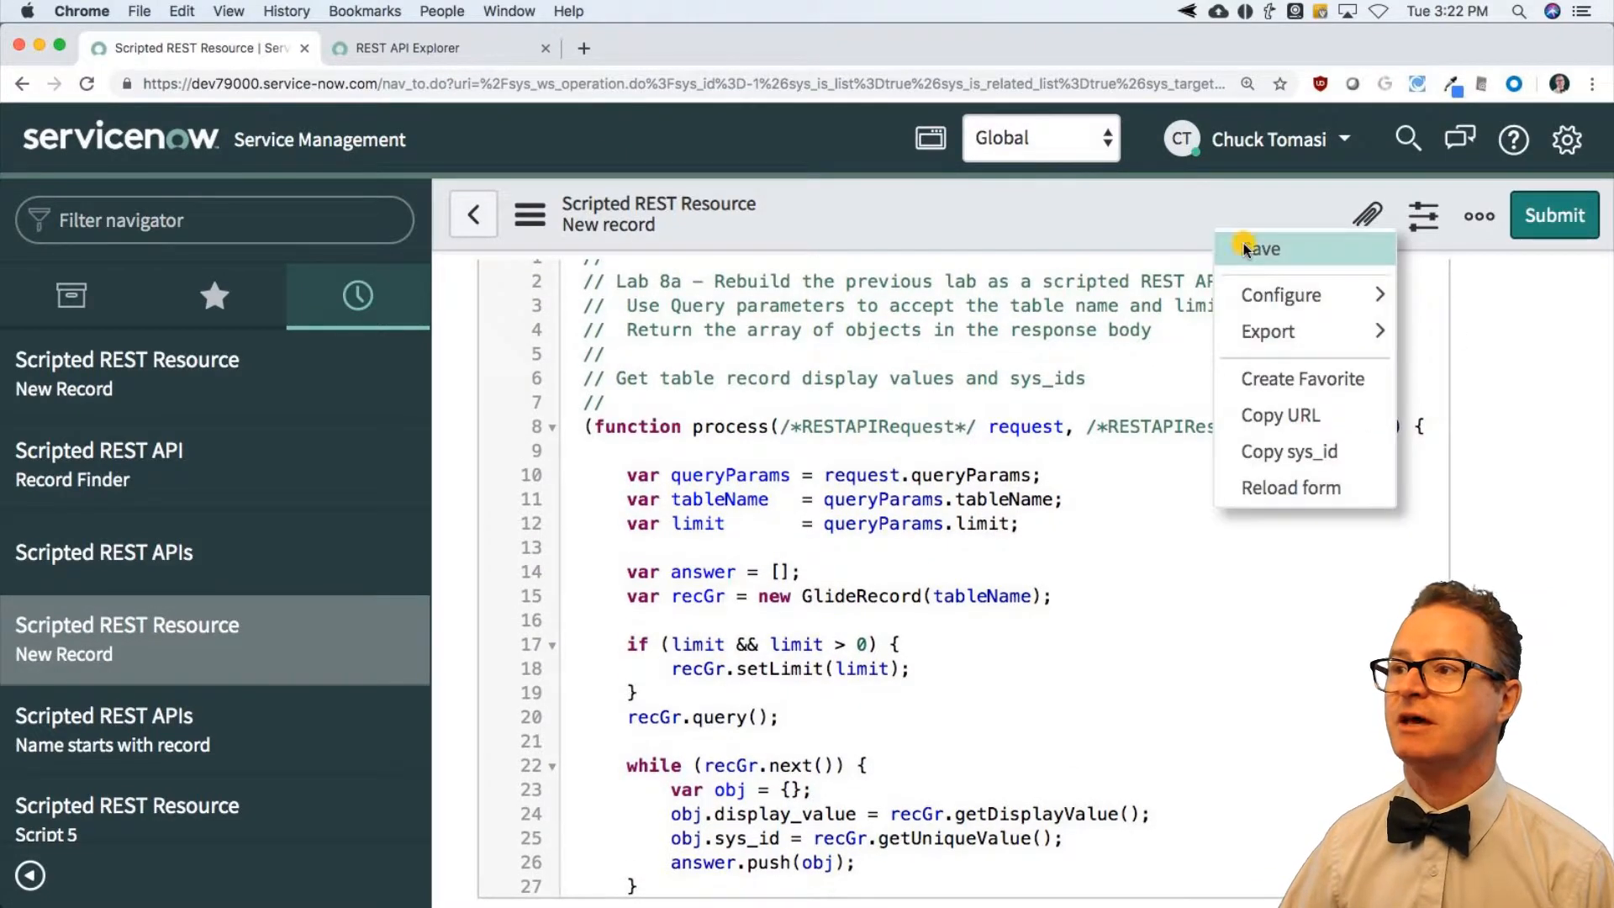
left_click(1261, 249)
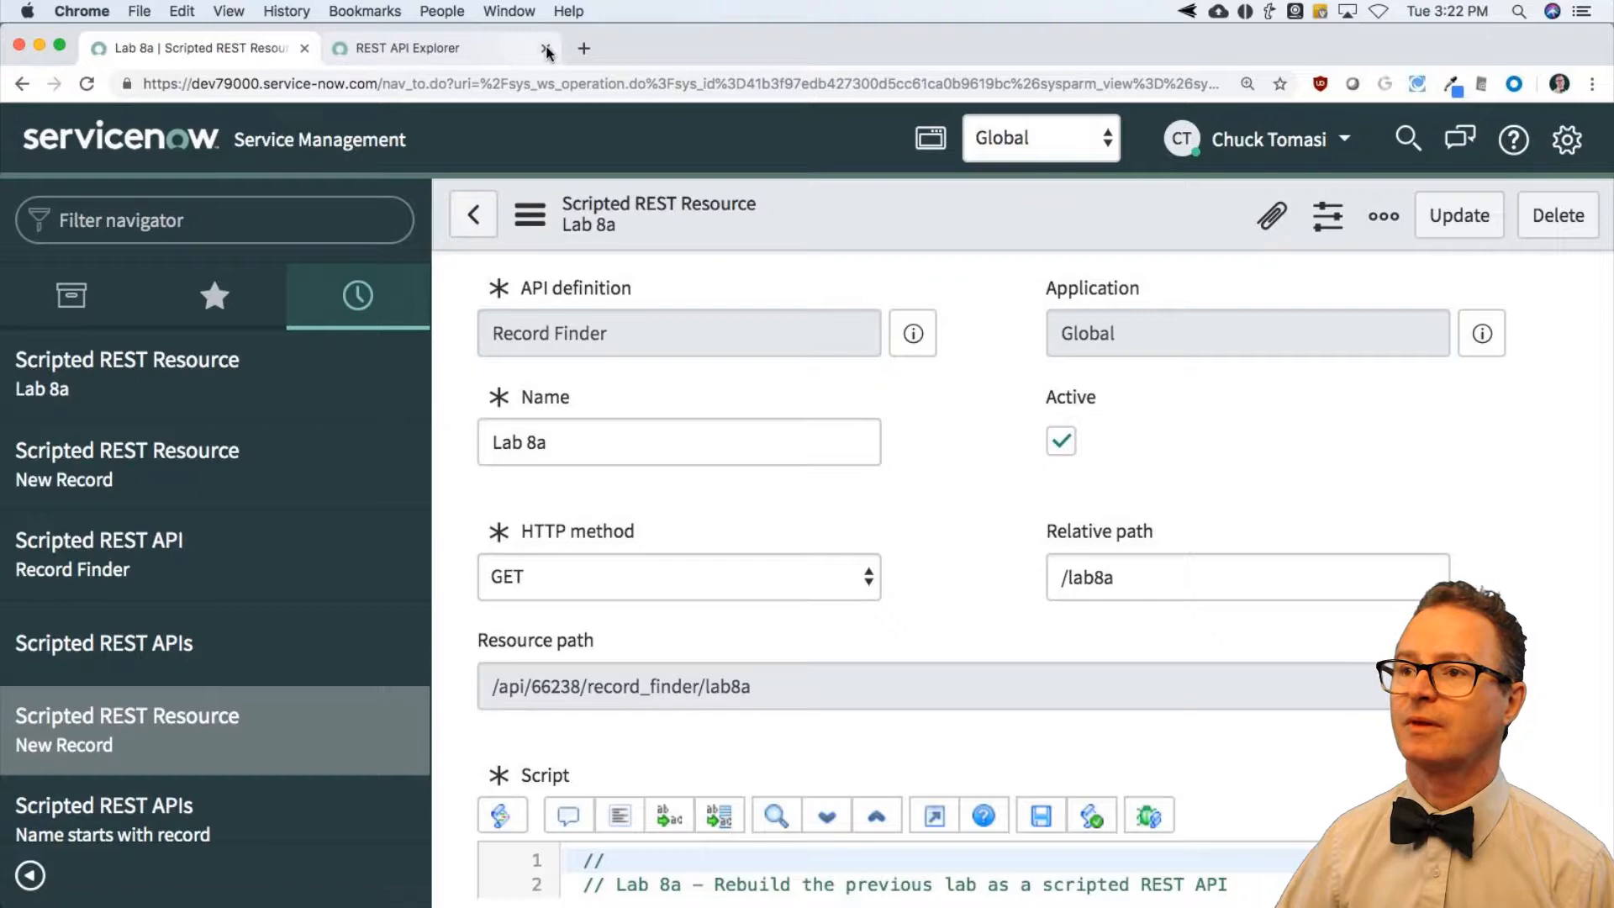
Step: Switch to the REST API Explorer showing Record Finder's Lab 8a GET endpoint
left_click(548, 48)
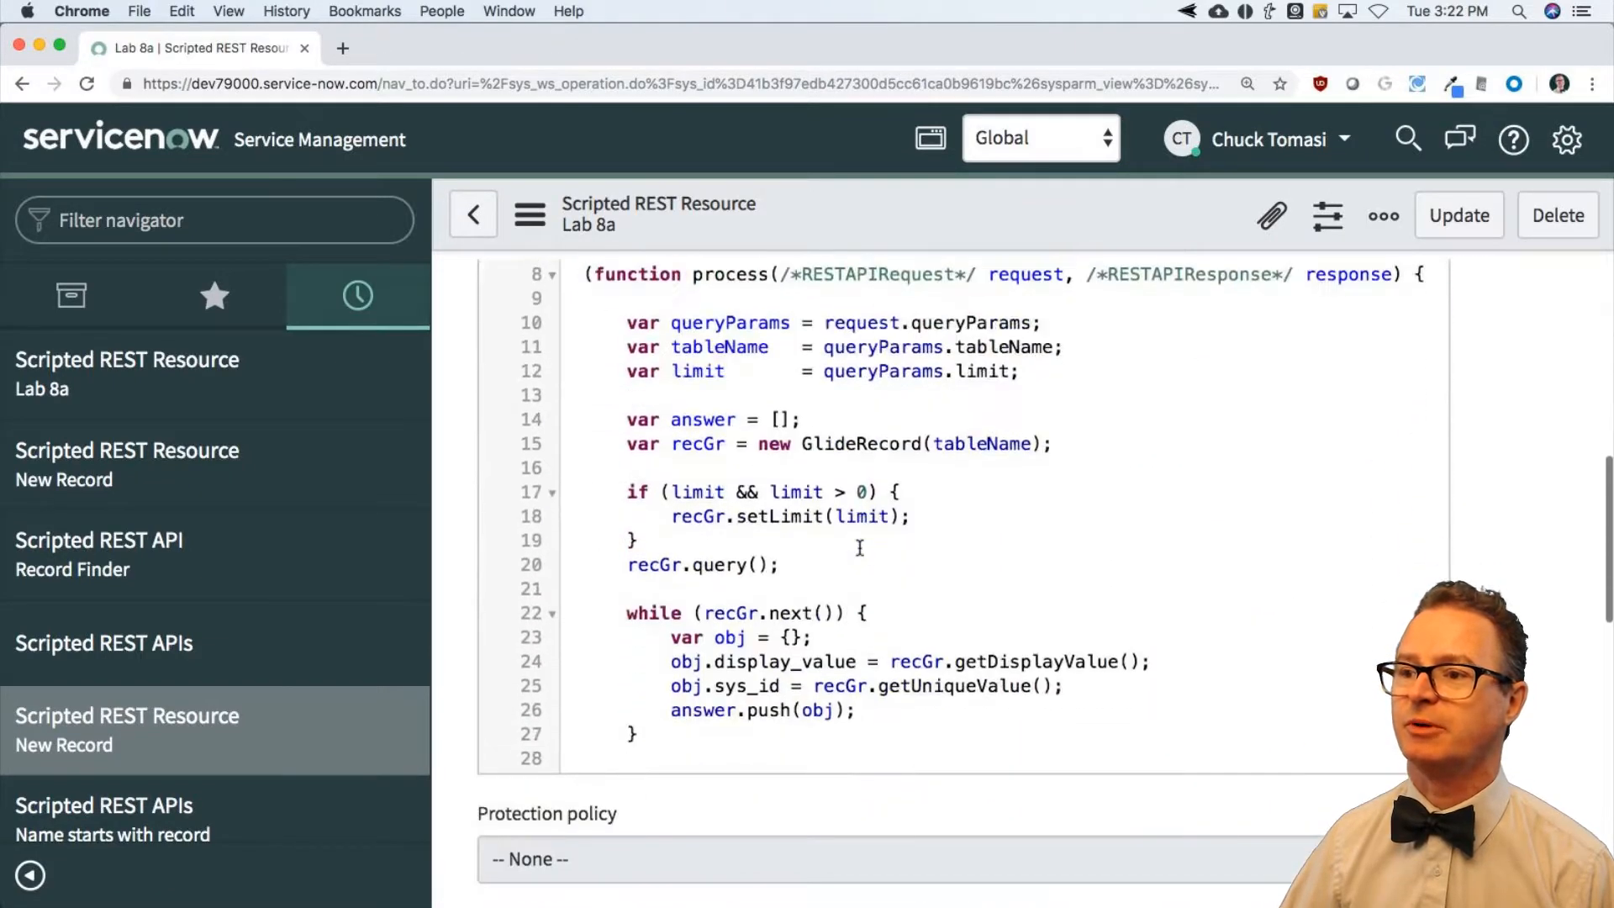
scroll("down", 3)
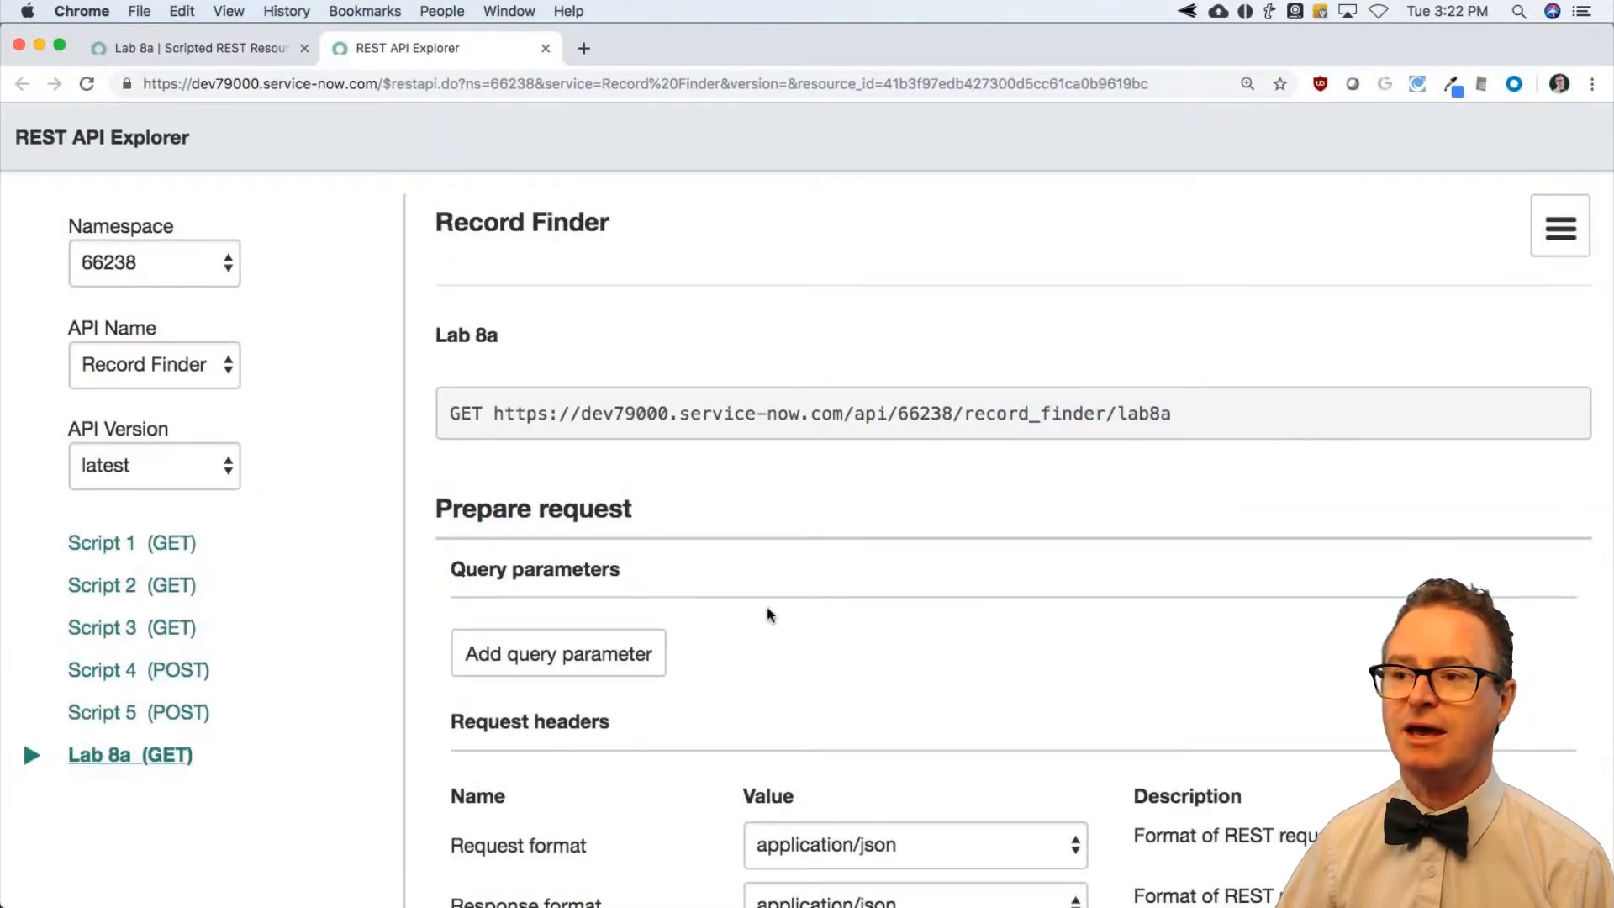
Step: Add query parameter tableName = incident, confirming the name against the Lab 8a script
scroll("down", 3)
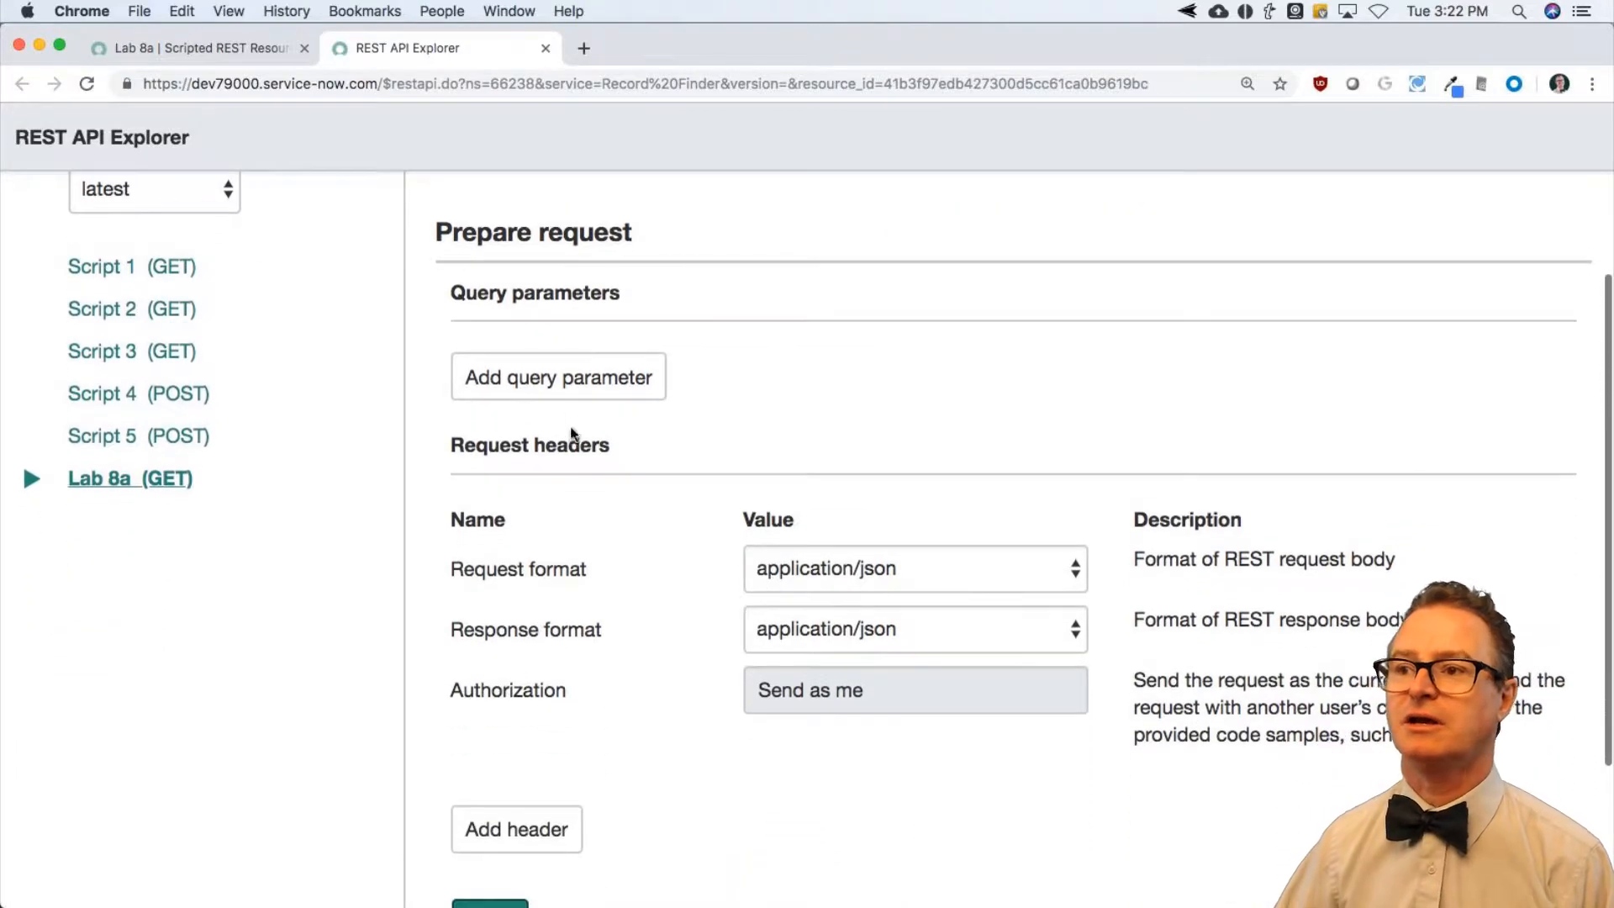
left_click(558, 377)
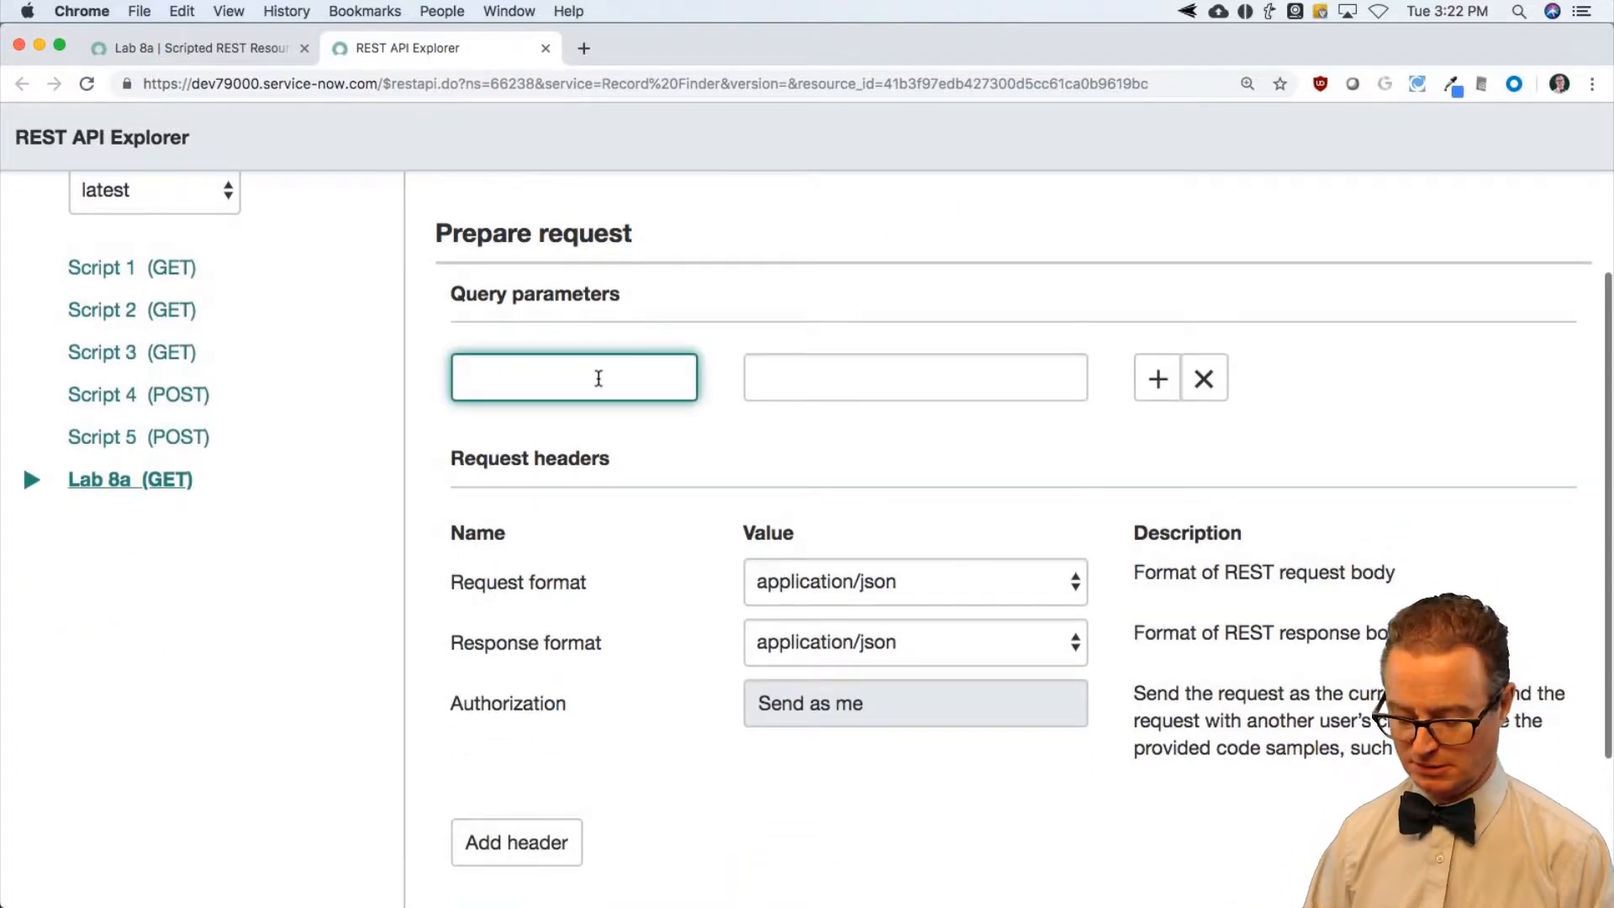
type("tableName")
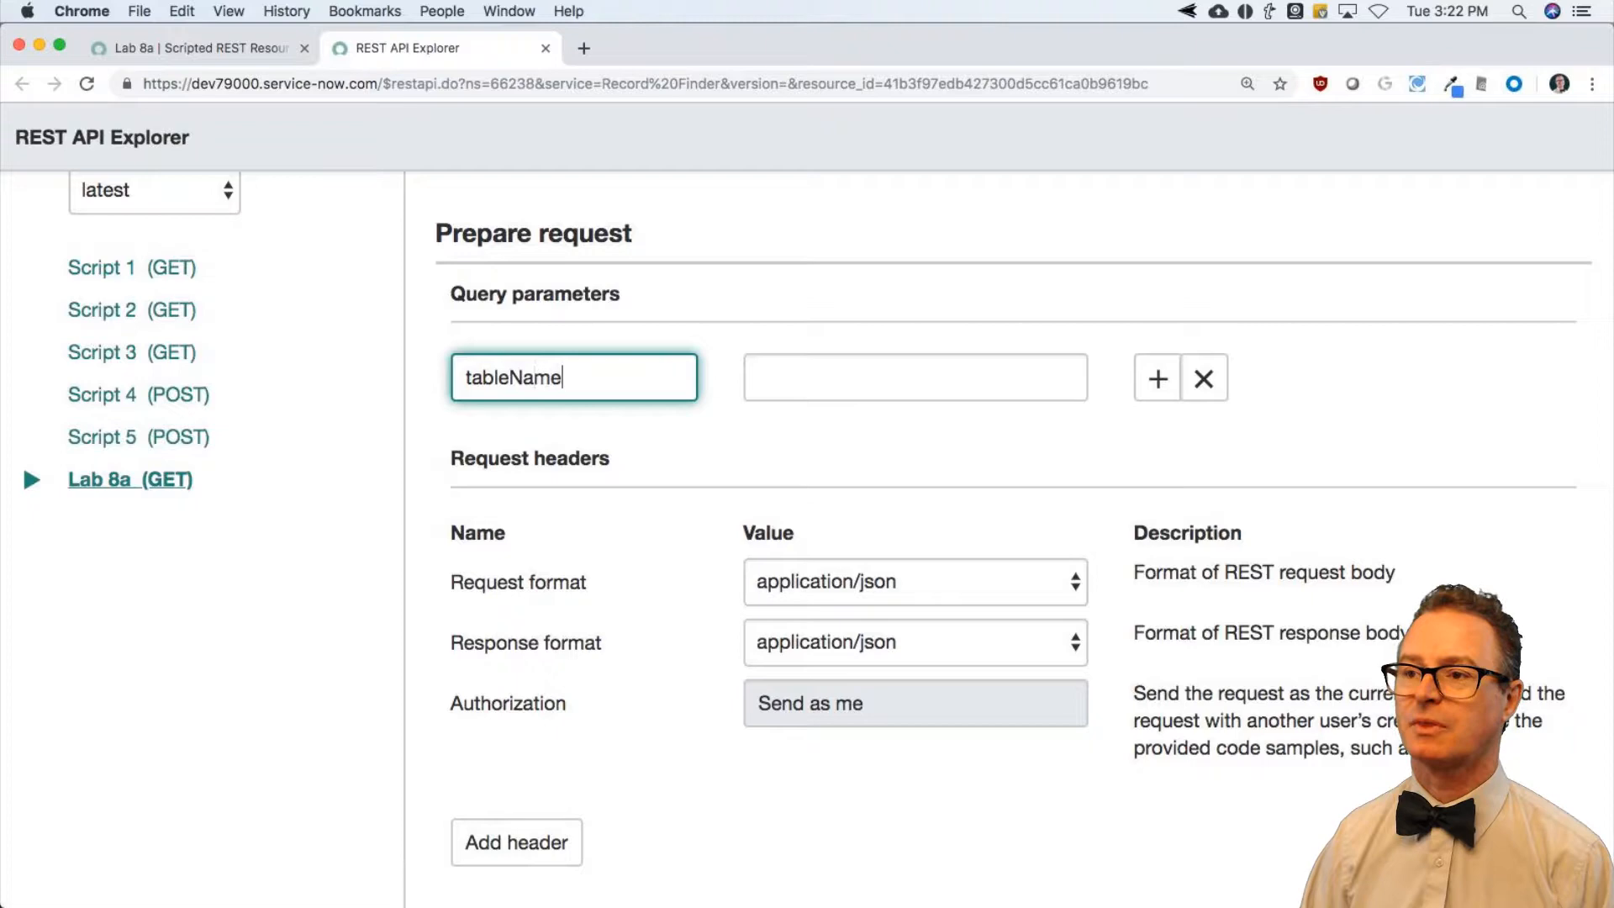
left_click(195, 47)
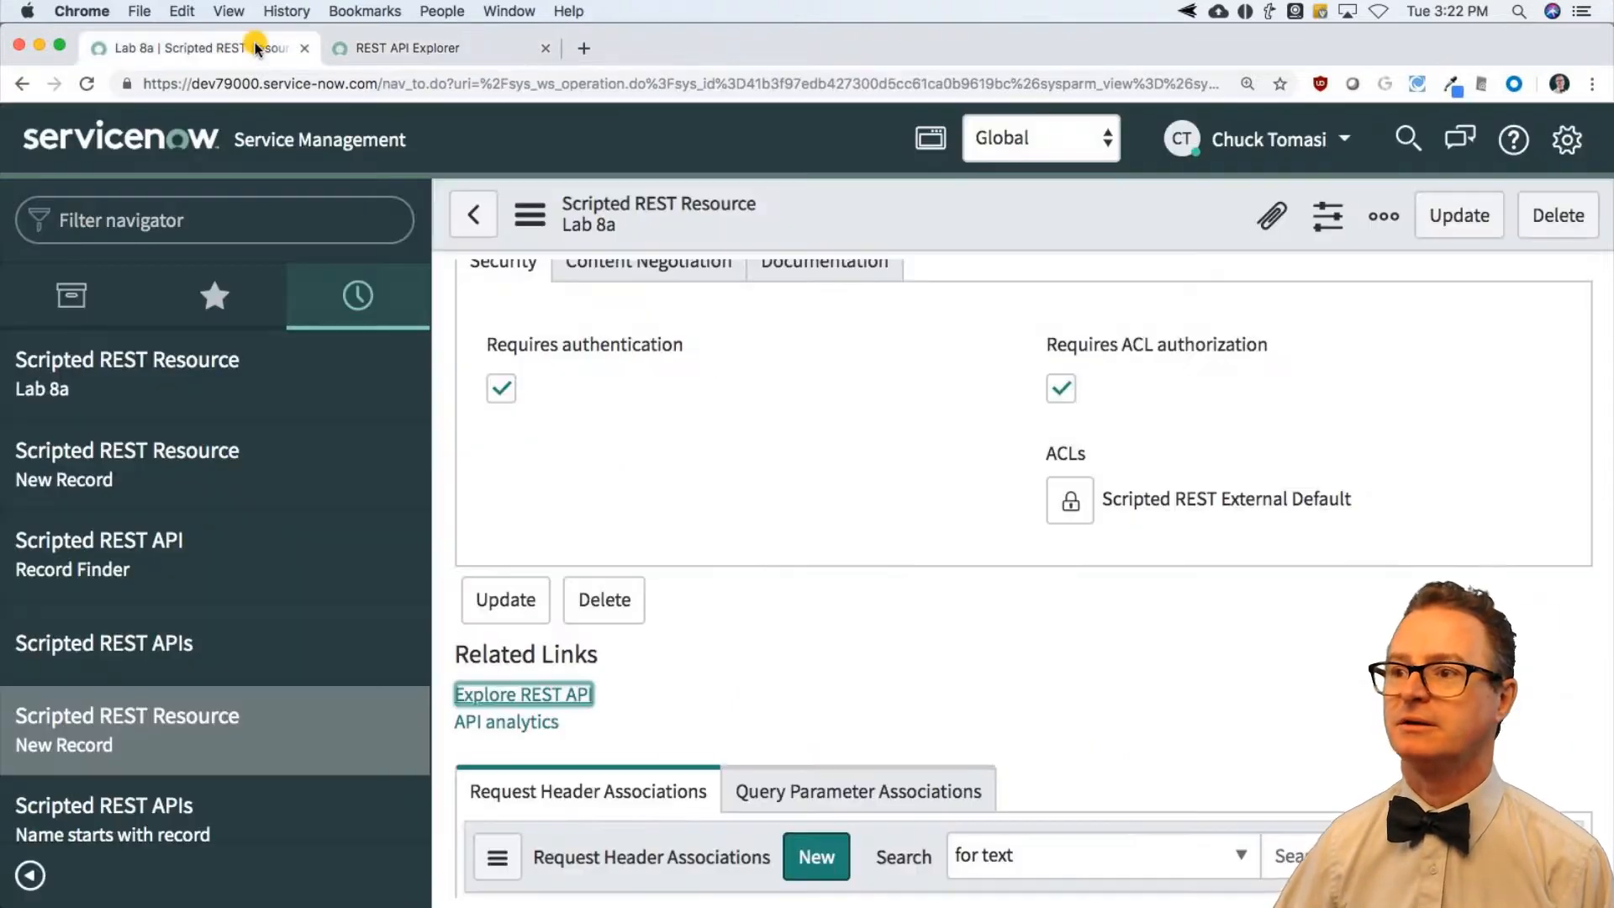
scroll("up", 3)
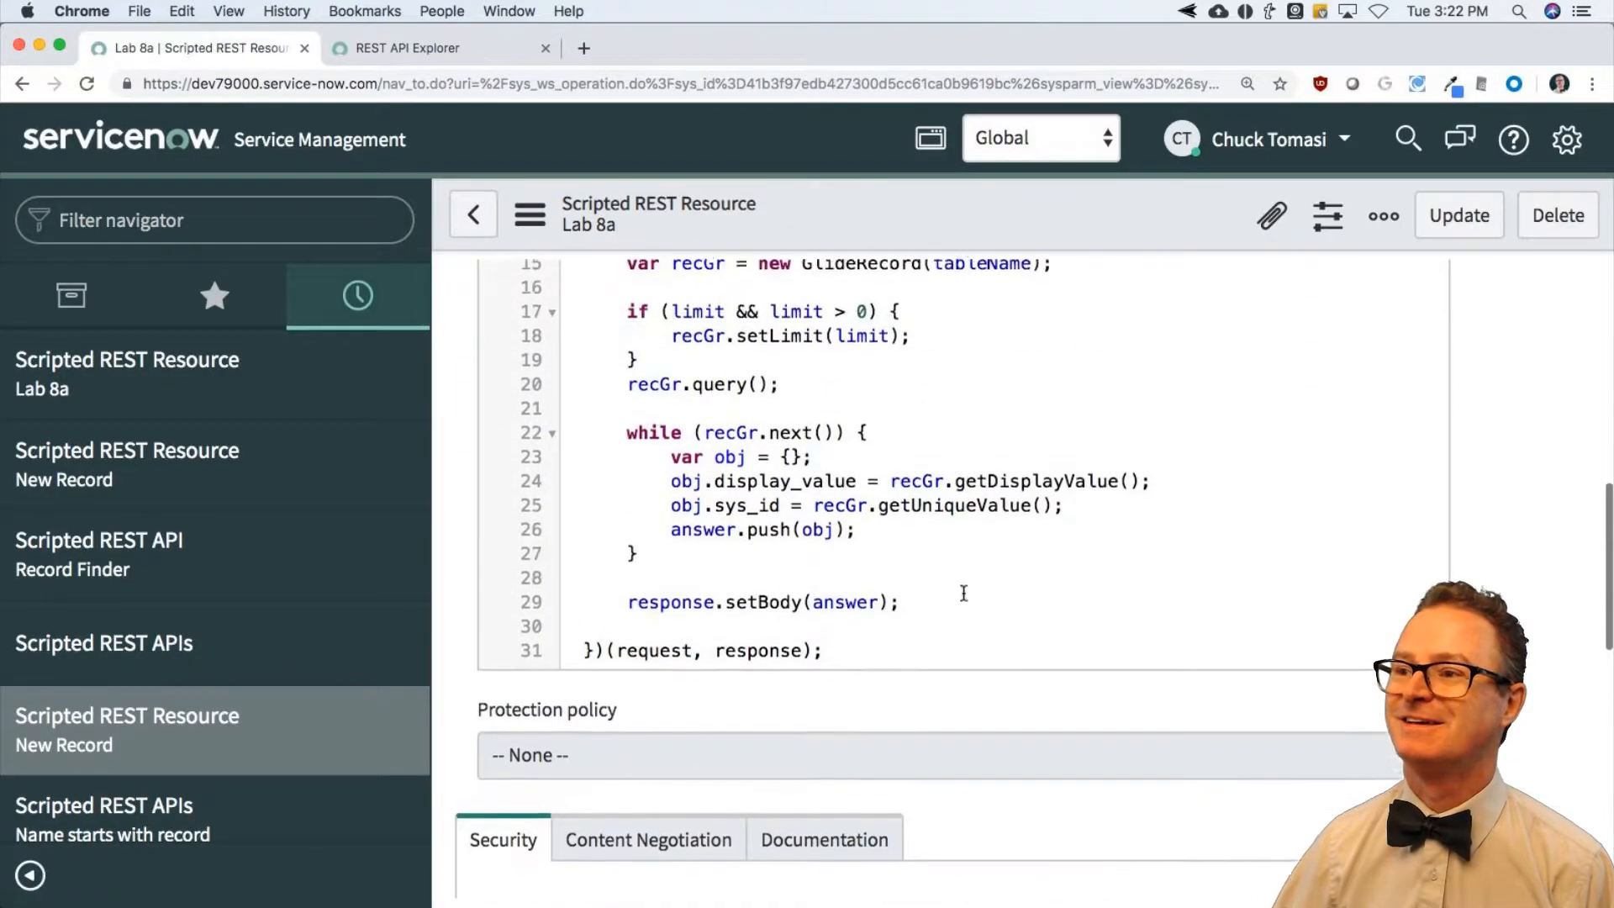
scroll("up", 3)
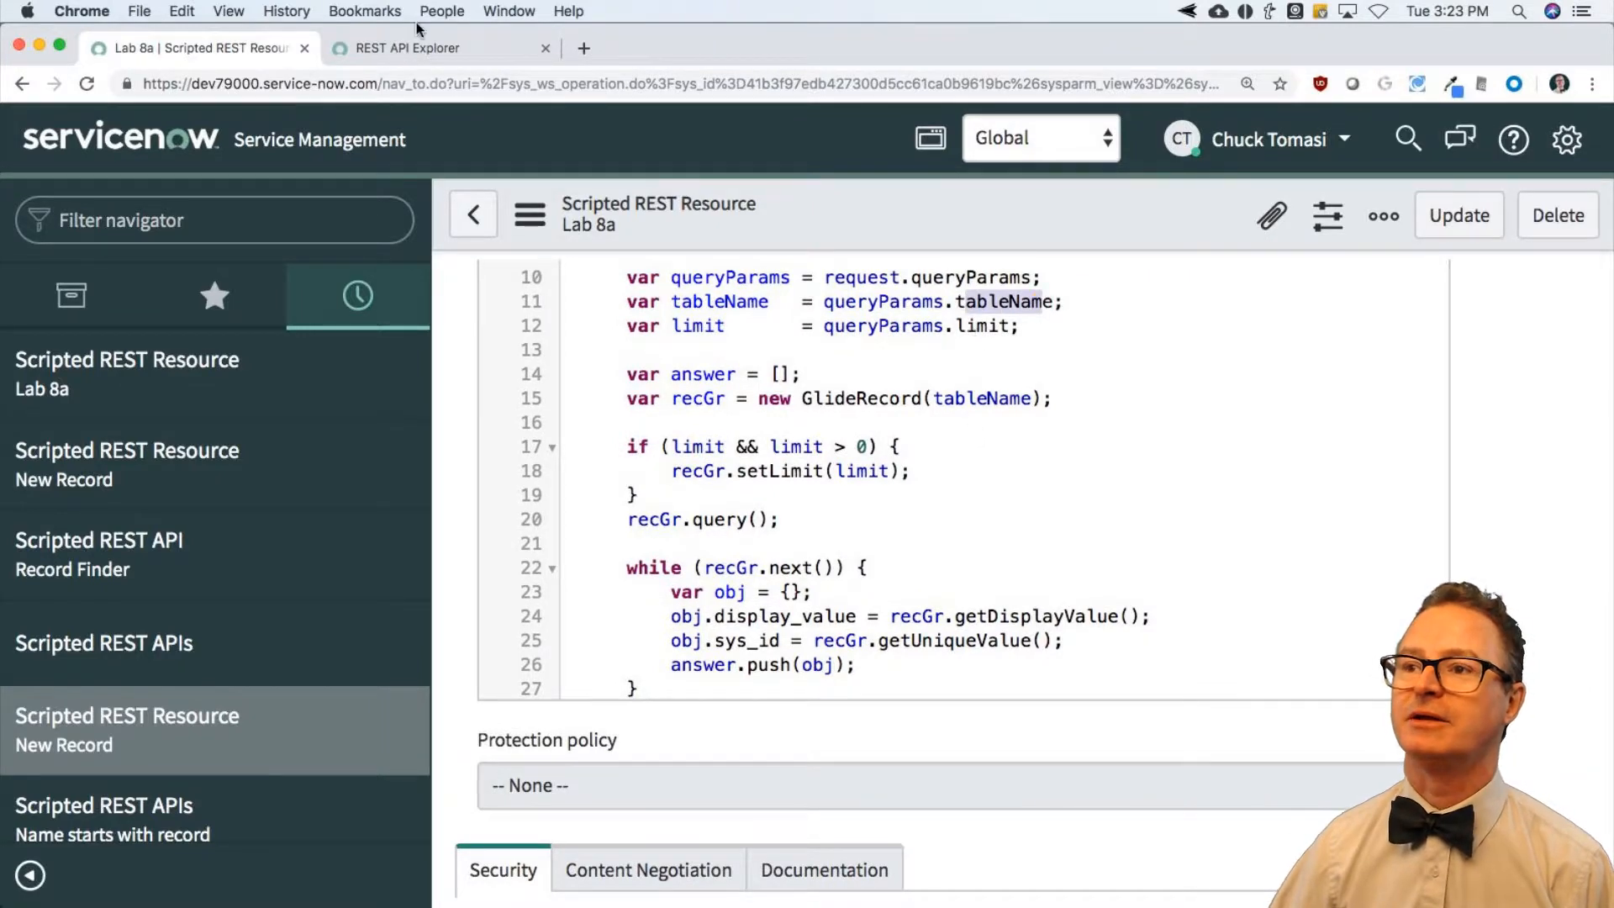
left_click(412, 47)
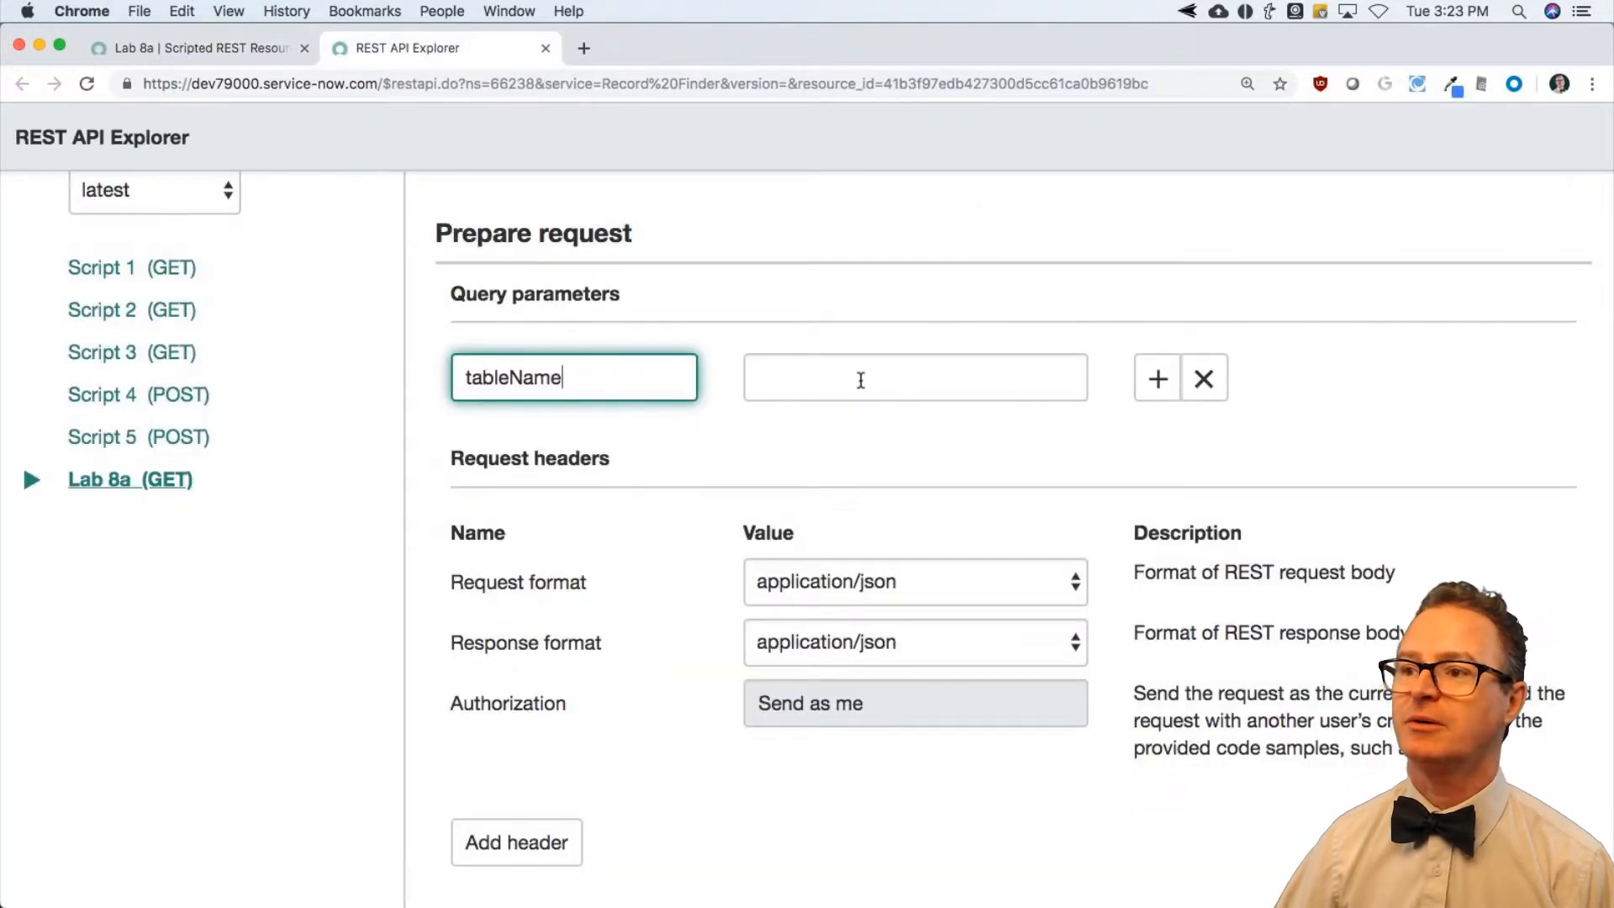
type("incdi")
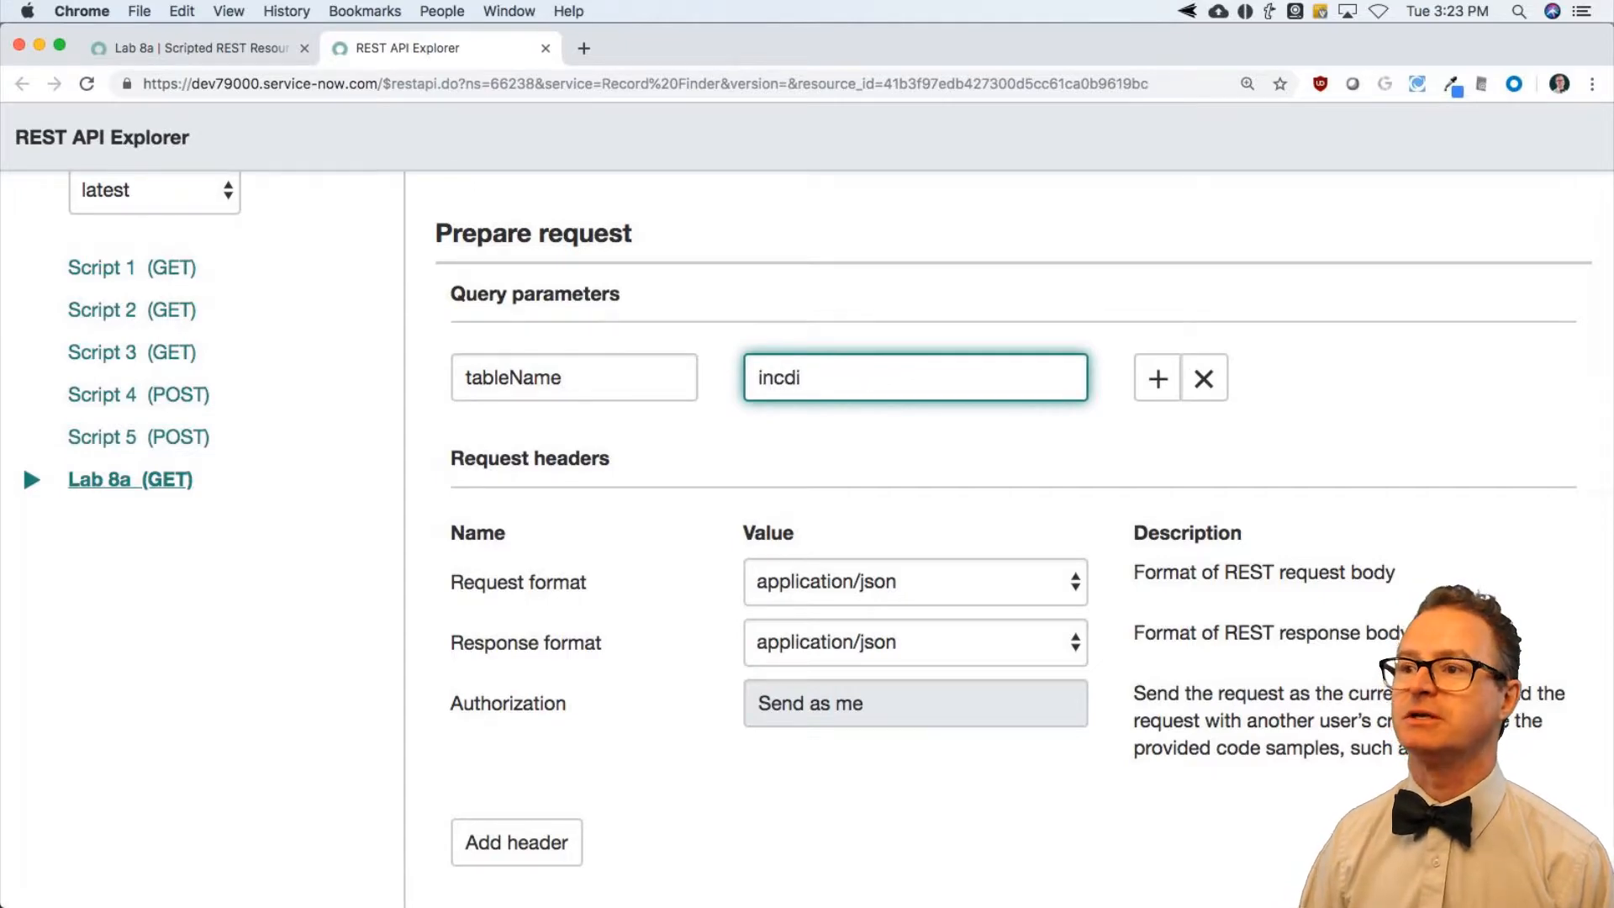
Step: Add a second query parameter limit = 5
scroll("down", 3)
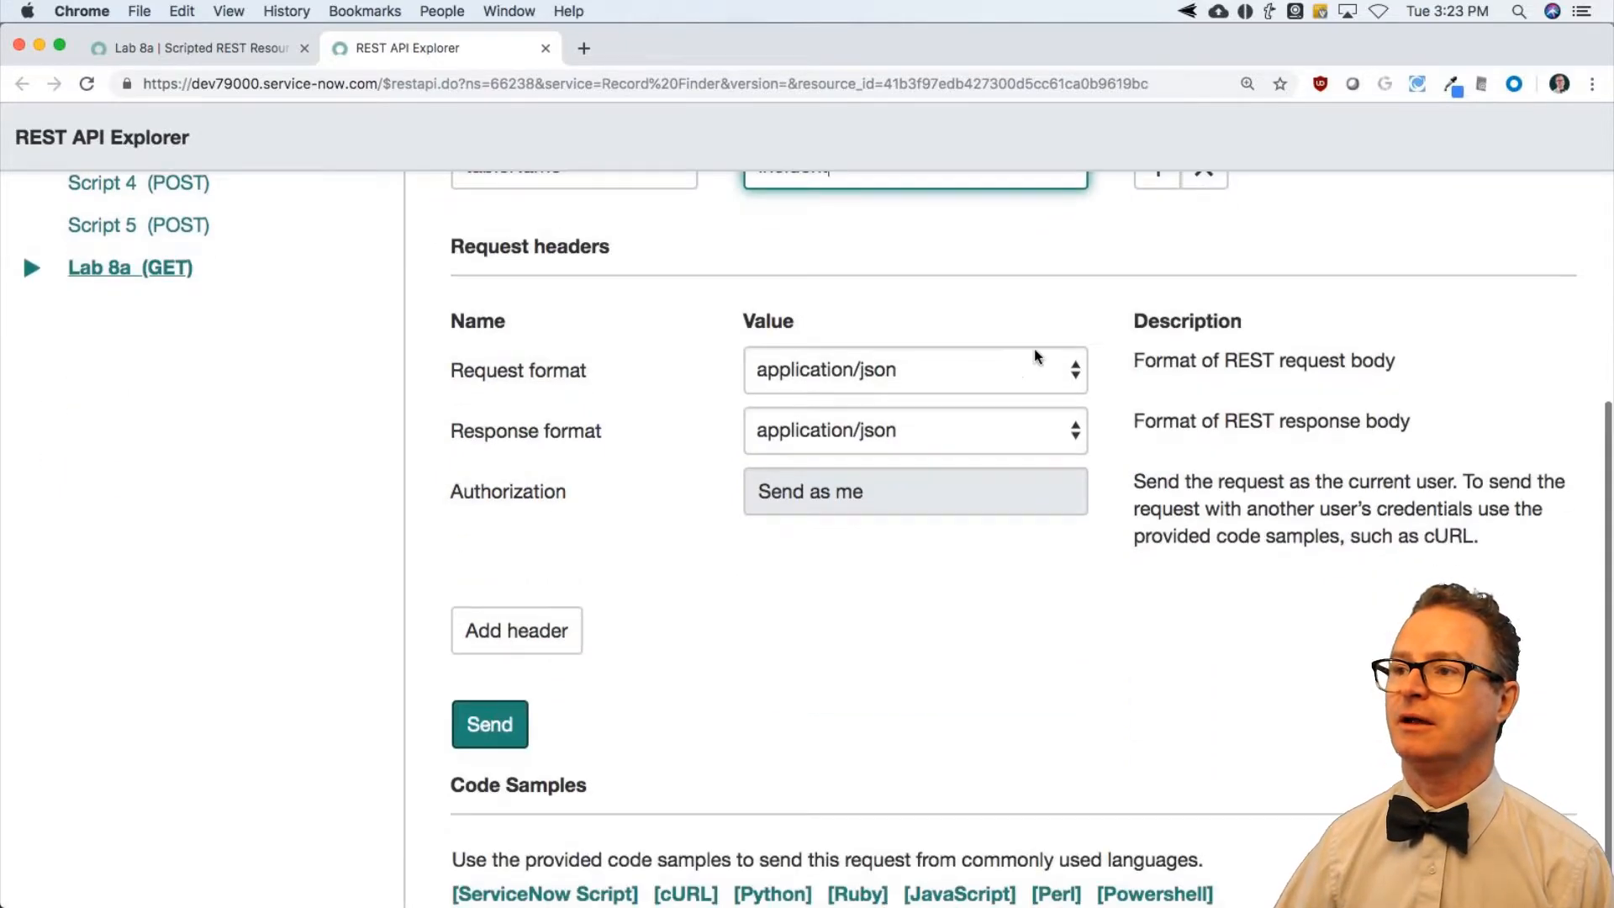
scroll("up", 3)
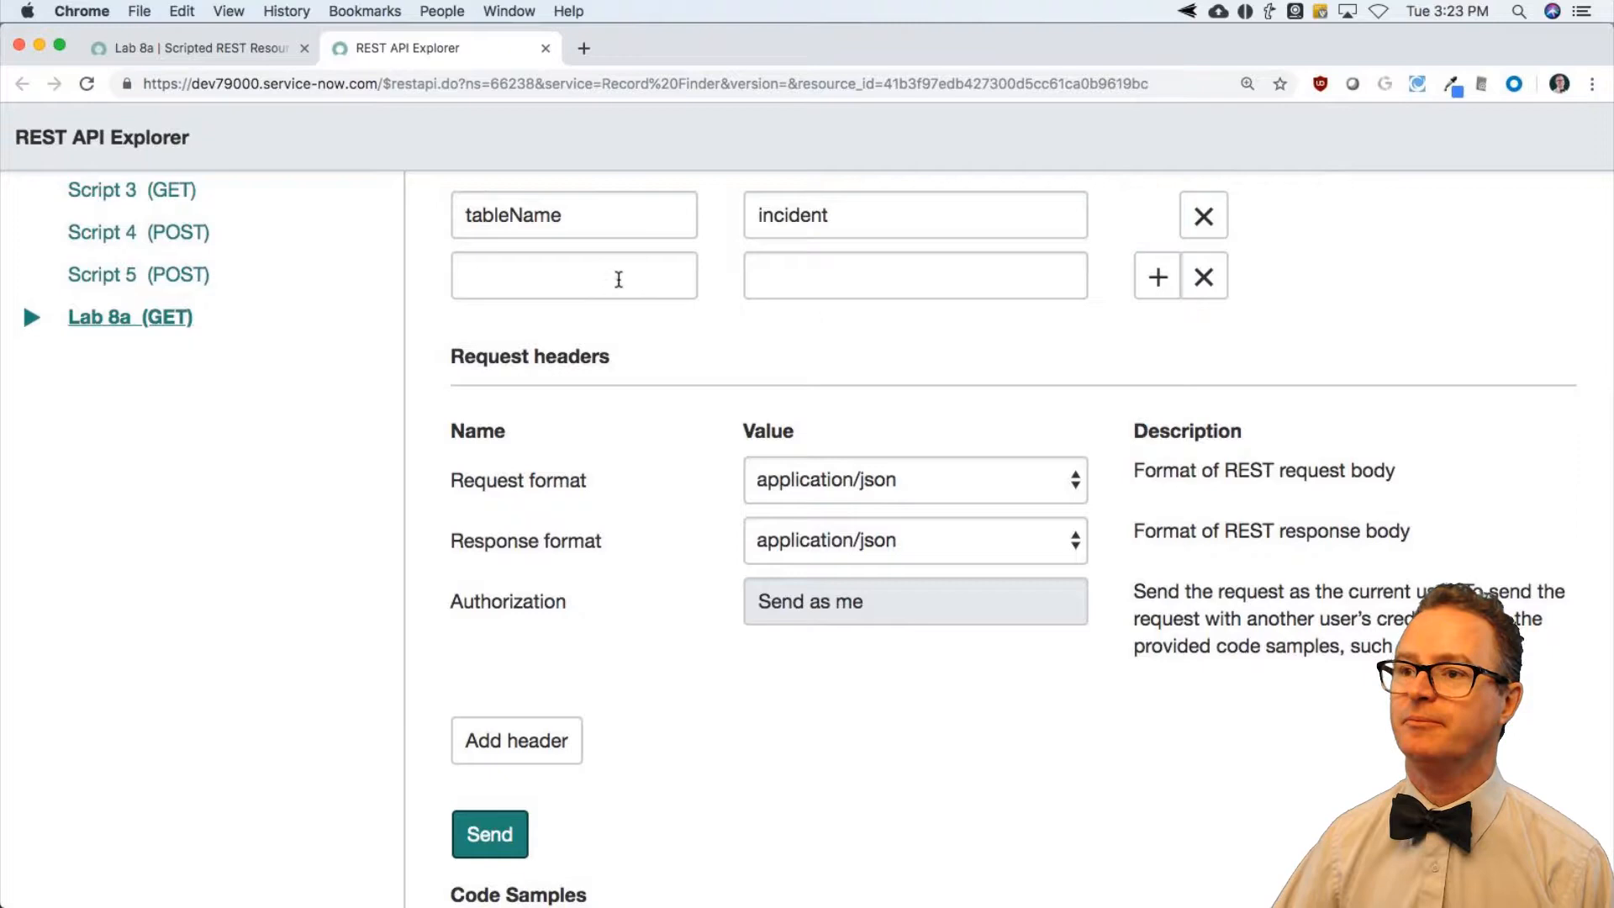
type("limit")
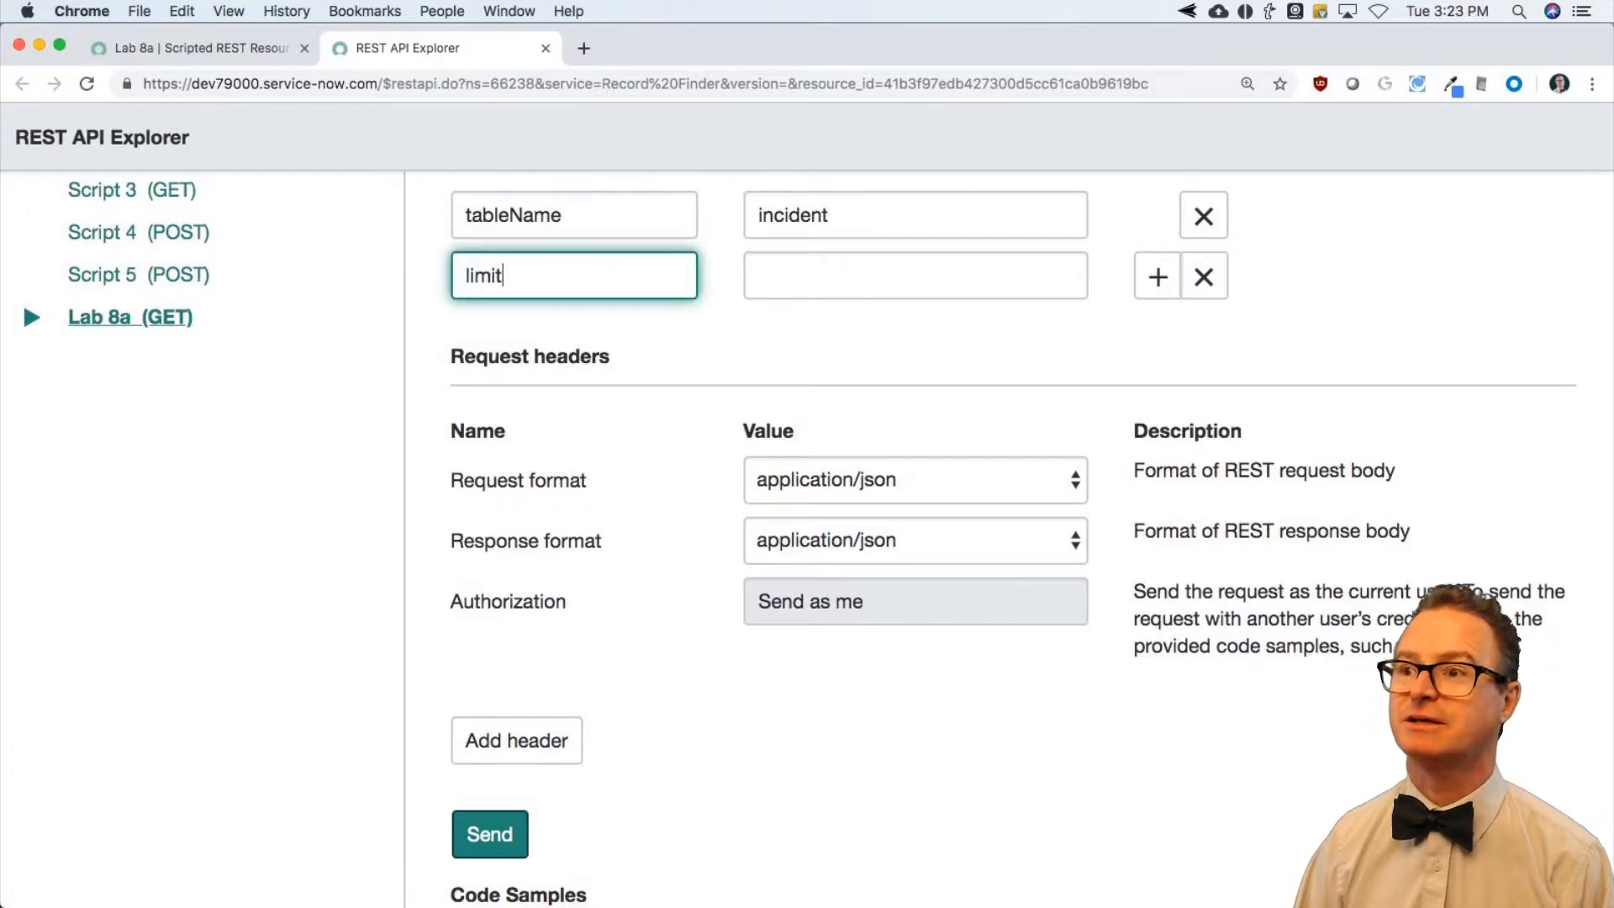
type("5")
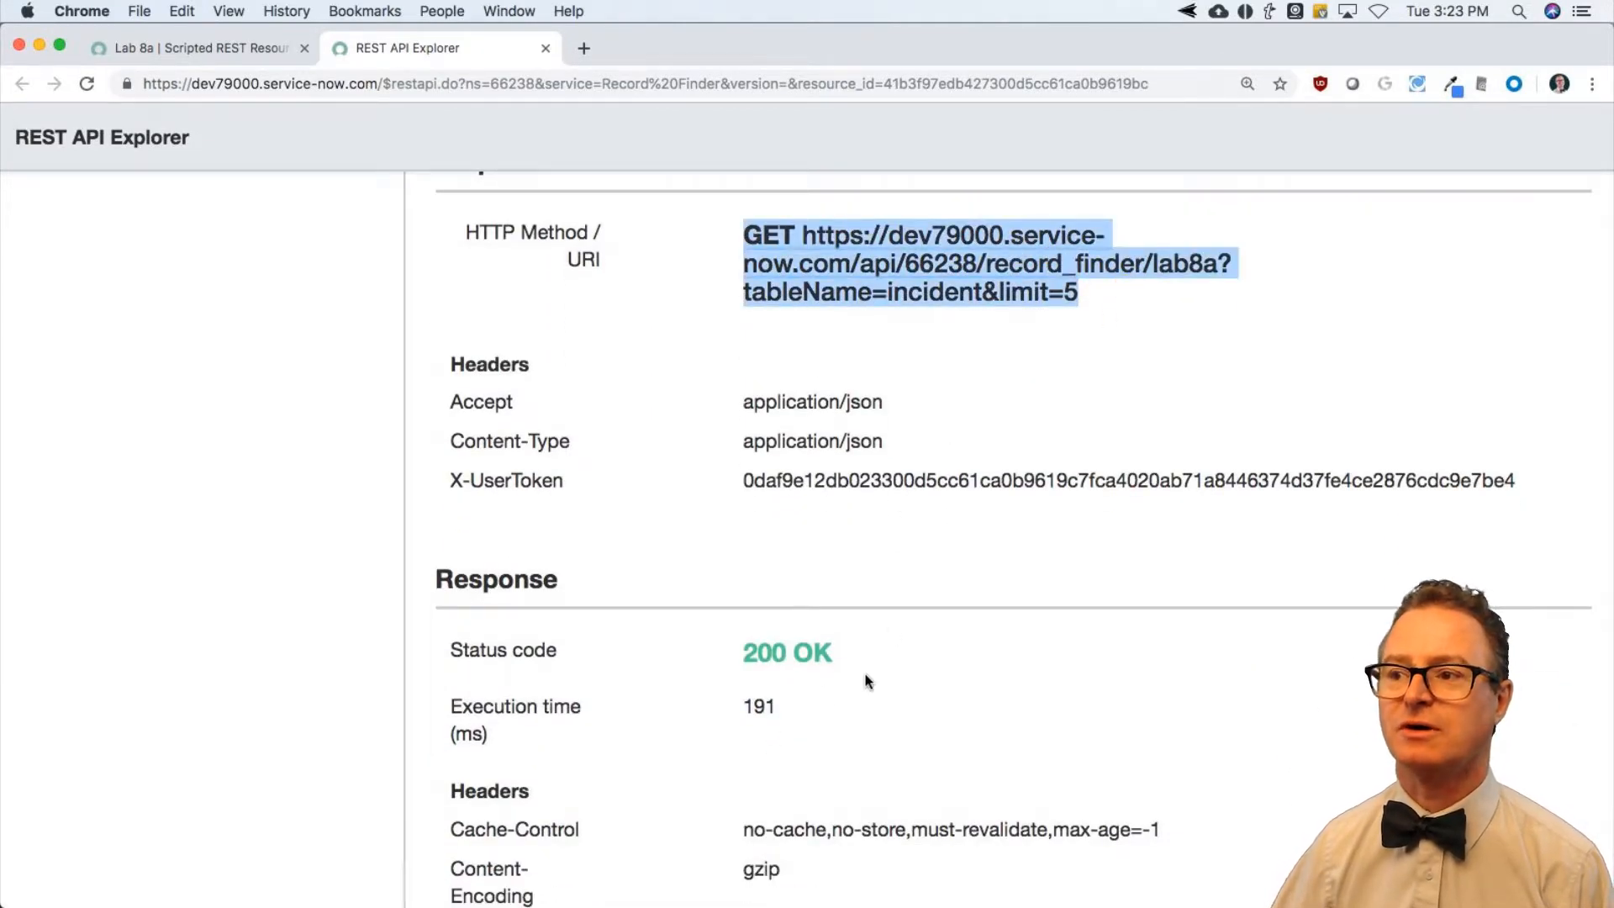
Step: Review the 200 OK response, headers and JSON body listing incidents like INC0000060
scroll("down", 3)
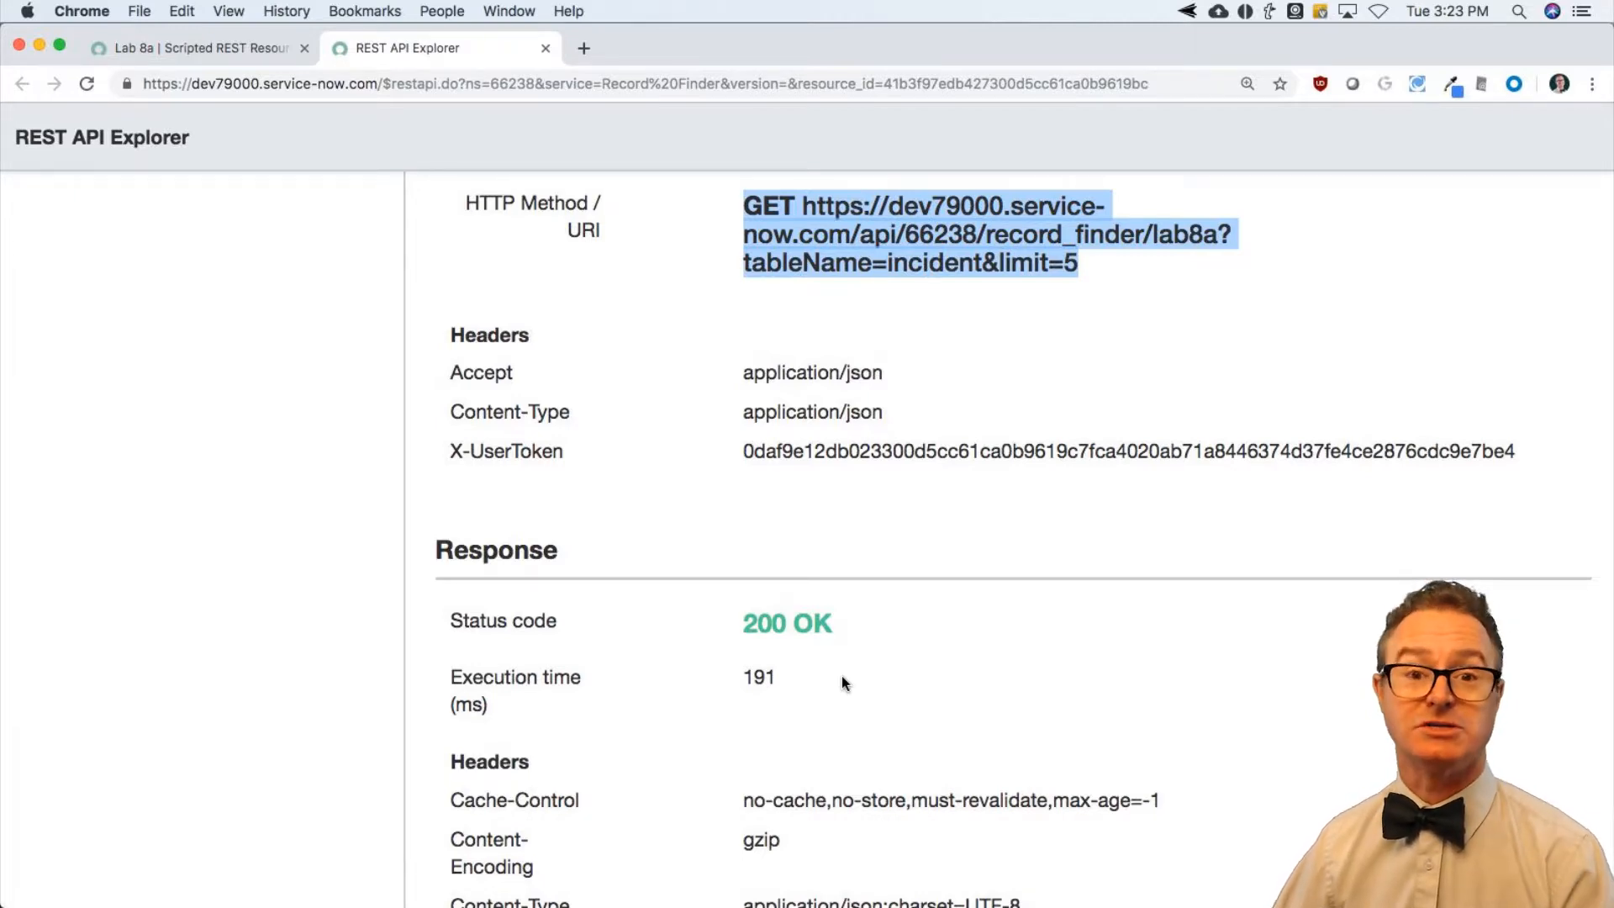
scroll("down", 3)
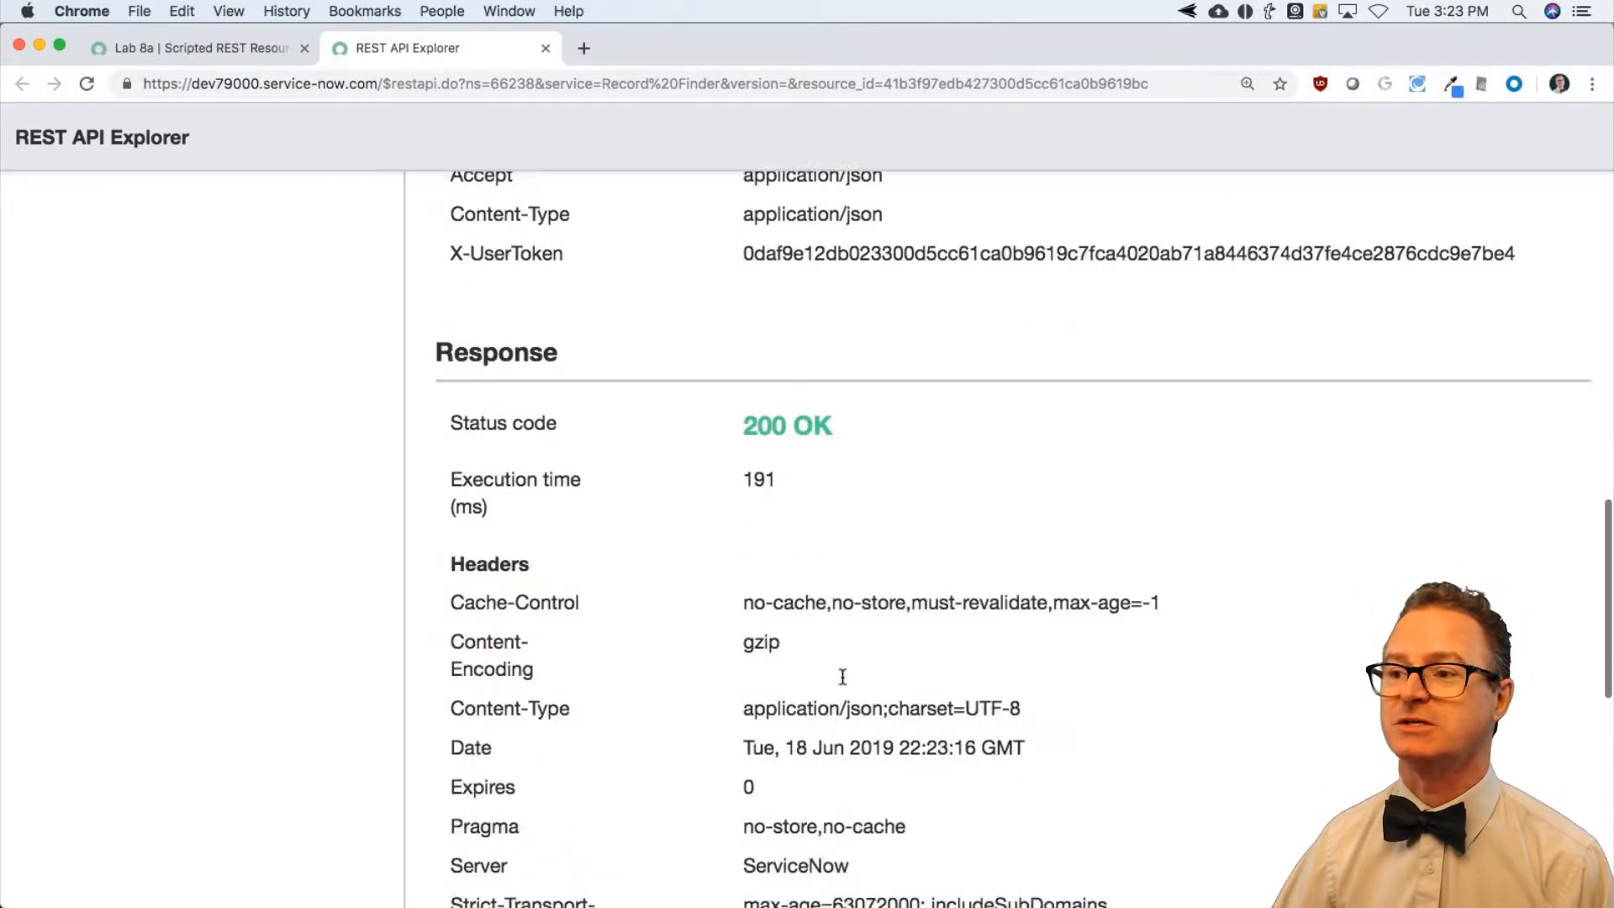
scroll("down", 3)
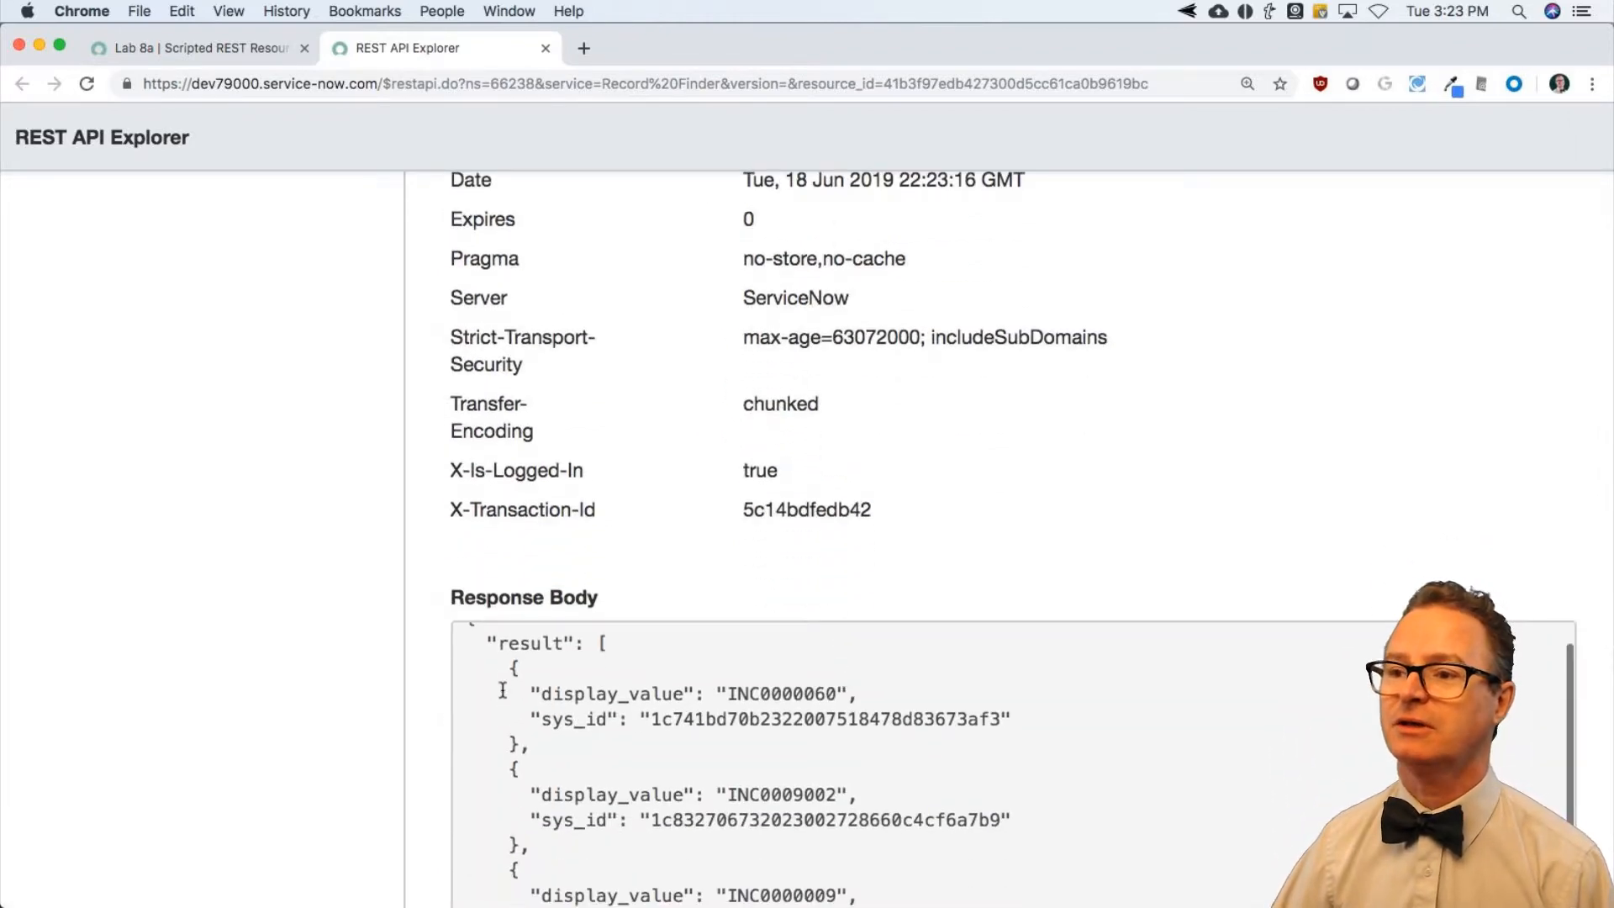
scroll("down", 3)
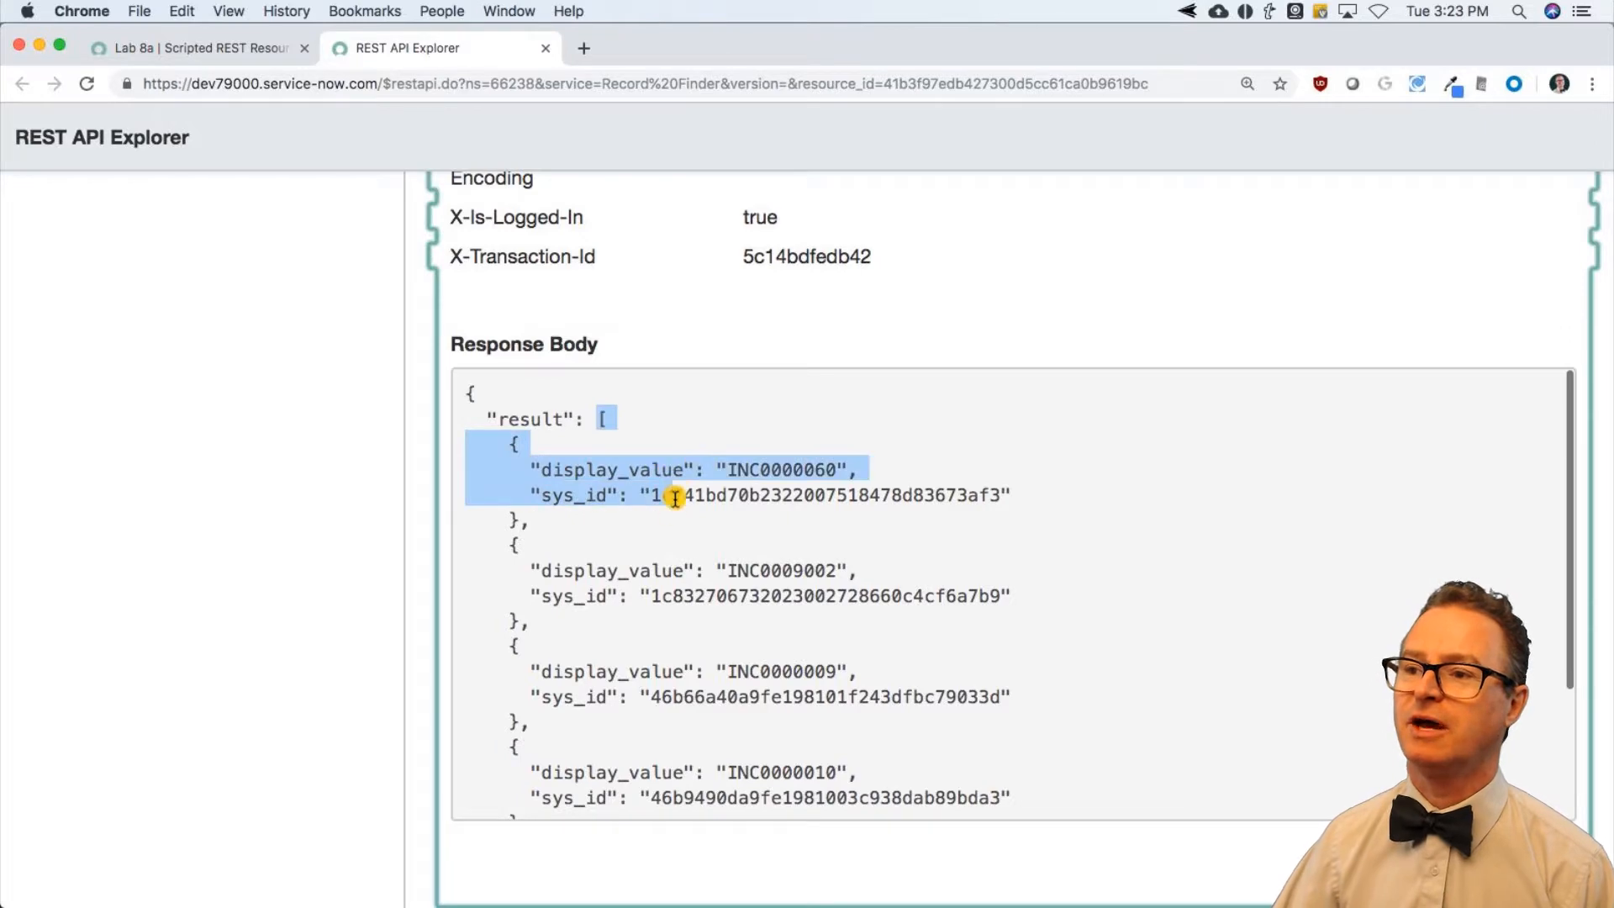
scroll("down", 3)
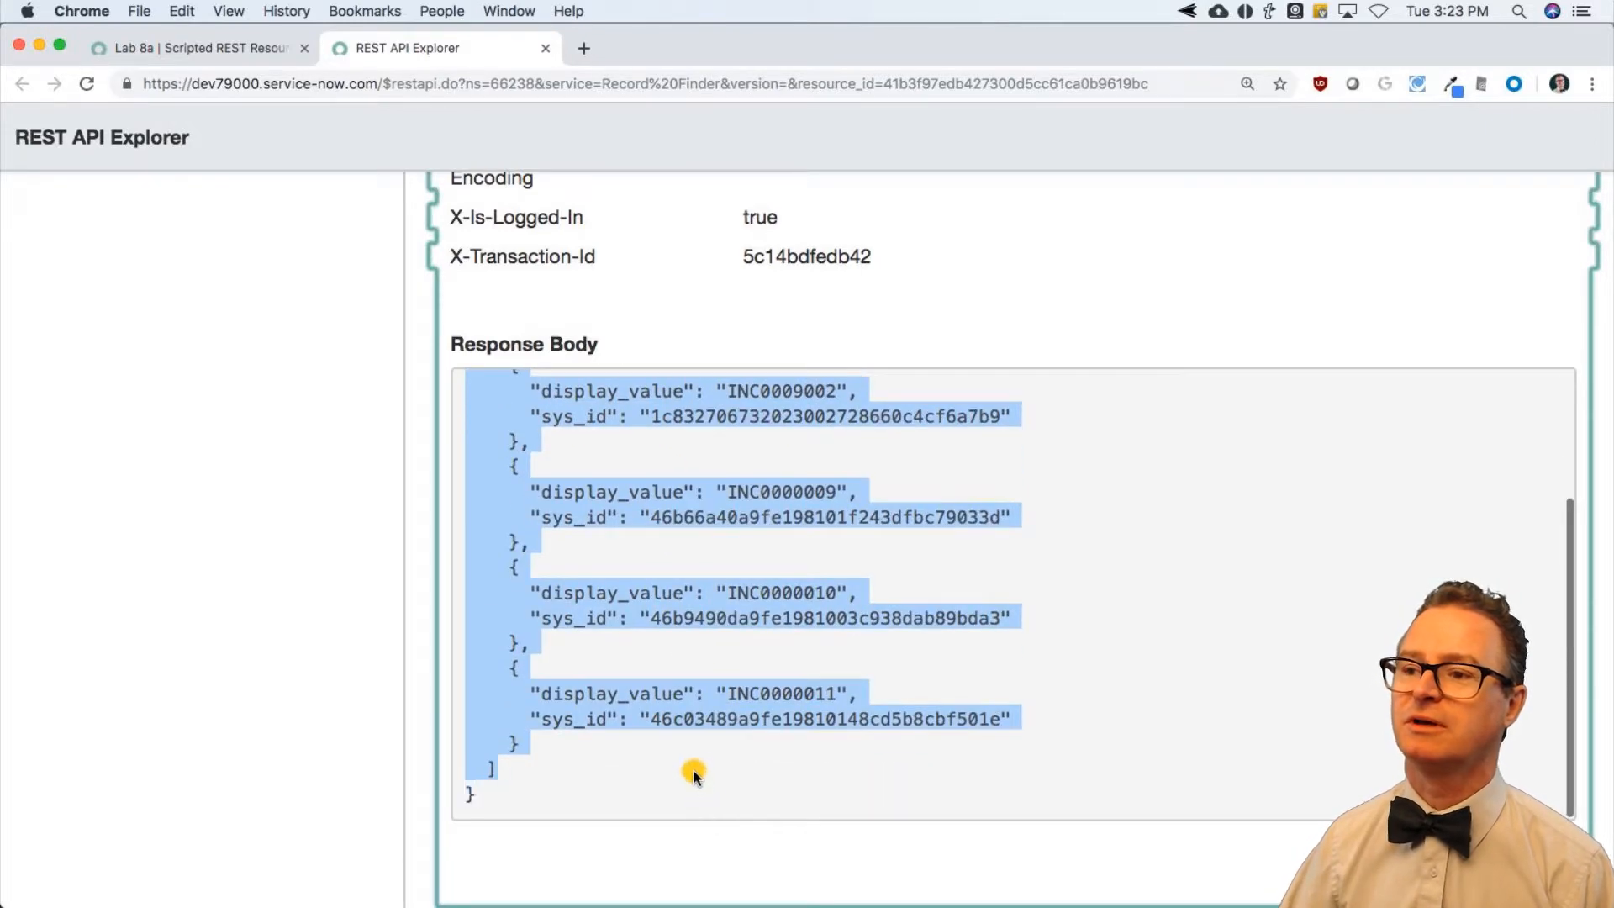
scroll("up", 3)
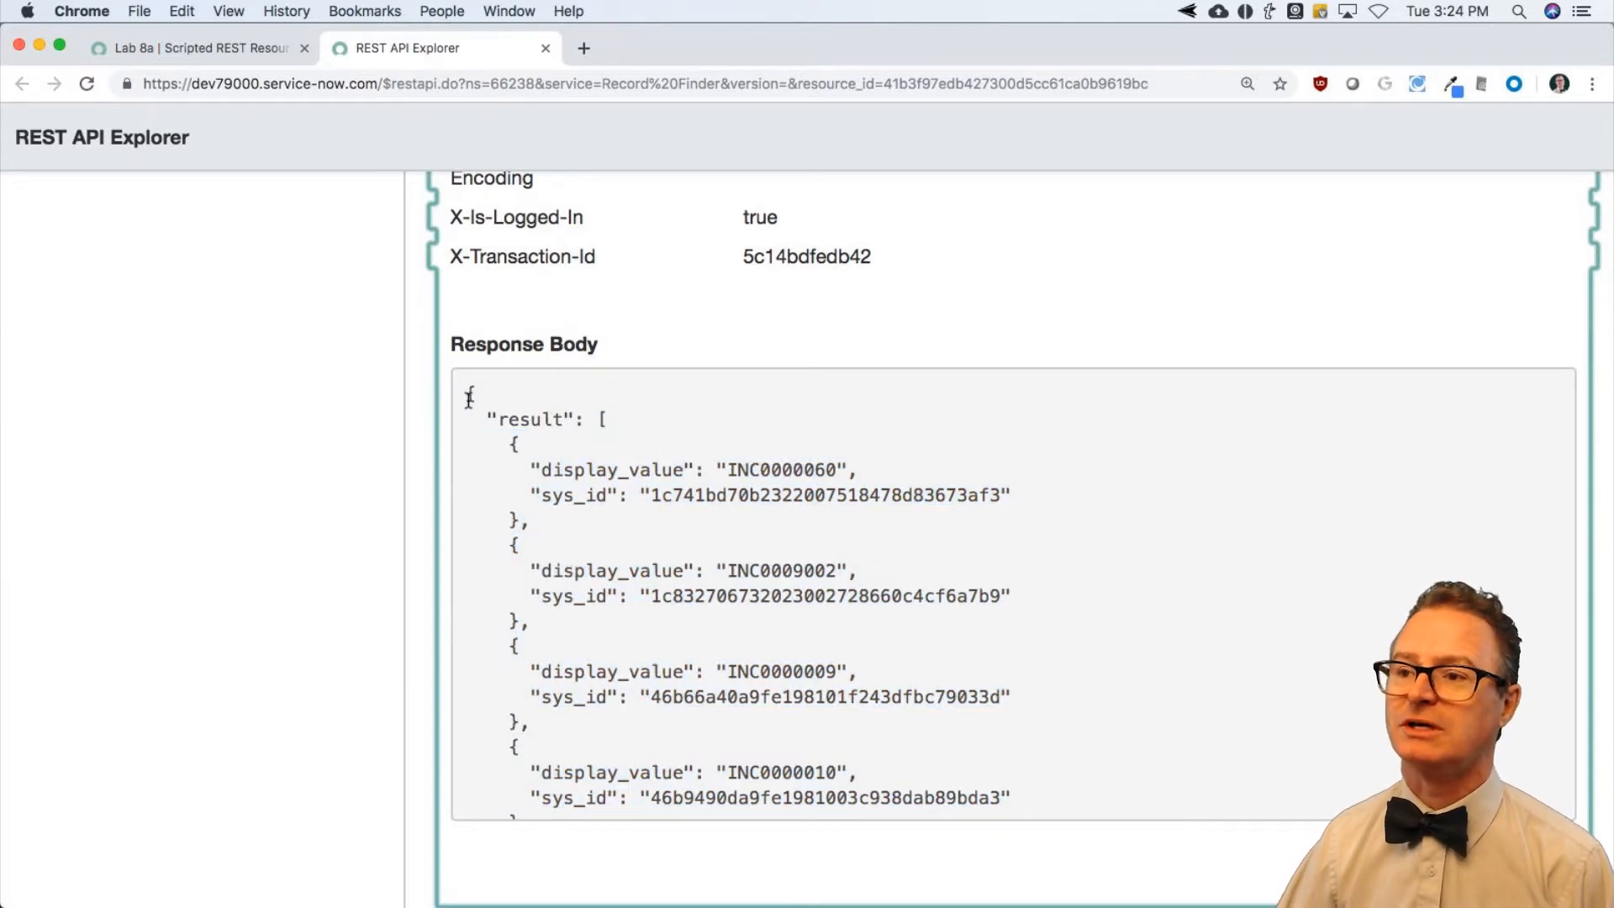
double_click(526, 418)
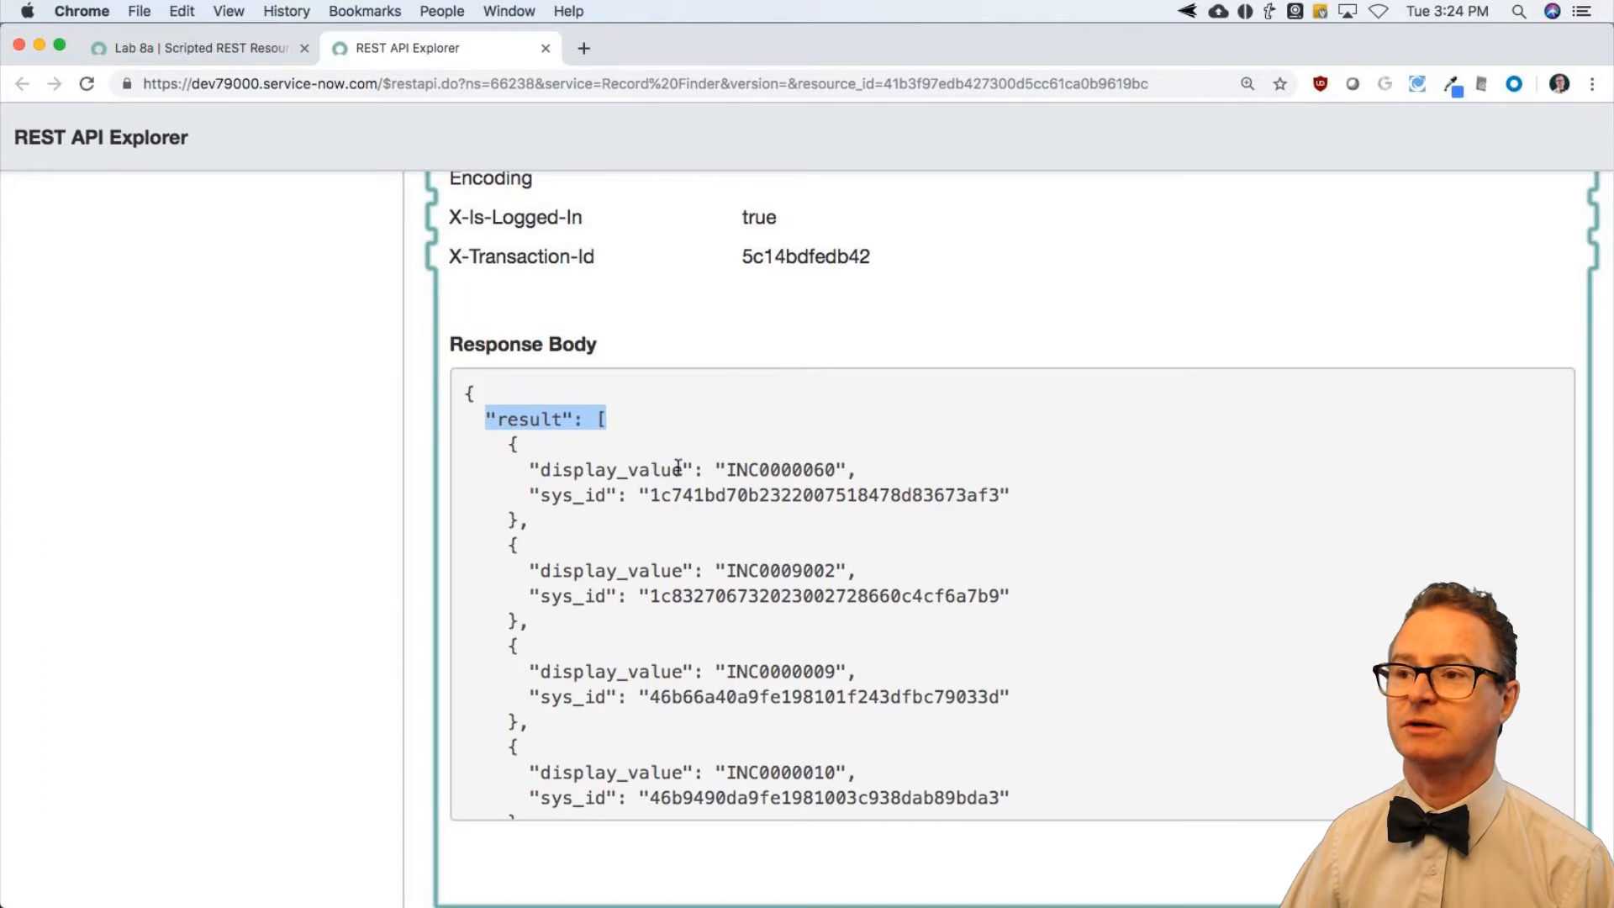
mouse_move(814, 469)
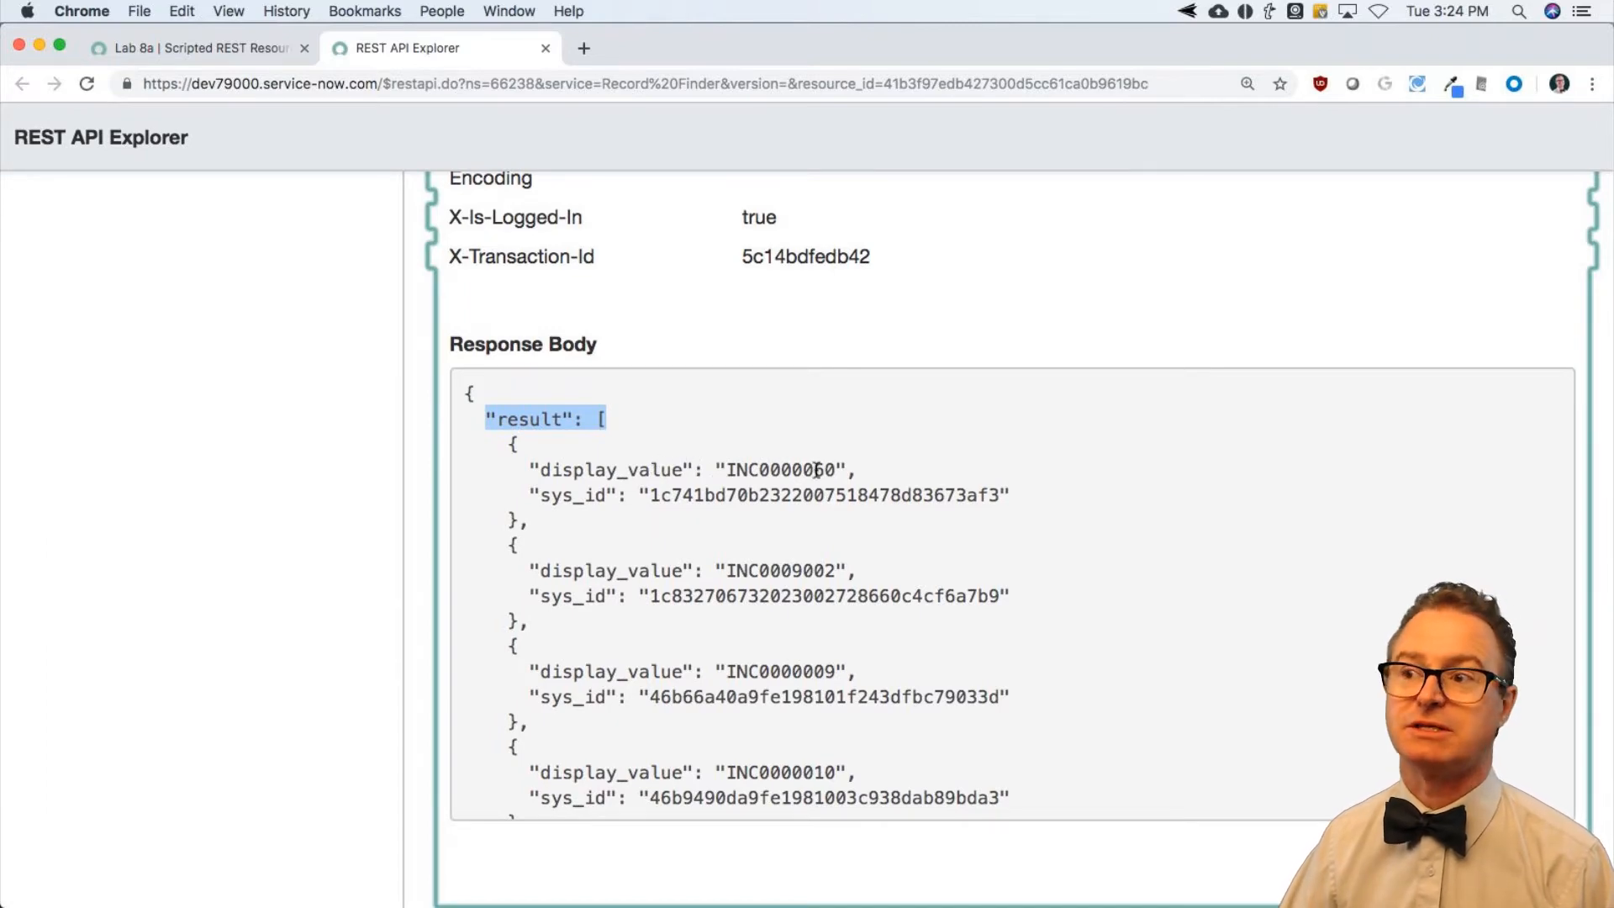
double_click(767, 471)
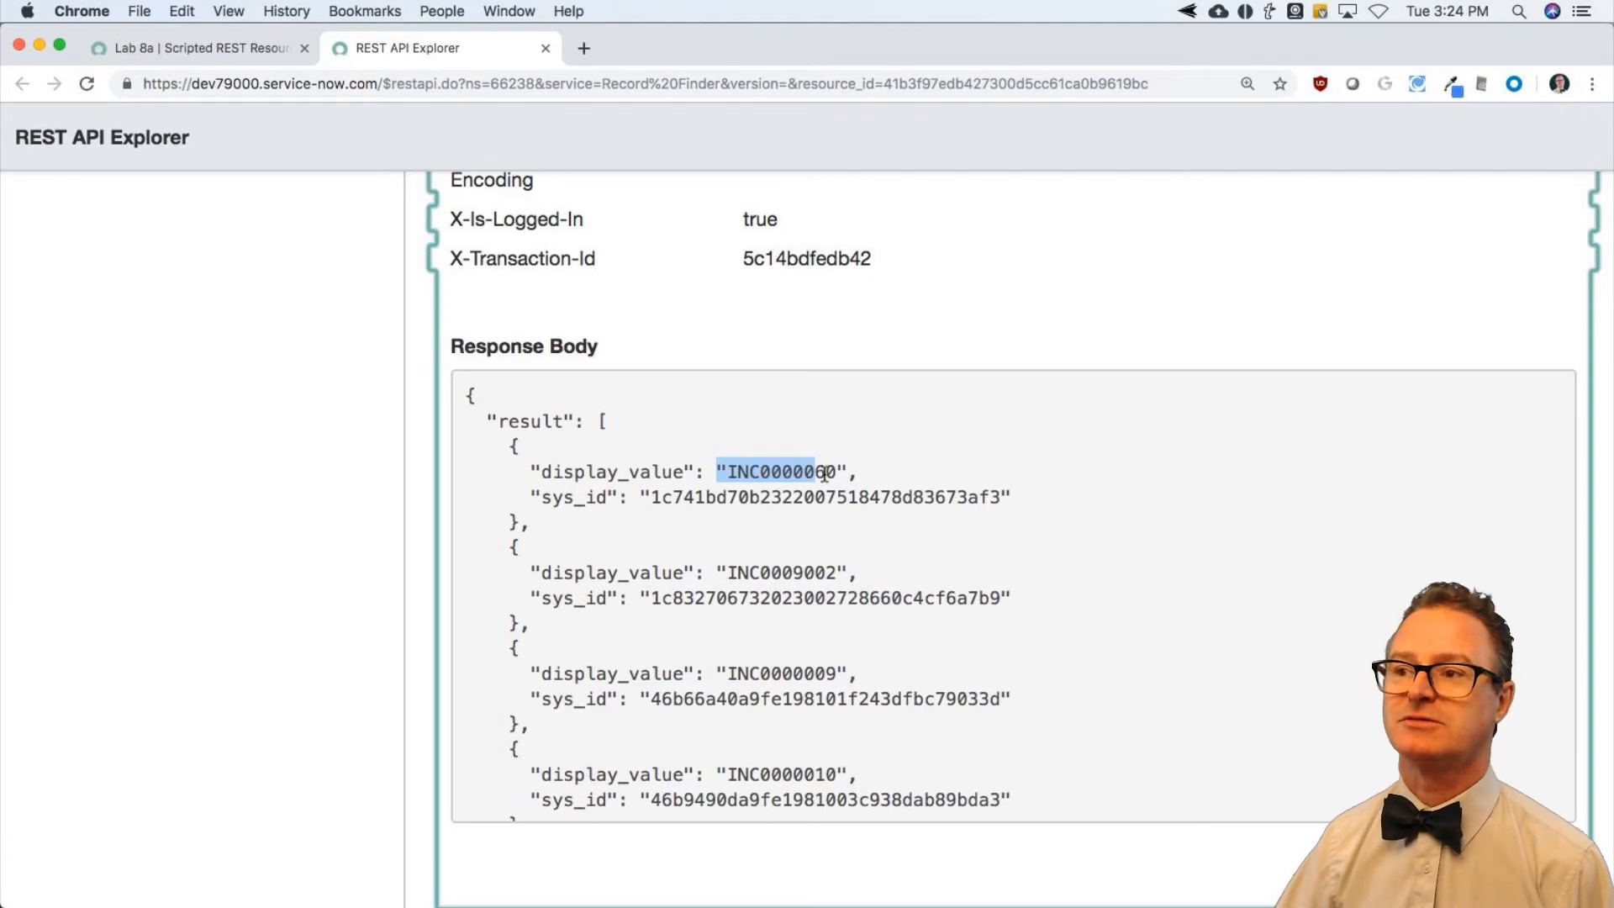
scroll("up", 3)
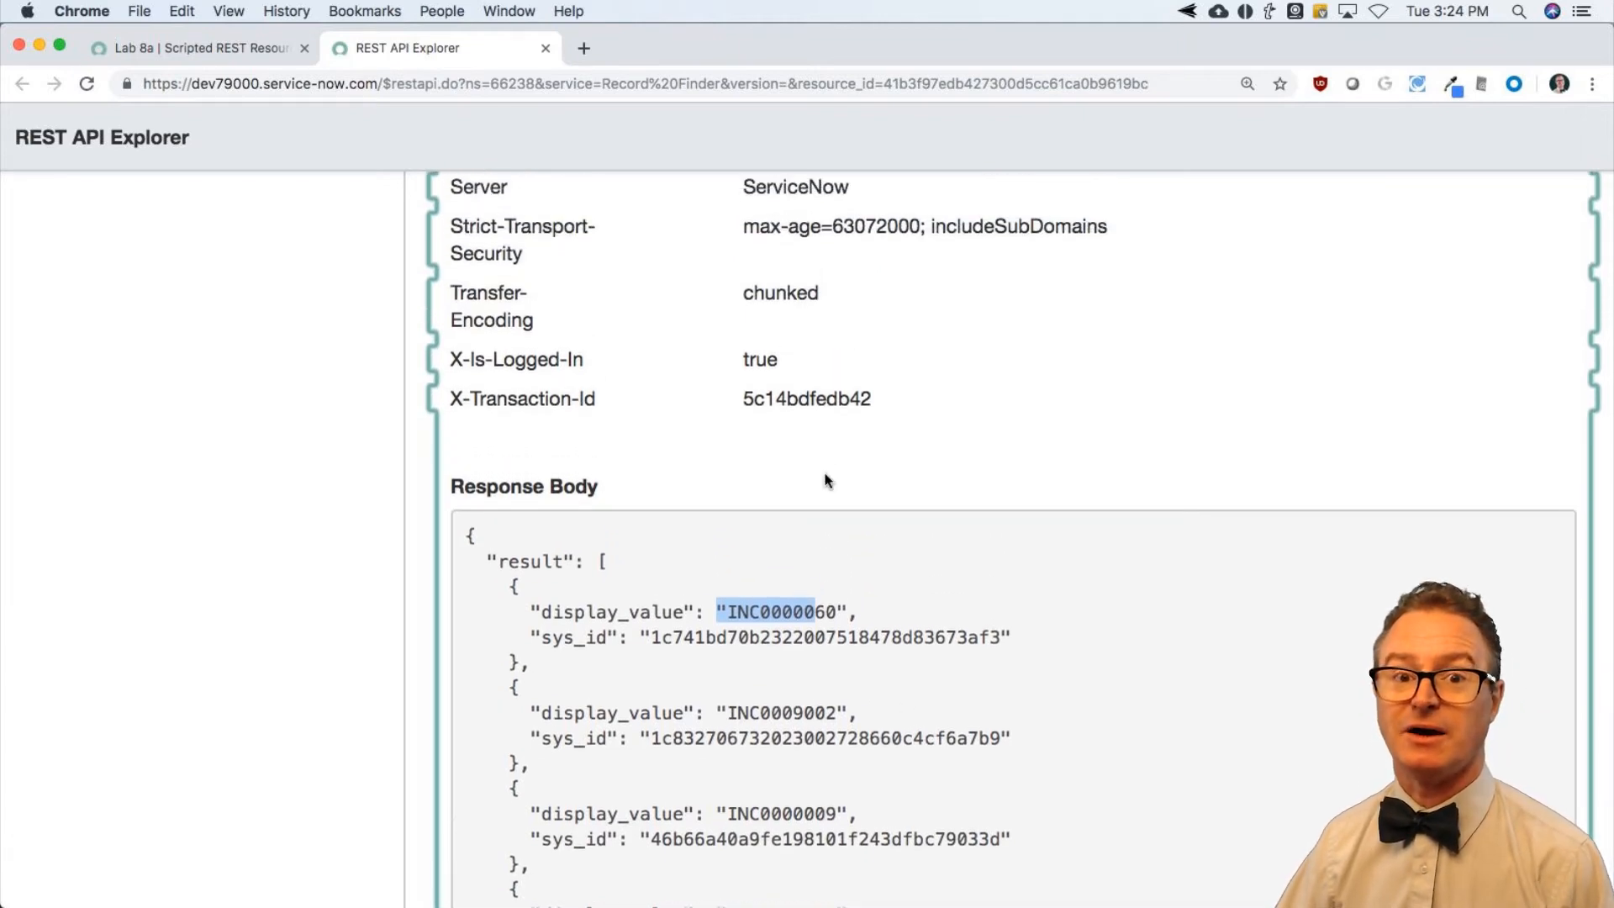